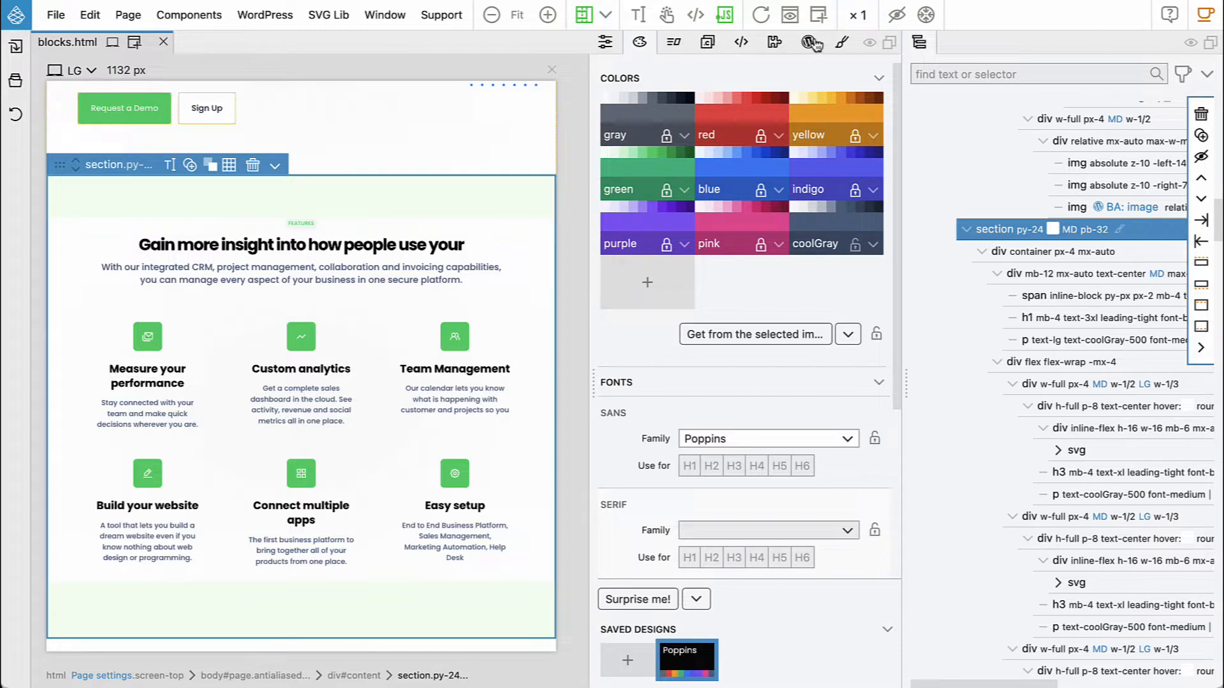
Step: Make the features section a WordPress block with id services and title Services
{"action": "left_click", "coordinate": [806, 42]}
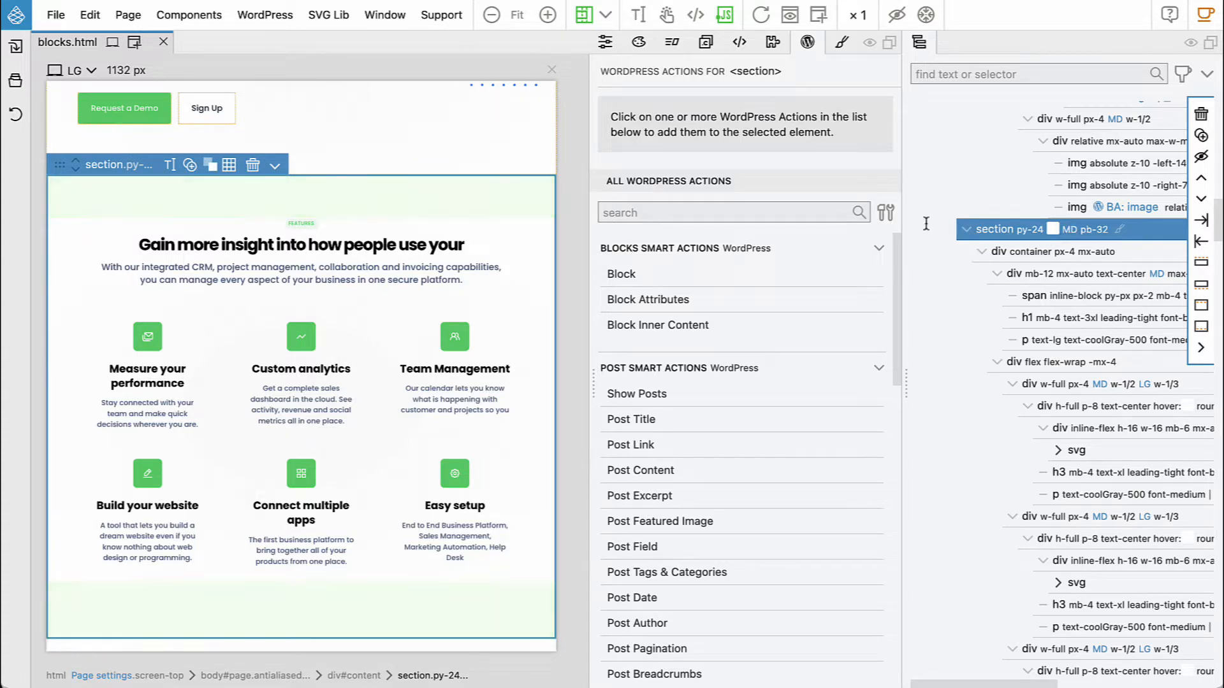
{"action": "left_click", "coordinate": [621, 275]}
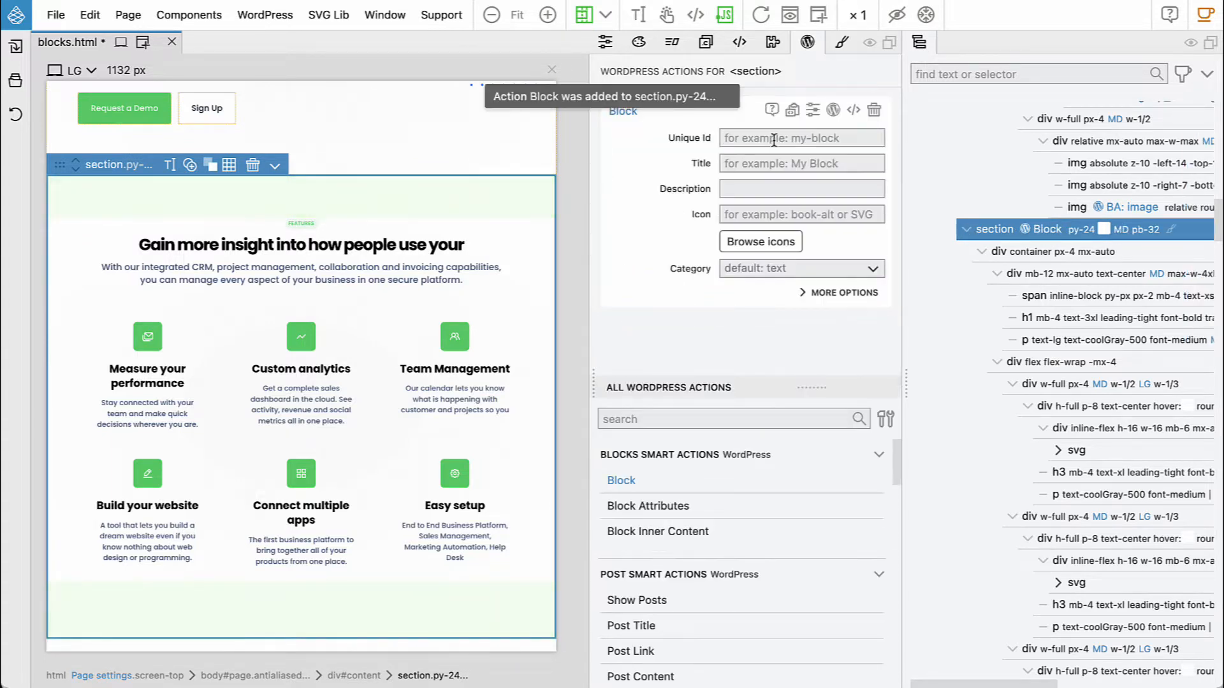
{"action": "type", "text": "service"}
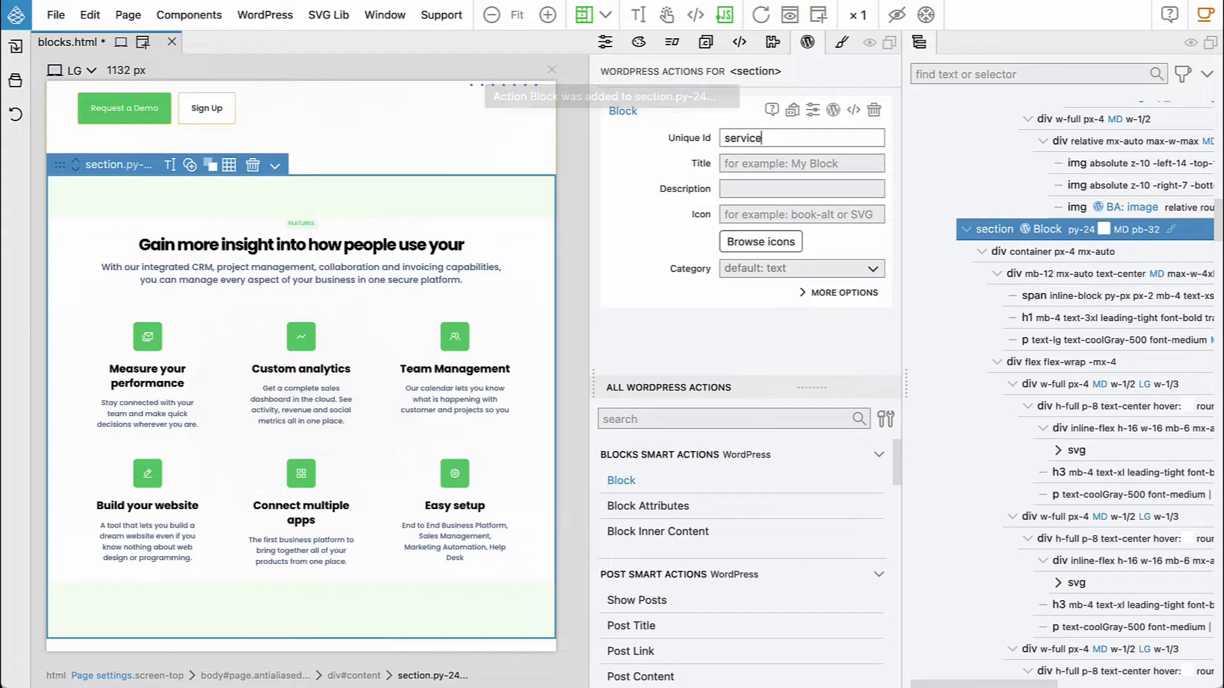
{"action": "type", "text": "Services"}
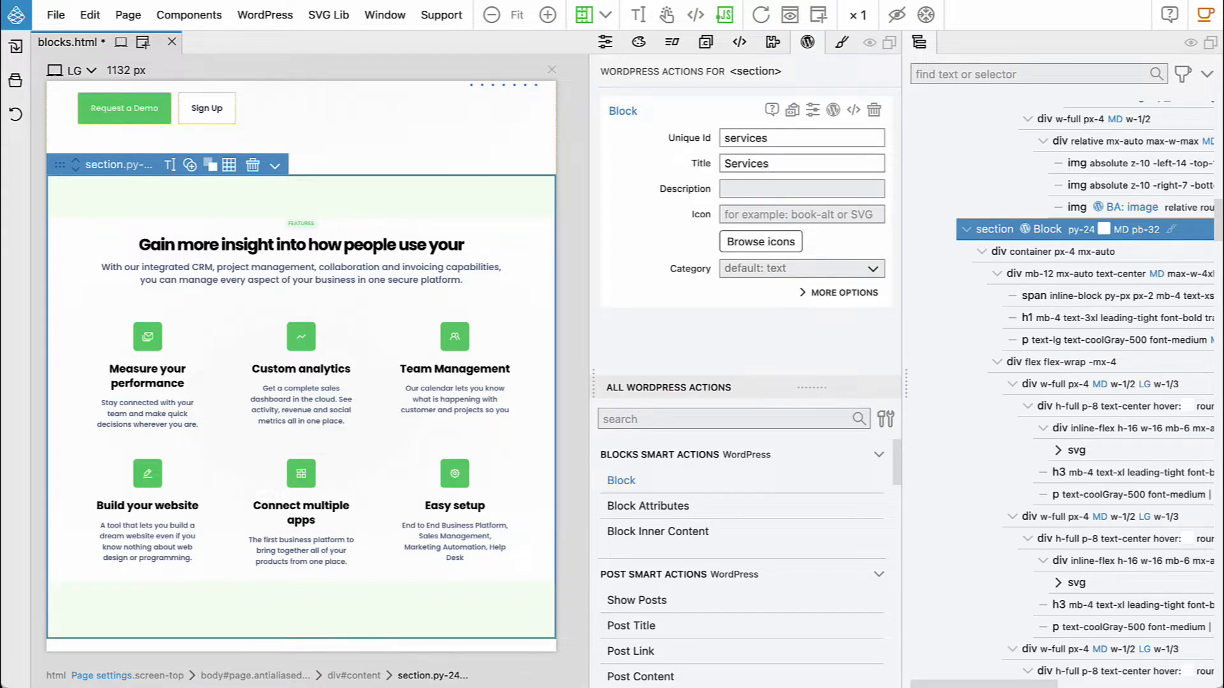
Step: Assign the block to a custom category with id flex
{"action": "left_click", "coordinate": [800, 269]}
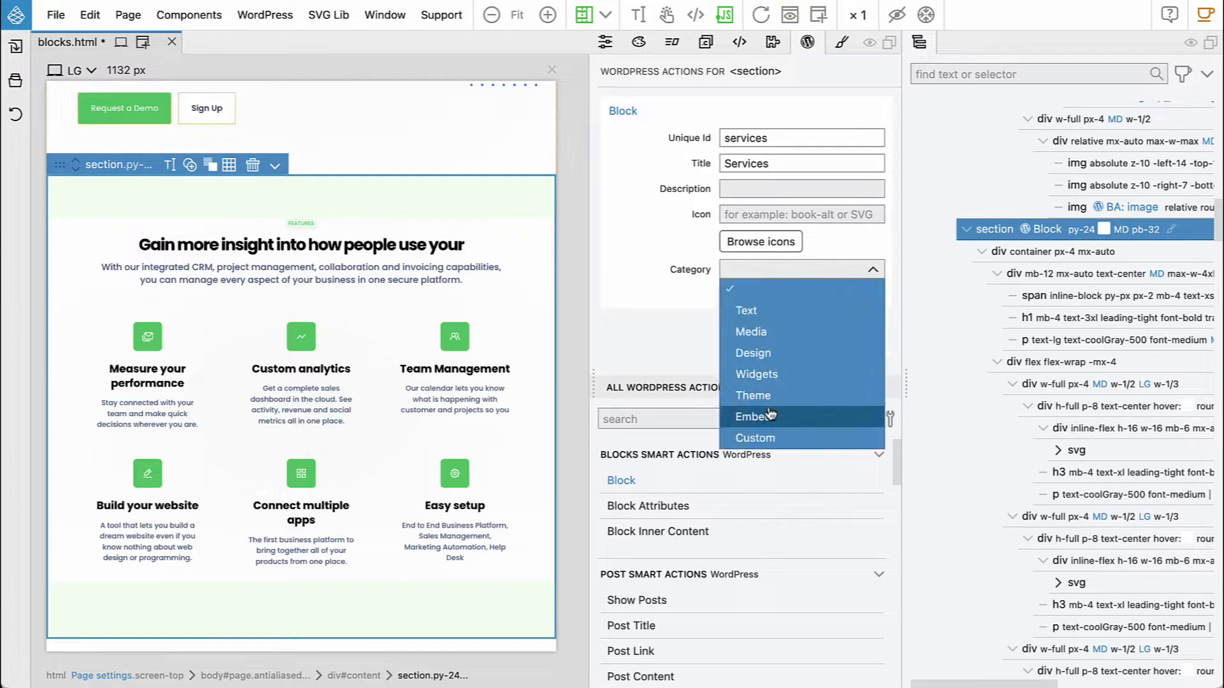
{"action": "left_click", "coordinate": [755, 437]}
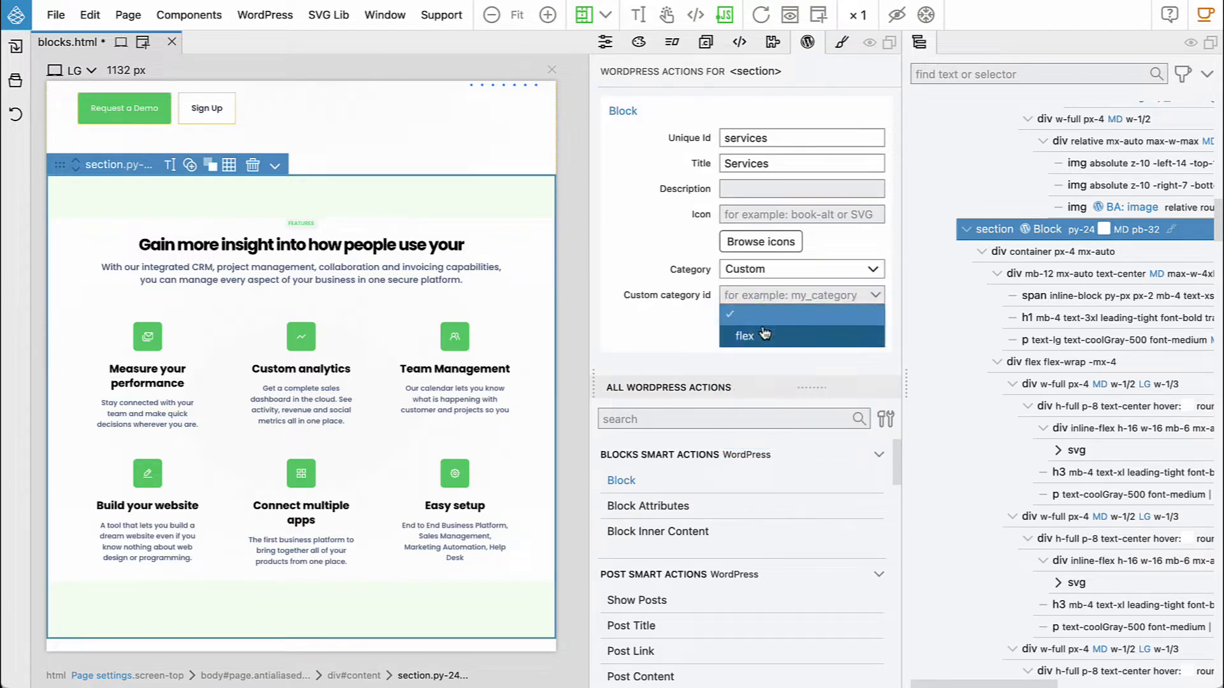
{"action": "left_click", "coordinate": [745, 335]}
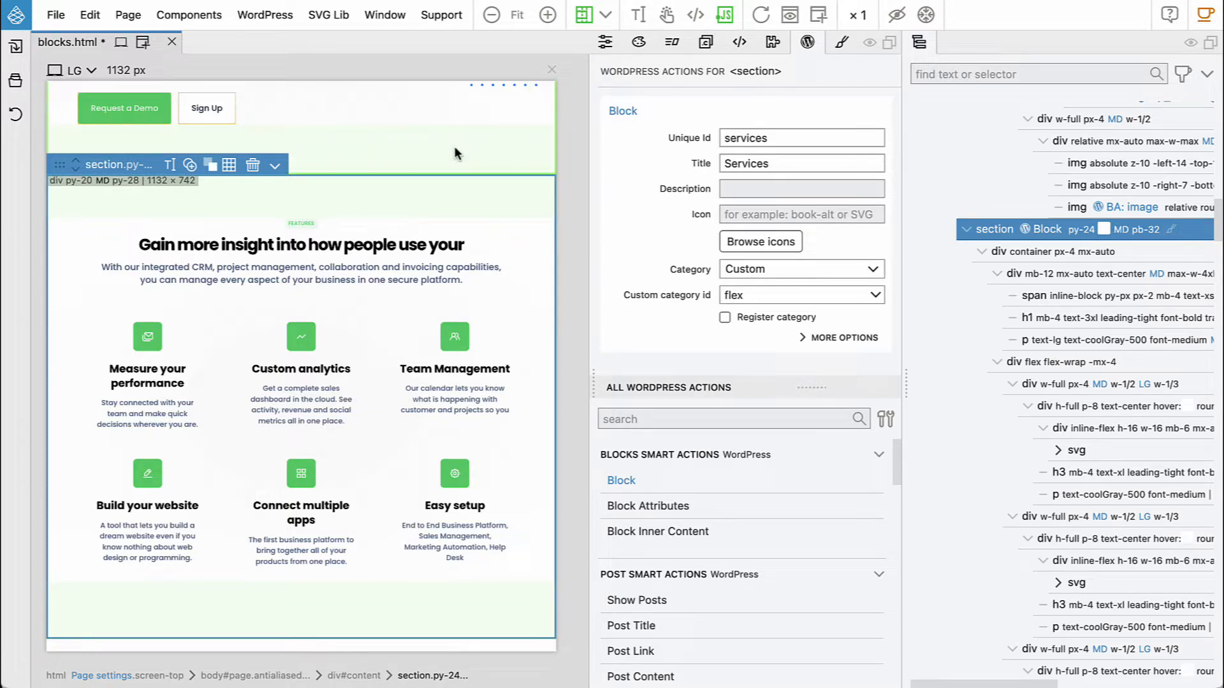
Step: Make the FEATURES span a block attribute with id label titled Section label
{"action": "left_click", "coordinate": [301, 223]}
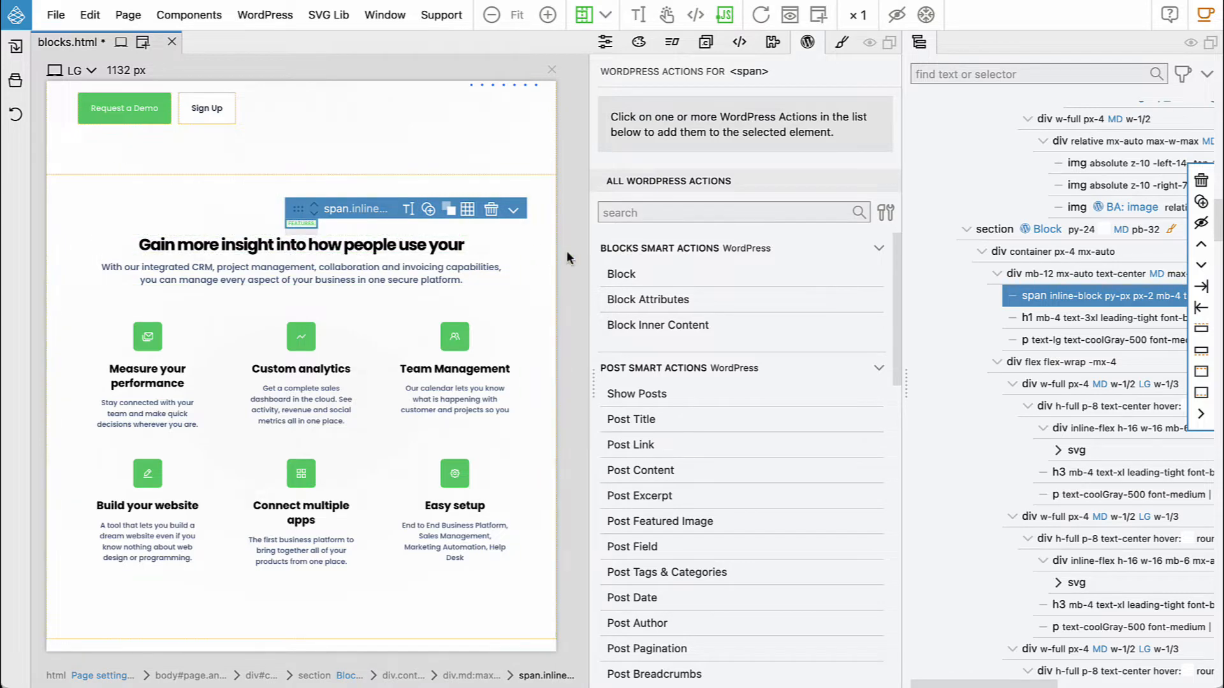
{"action": "left_click", "coordinate": [647, 298]}
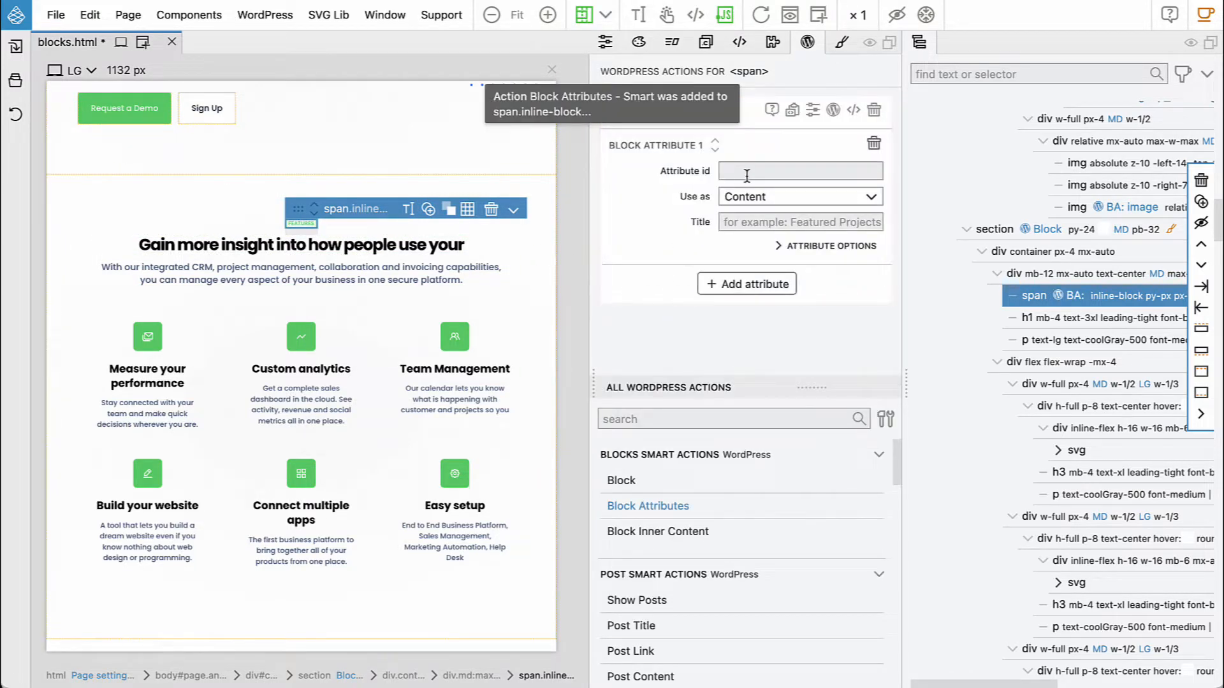
{"action": "type", "text": "label"}
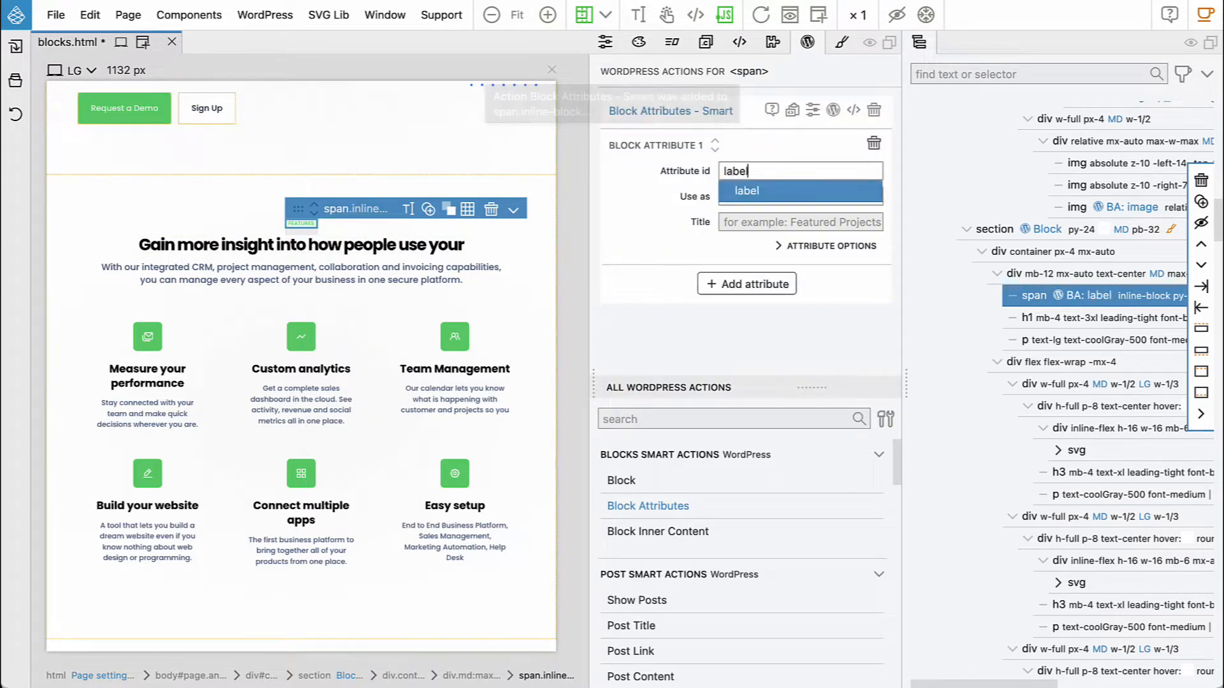
{"action": "left_click", "coordinate": [746, 196]}
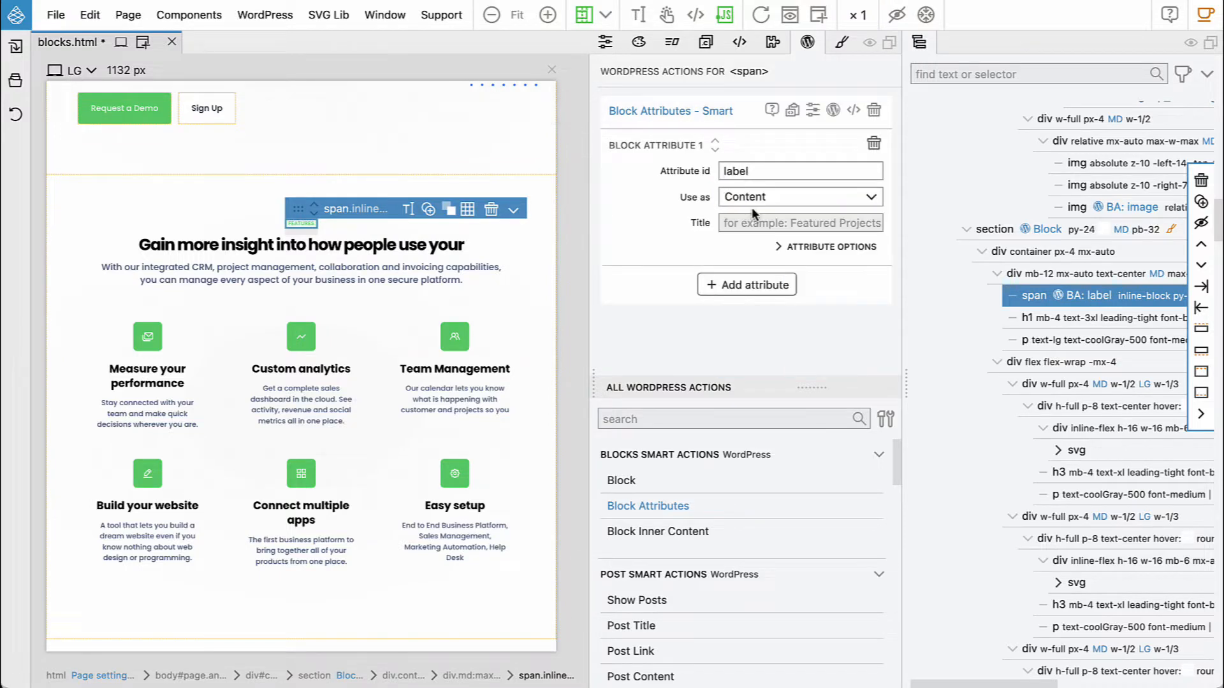
{"action": "type", "text": "Section label"}
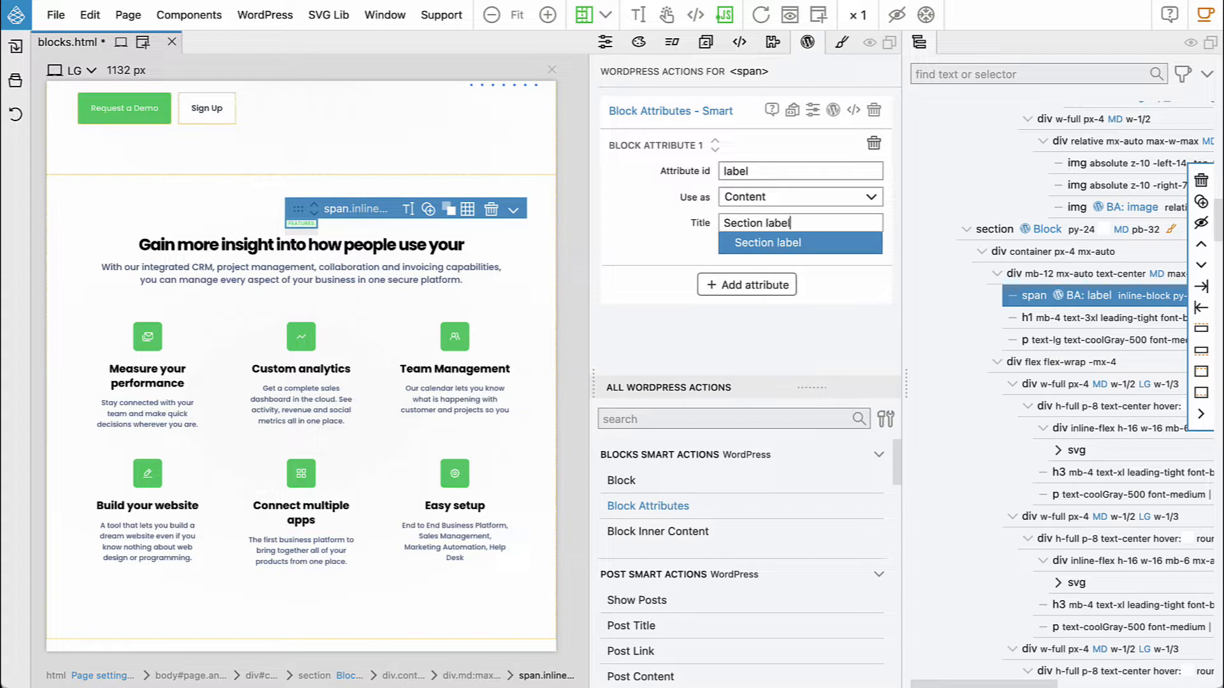
{"action": "mouse_move", "coordinate": [680, 246]}
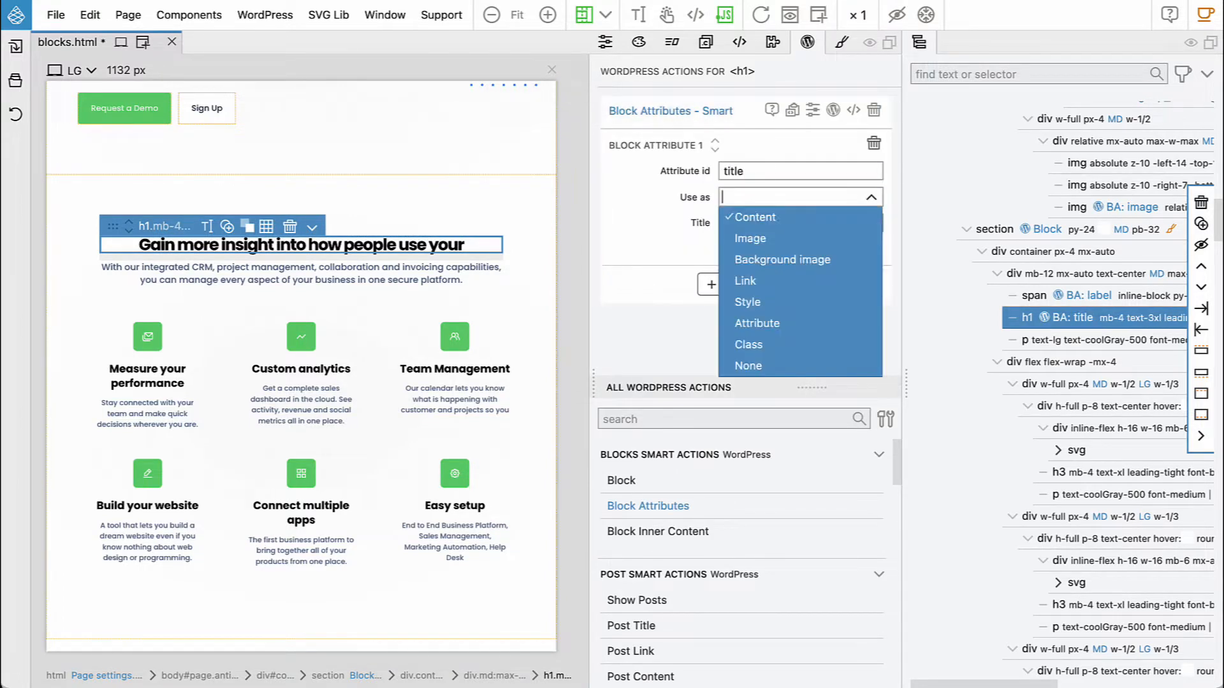
Step: Make the h1 heading a content block attribute with id title titled Title
{"action": "left_click", "coordinate": [752, 217]}
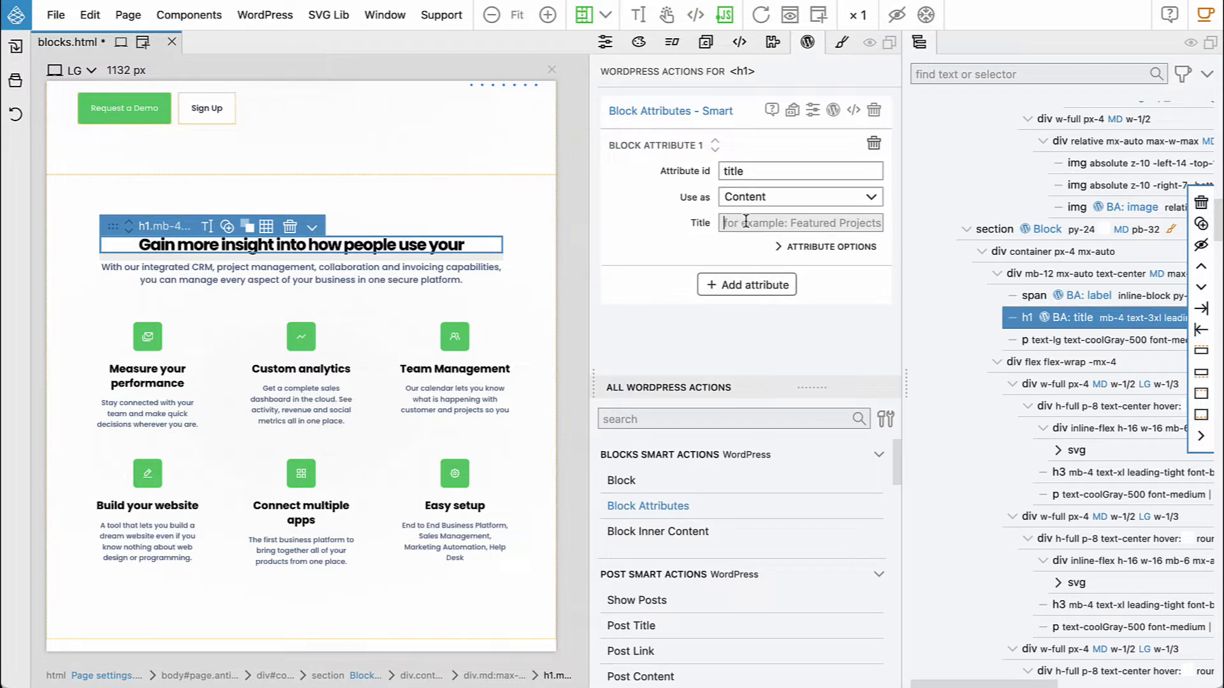
{"action": "type", "text": "Title"}
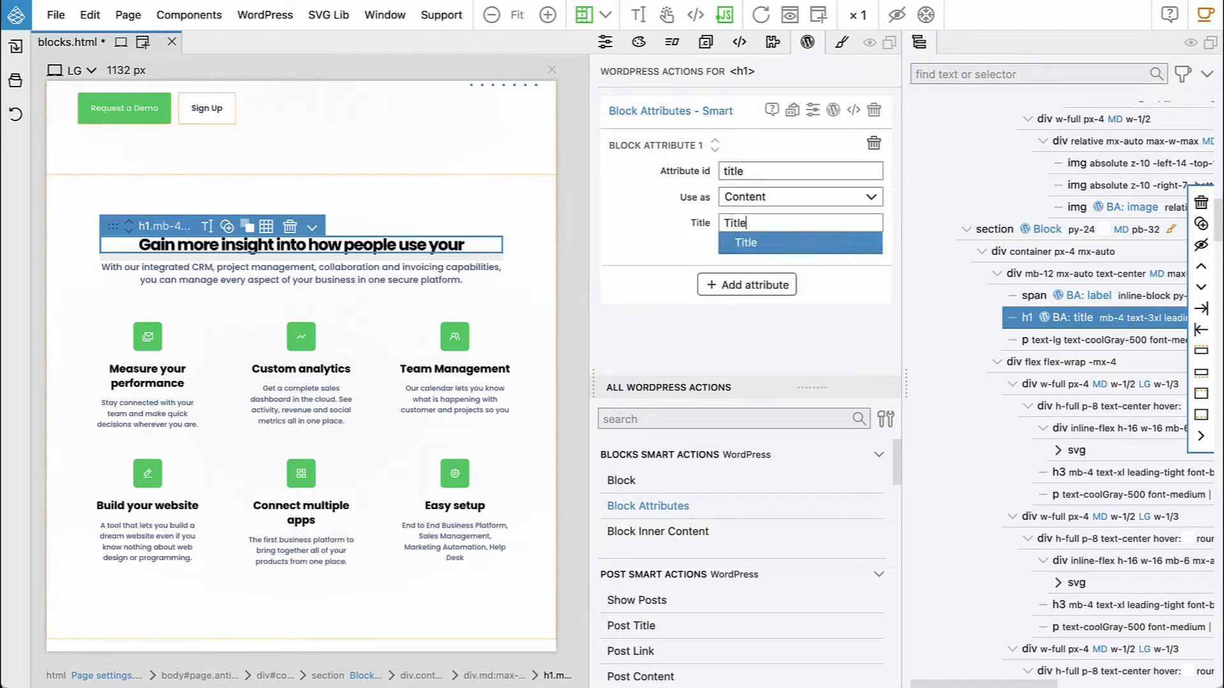
{"action": "left_click", "coordinate": [300, 273]}
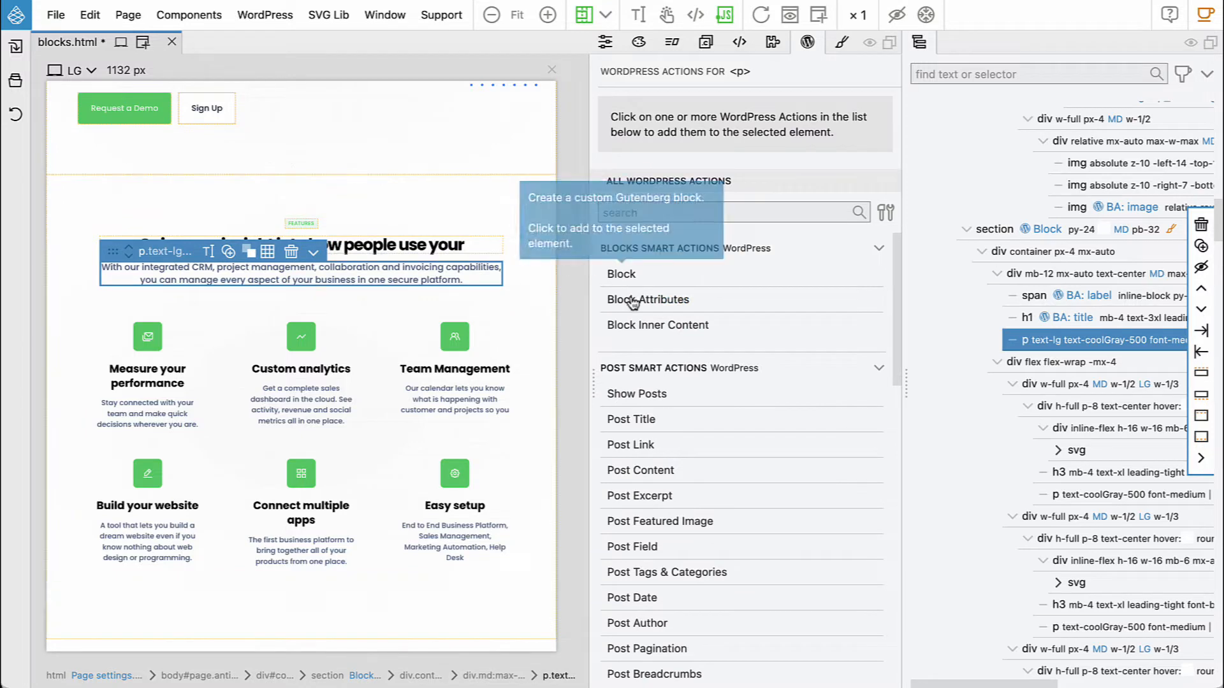
Step: Give the intro paragraph attribute id text, title Text and Rich Text control type
{"action": "left_click", "coordinate": [648, 300]}
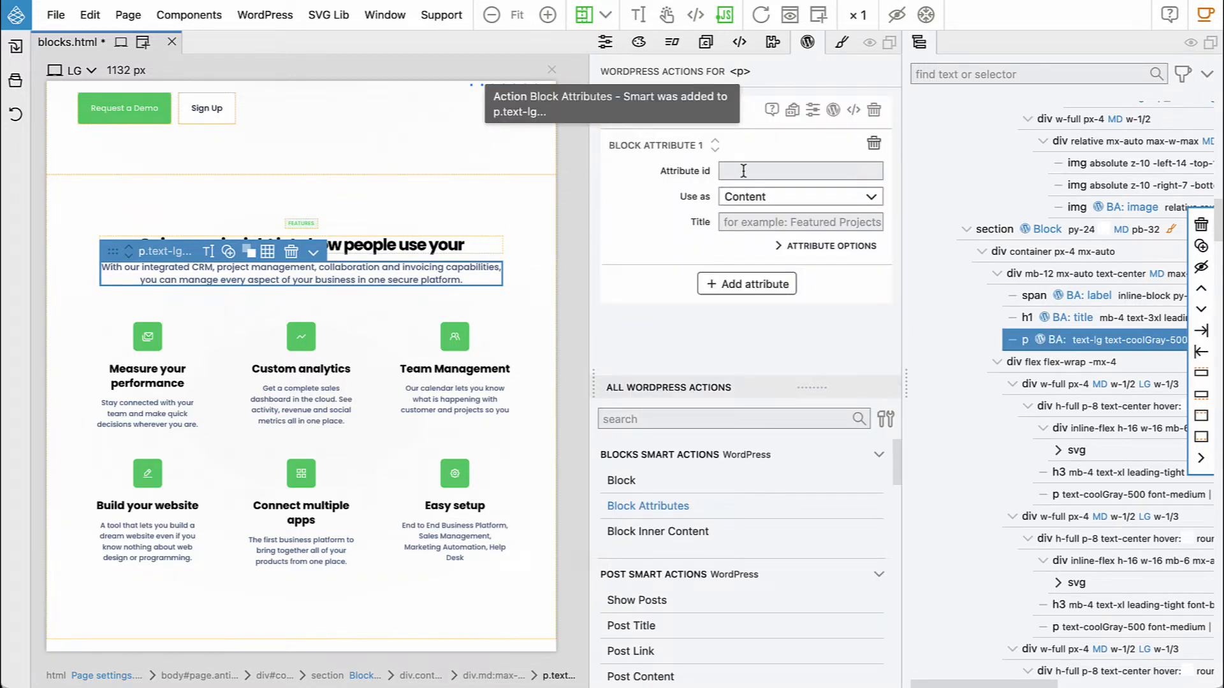
{"action": "type", "text": "text"}
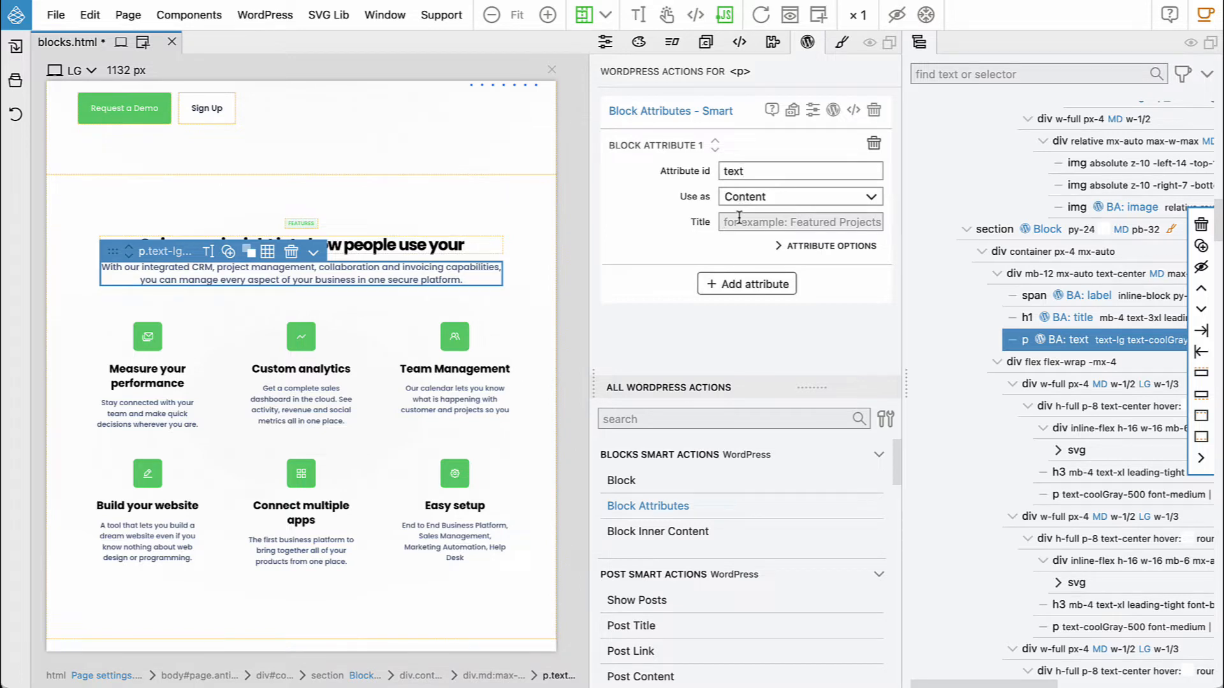
{"action": "type", "text": "Text"}
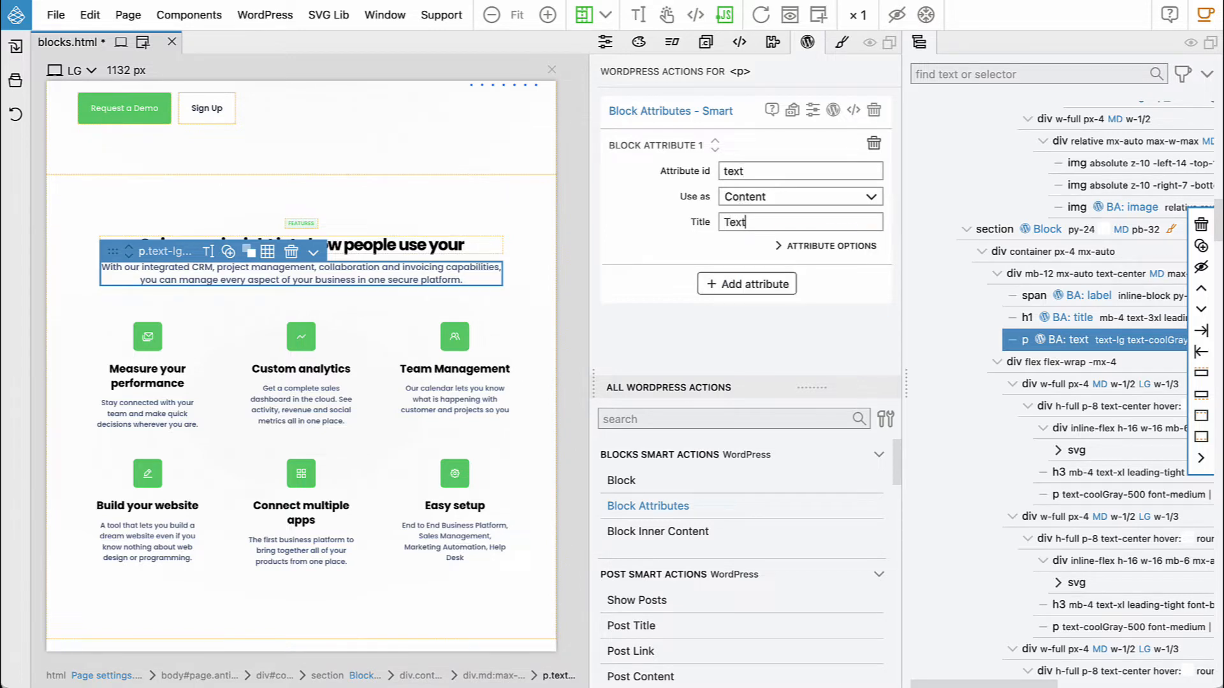
{"action": "left_click", "coordinate": [826, 246]}
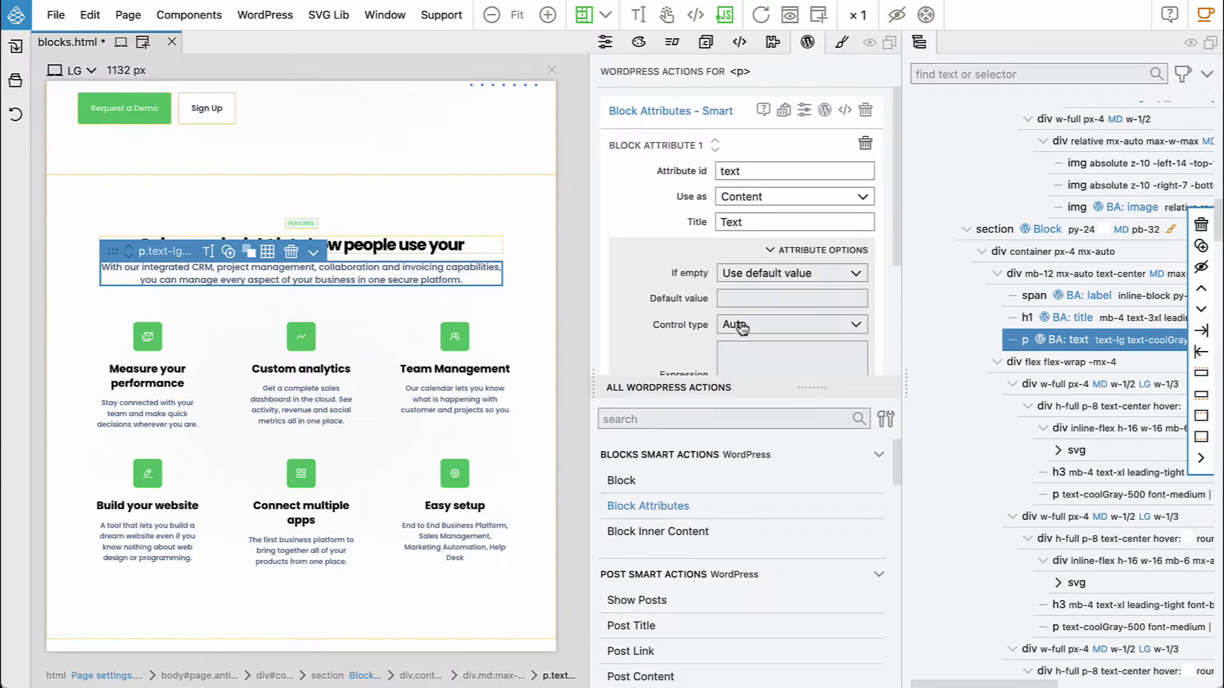
{"action": "left_click", "coordinate": [790, 324]}
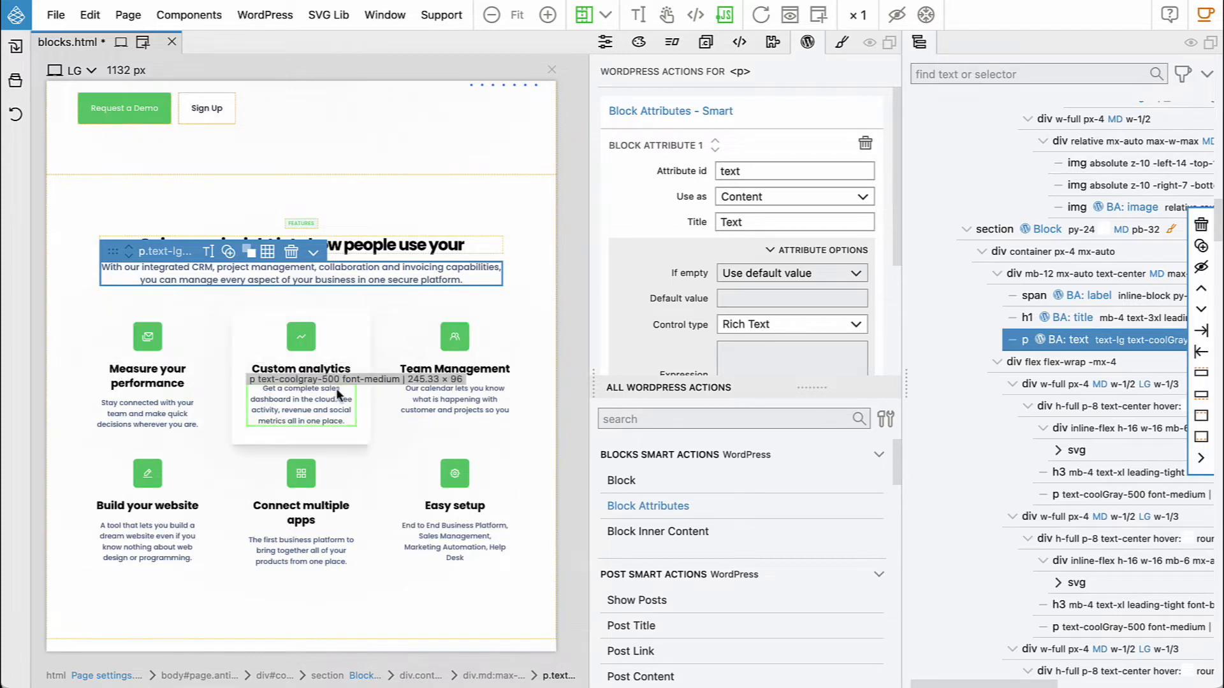
{"action": "mouse_move", "coordinate": [434, 399]}
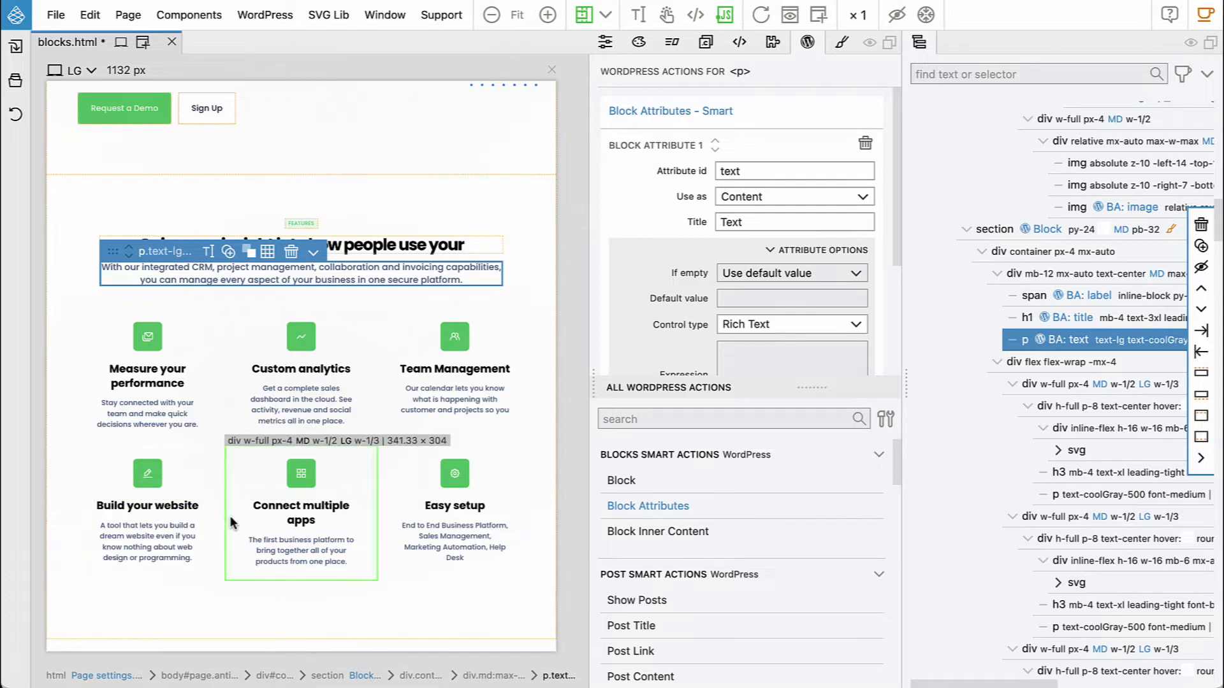
{"action": "mouse_move", "coordinate": [232, 520]}
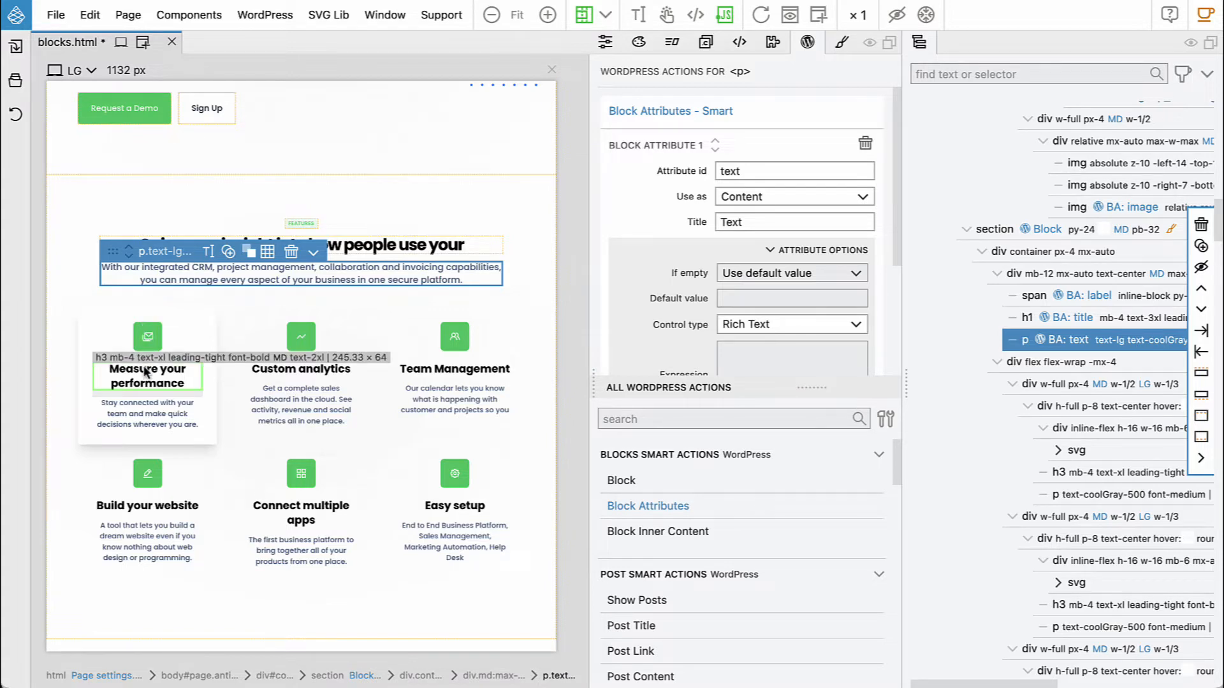
{"action": "mouse_move", "coordinate": [301, 335]}
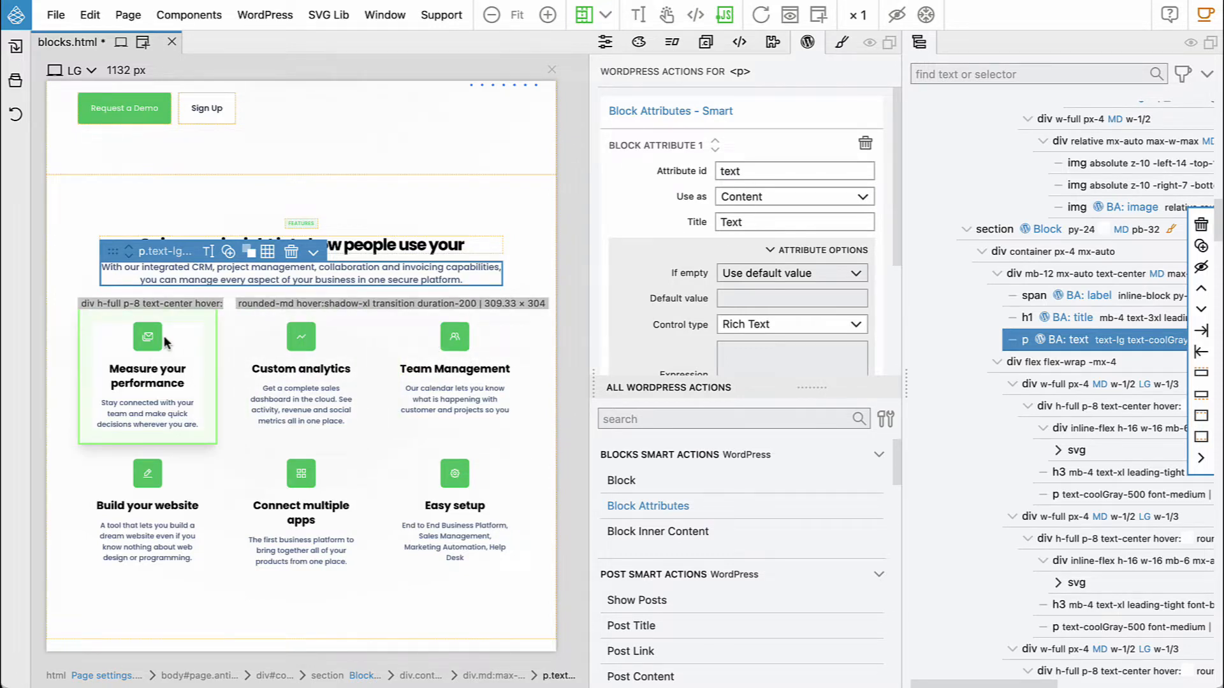
{"action": "mouse_move", "coordinate": [301, 378]}
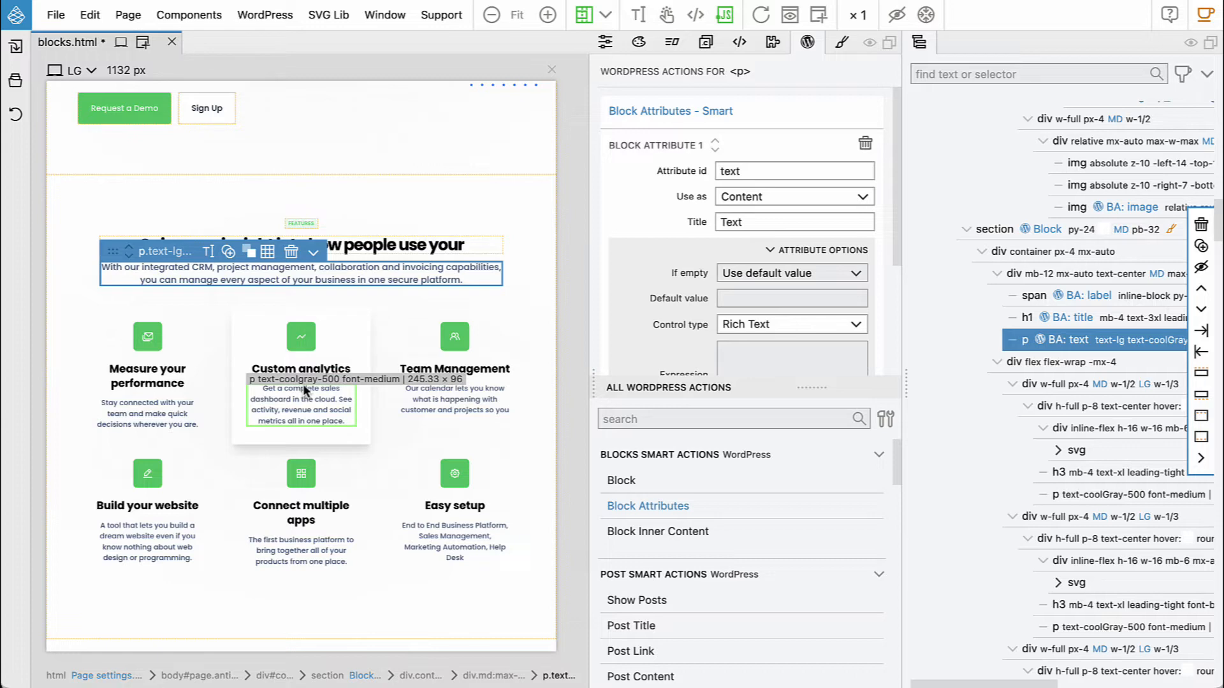
{"action": "mouse_move", "coordinate": [303, 391]}
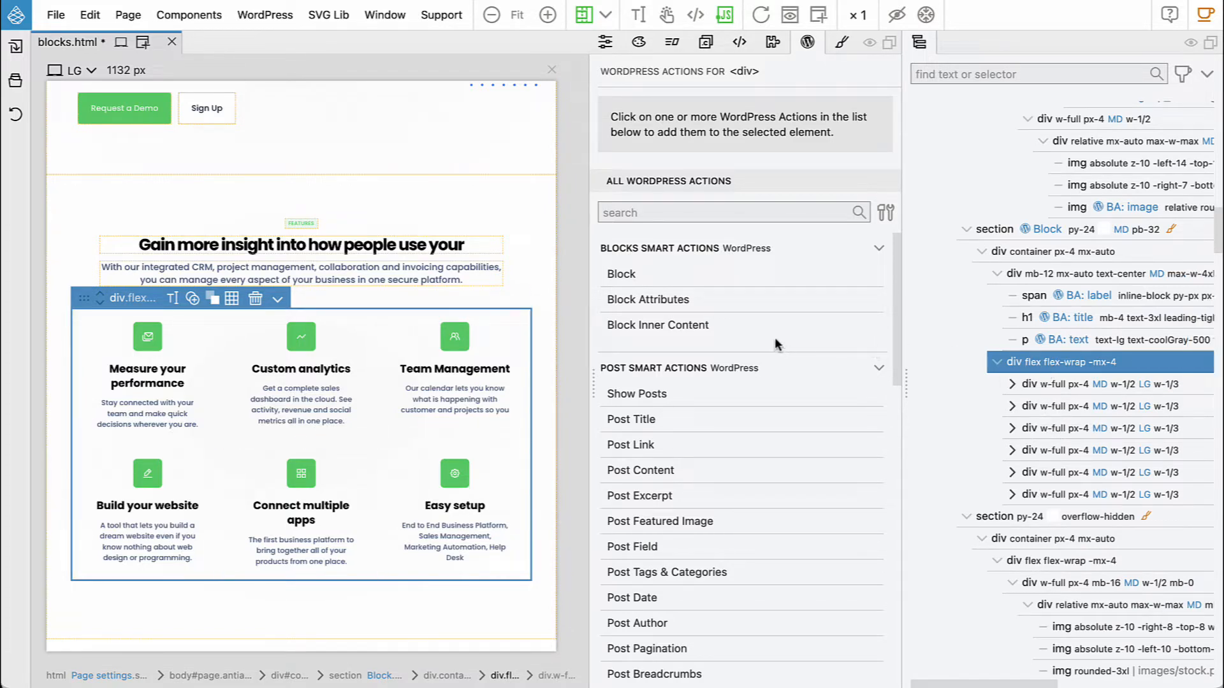
Step: Mark the grid div as Block Inner Content allowing only service blocks
{"action": "left_click", "coordinate": [657, 325]}
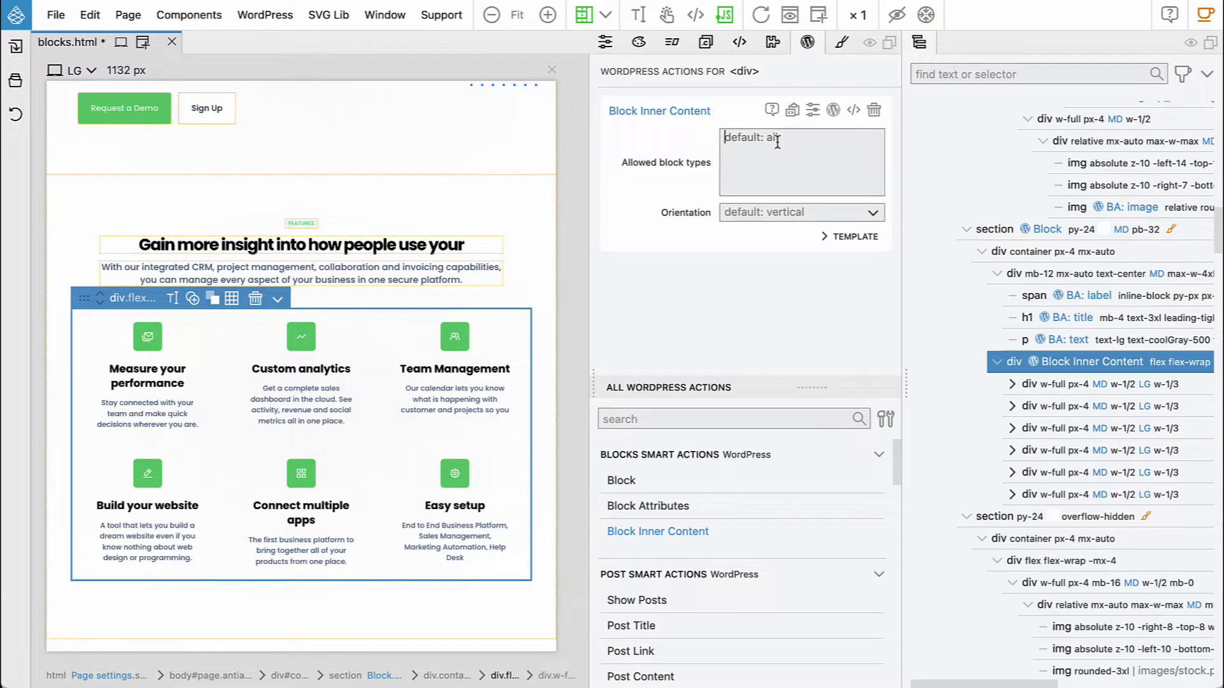
{"action": "type", "text": "service"}
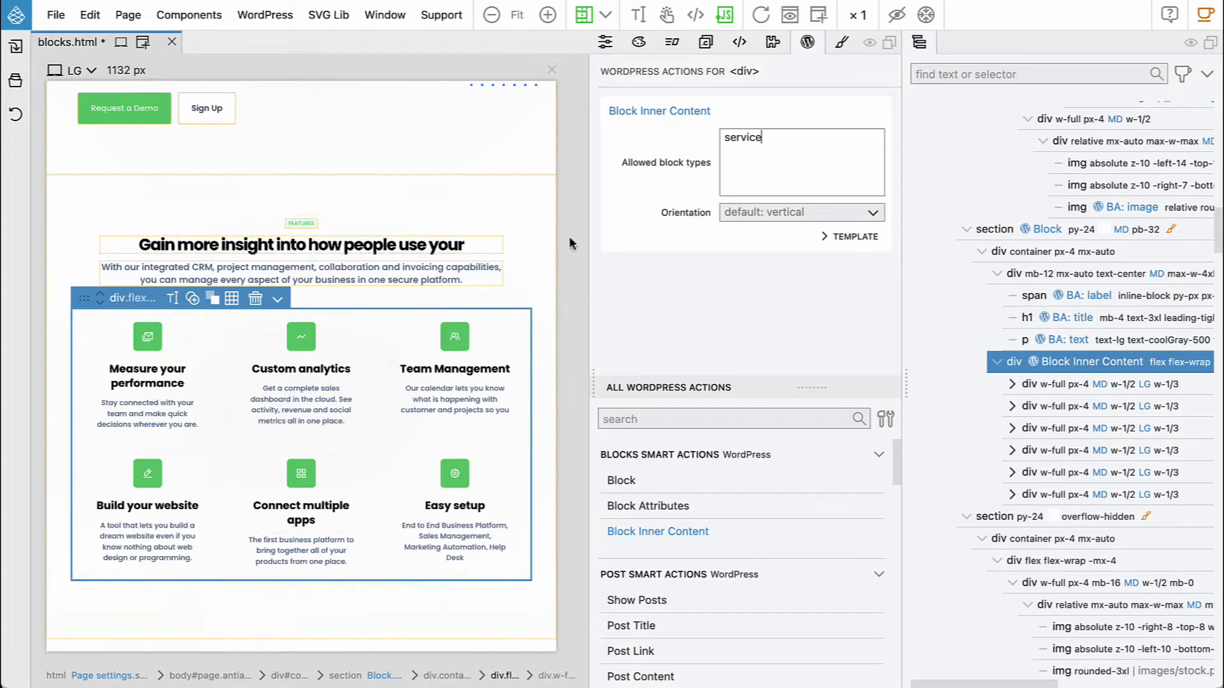
{"action": "mouse_move", "coordinate": [502, 216]}
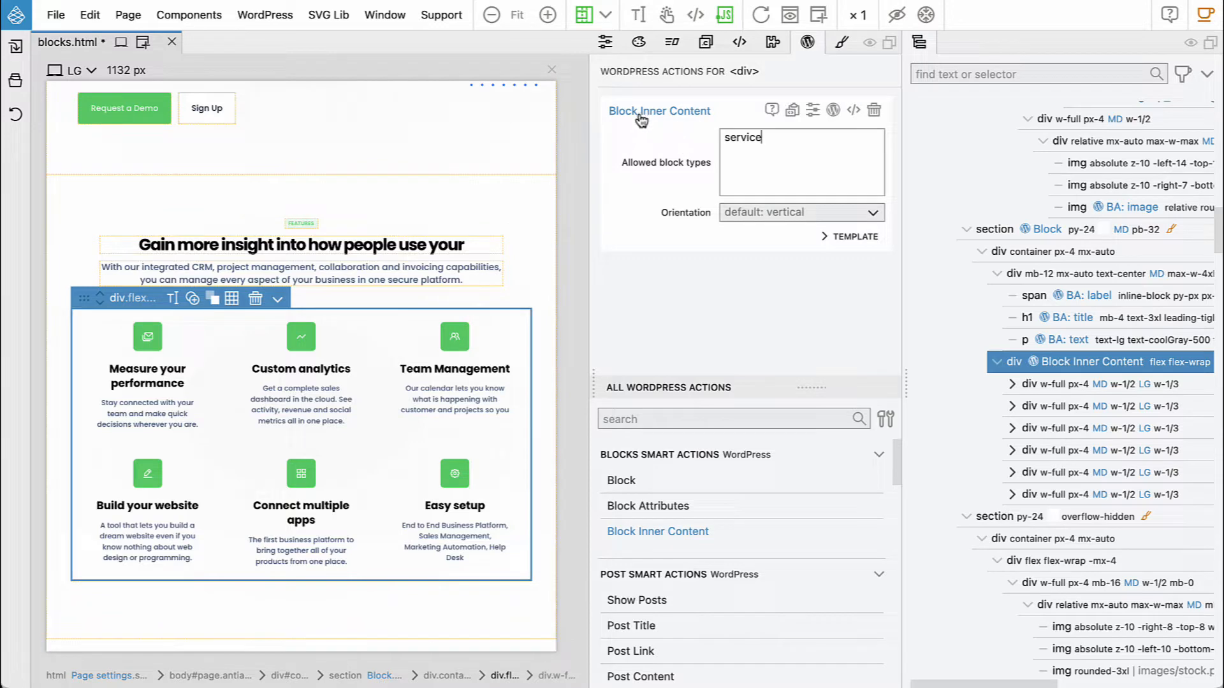
{"action": "mouse_move", "coordinate": [639, 114]}
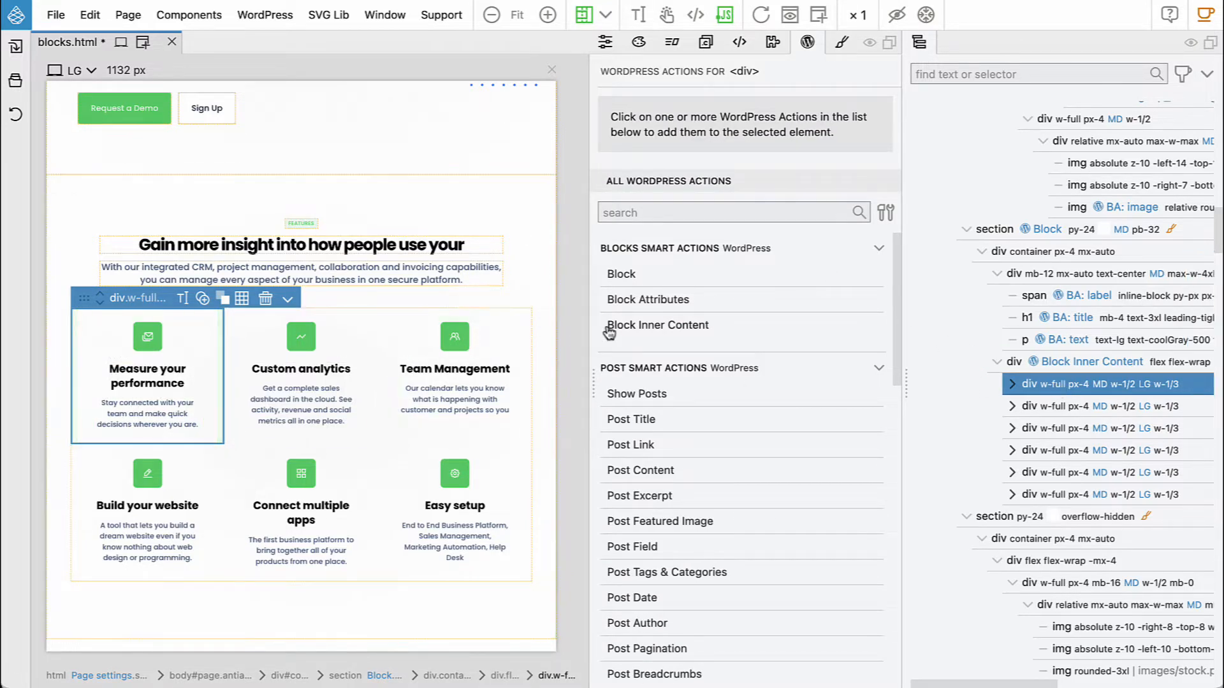
Step: Make the first card a block with id service, title Service and custom category flex
{"action": "left_click", "coordinate": [622, 274]}
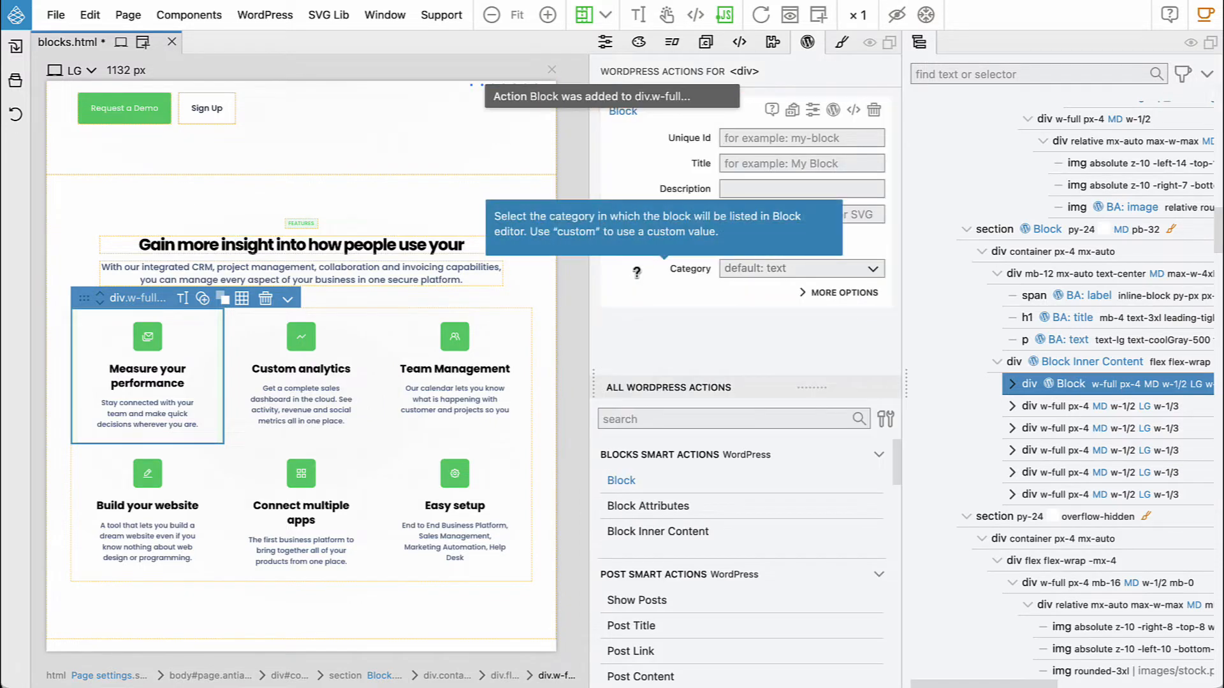
{"action": "type", "text": "service"}
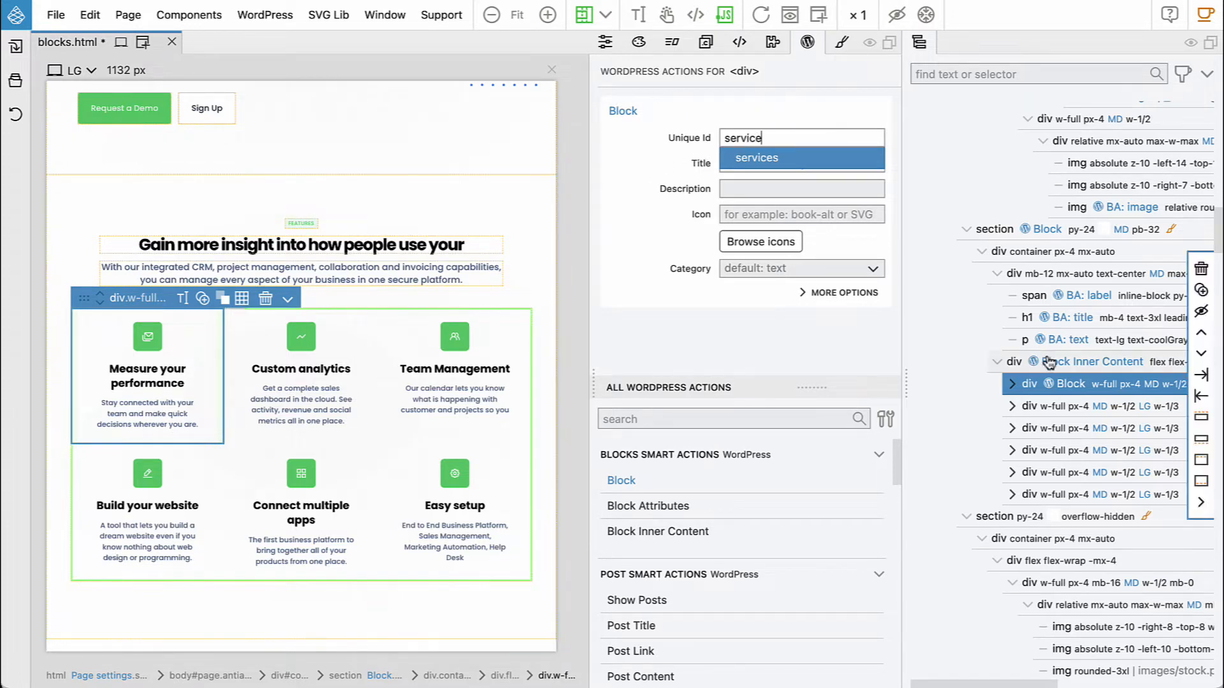
{"action": "left_click", "coordinate": [1088, 361]}
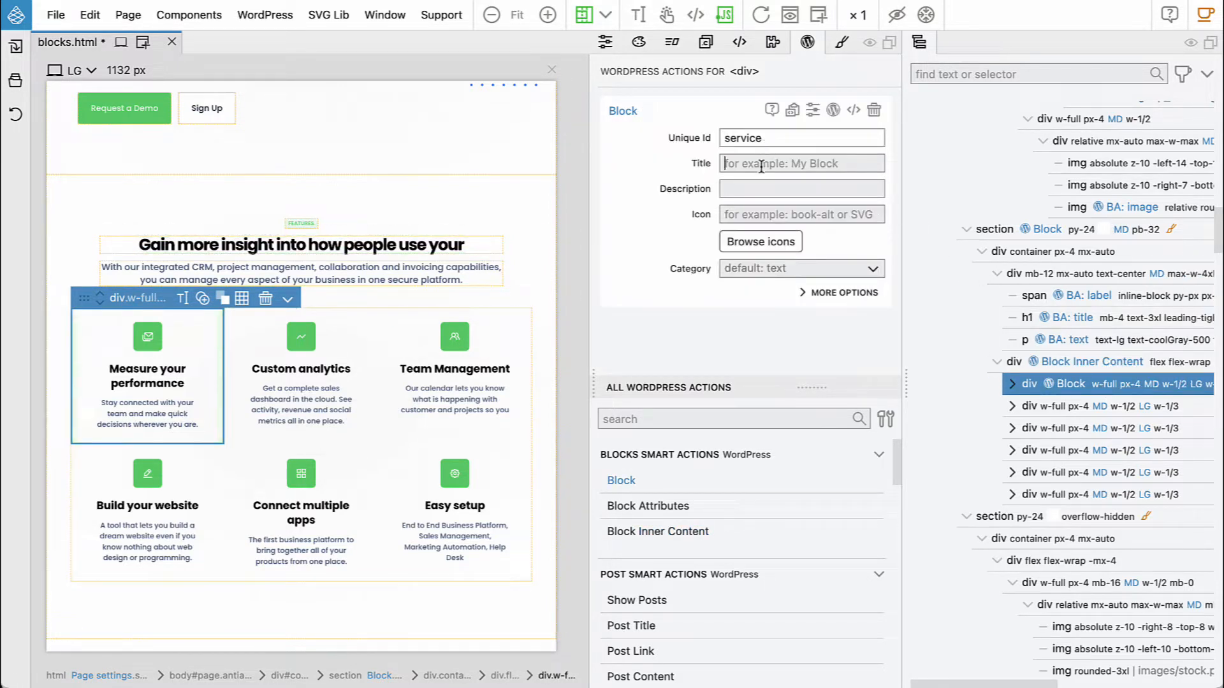
{"action": "type", "text": "Service"}
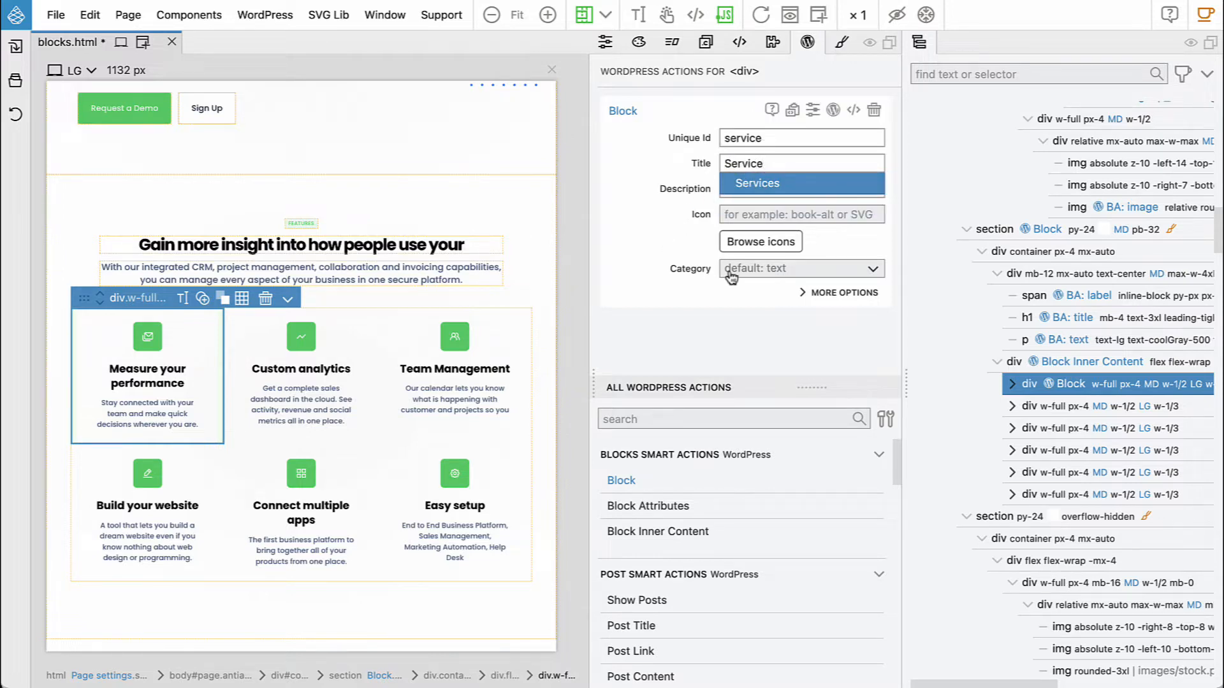
{"action": "left_click", "coordinate": [800, 269]}
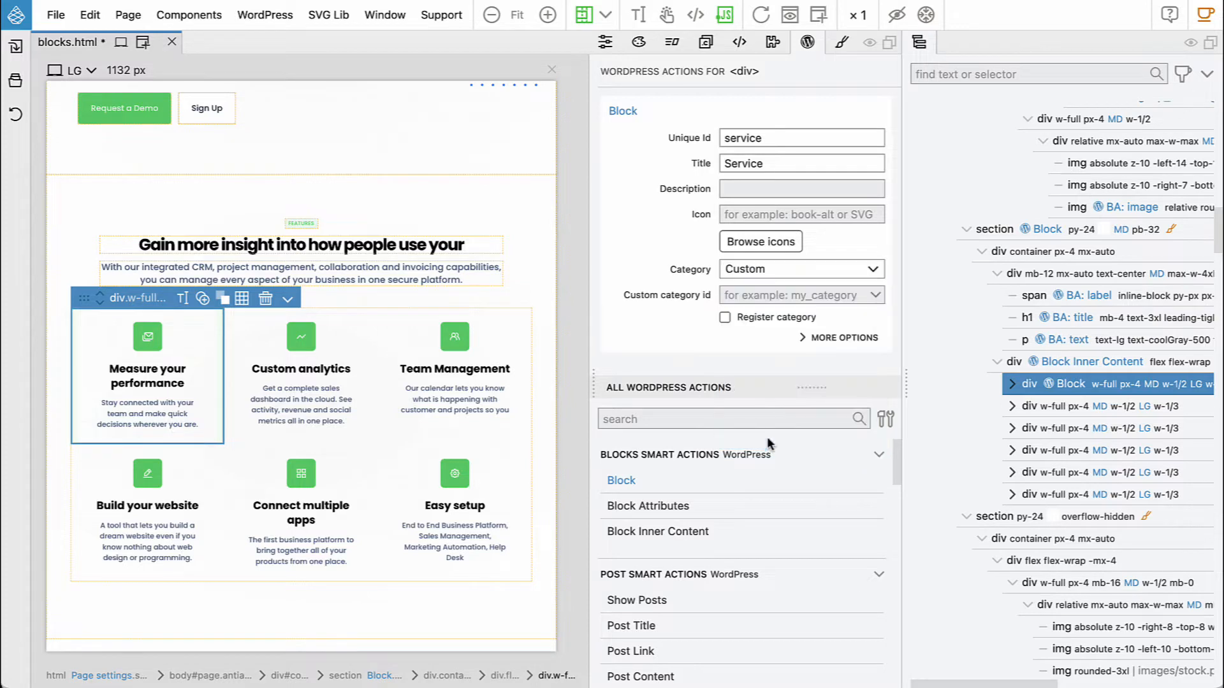
{"action": "type", "text": "flex"}
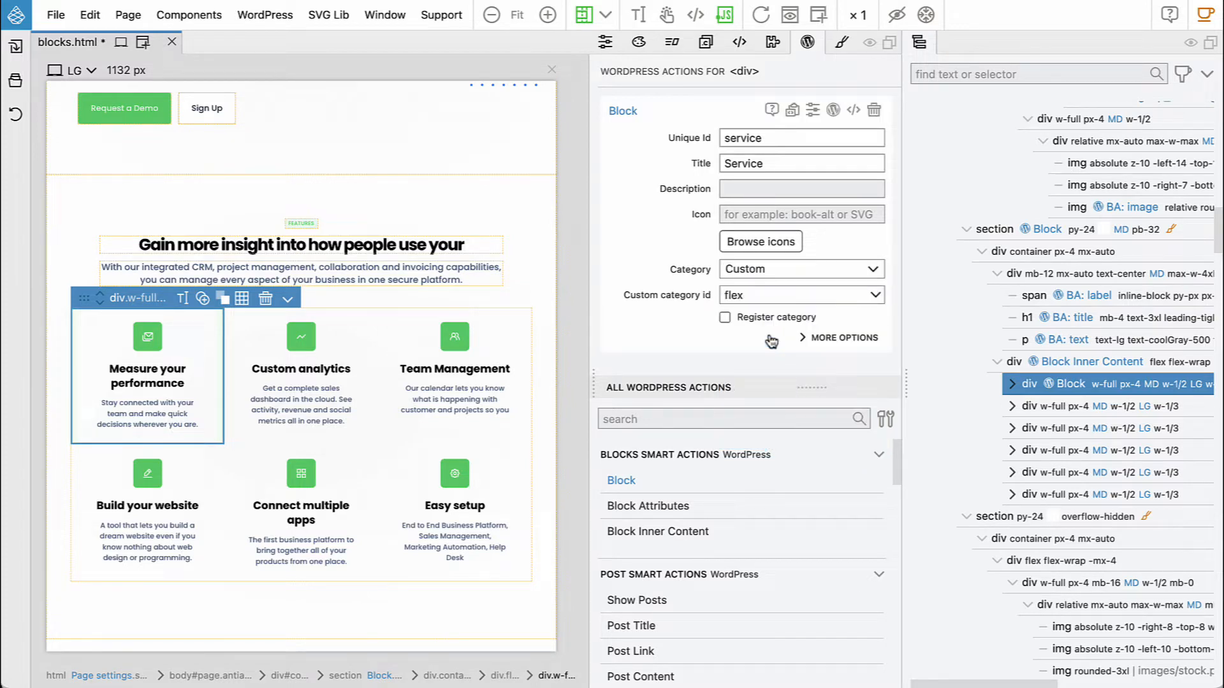
Step: Expand More Options and begin filling the block's Parents field
{"action": "left_click", "coordinate": [843, 337]}
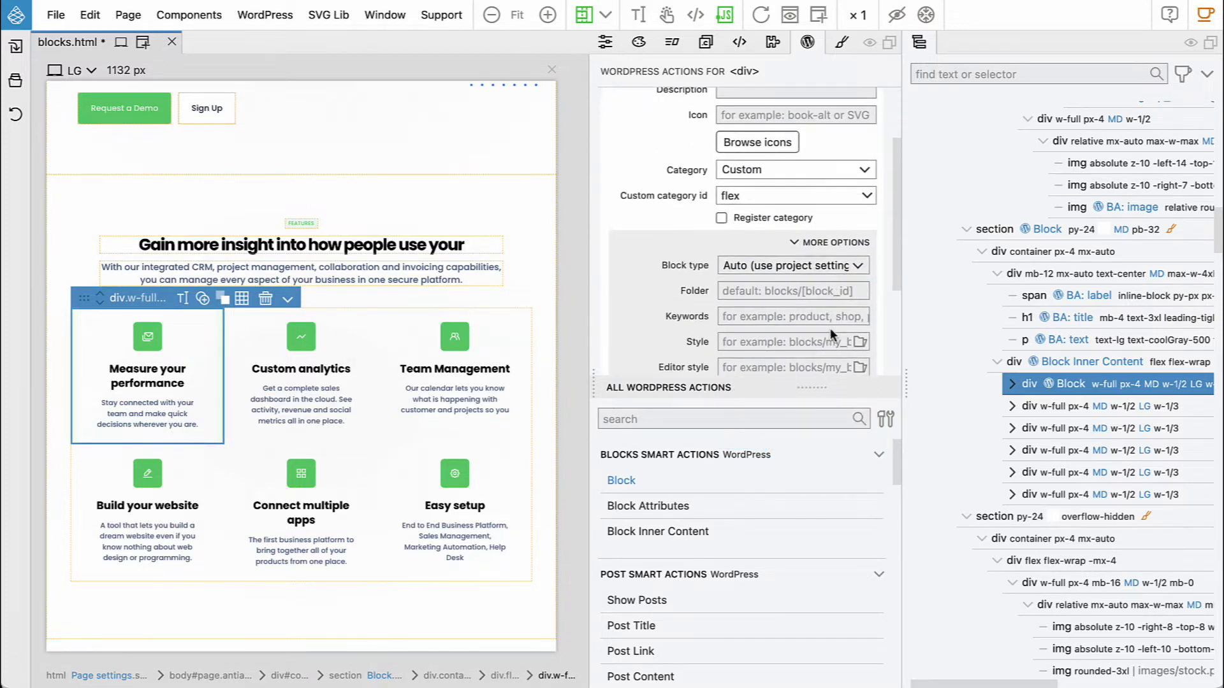
{"action": "scroll", "scroll_direction": "down", "scroll_amount": 3}
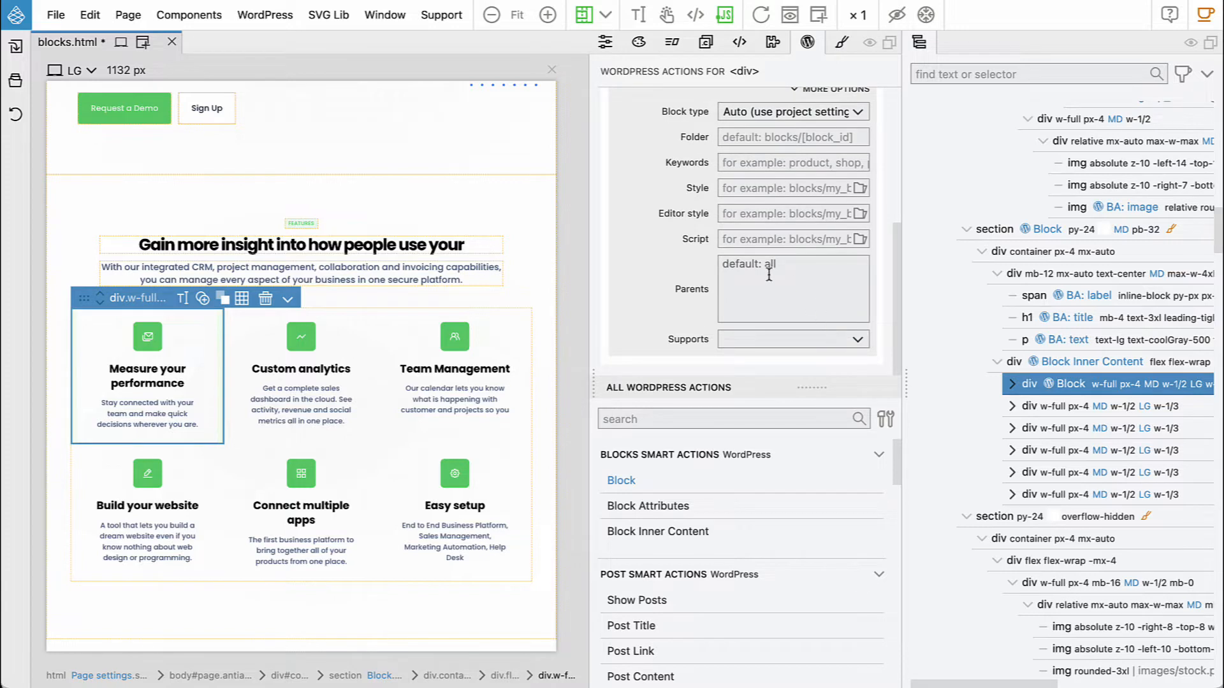
{"action": "type", "text": "p"}
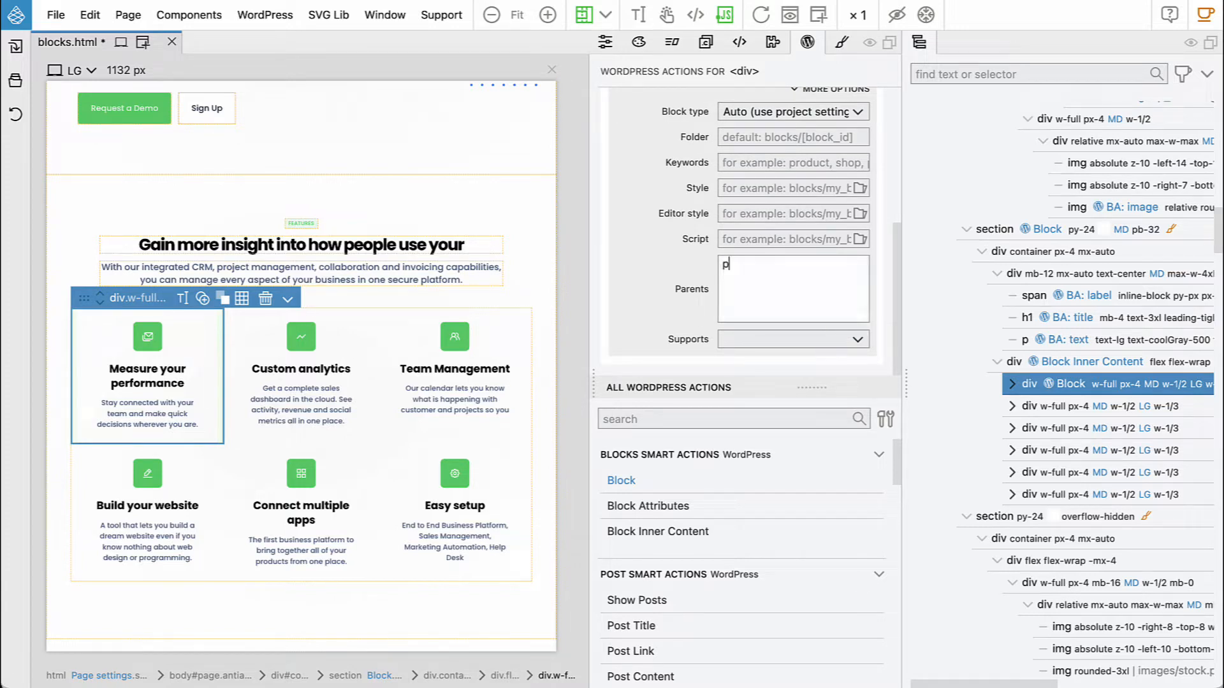
{"action": "type", "text": "se"}
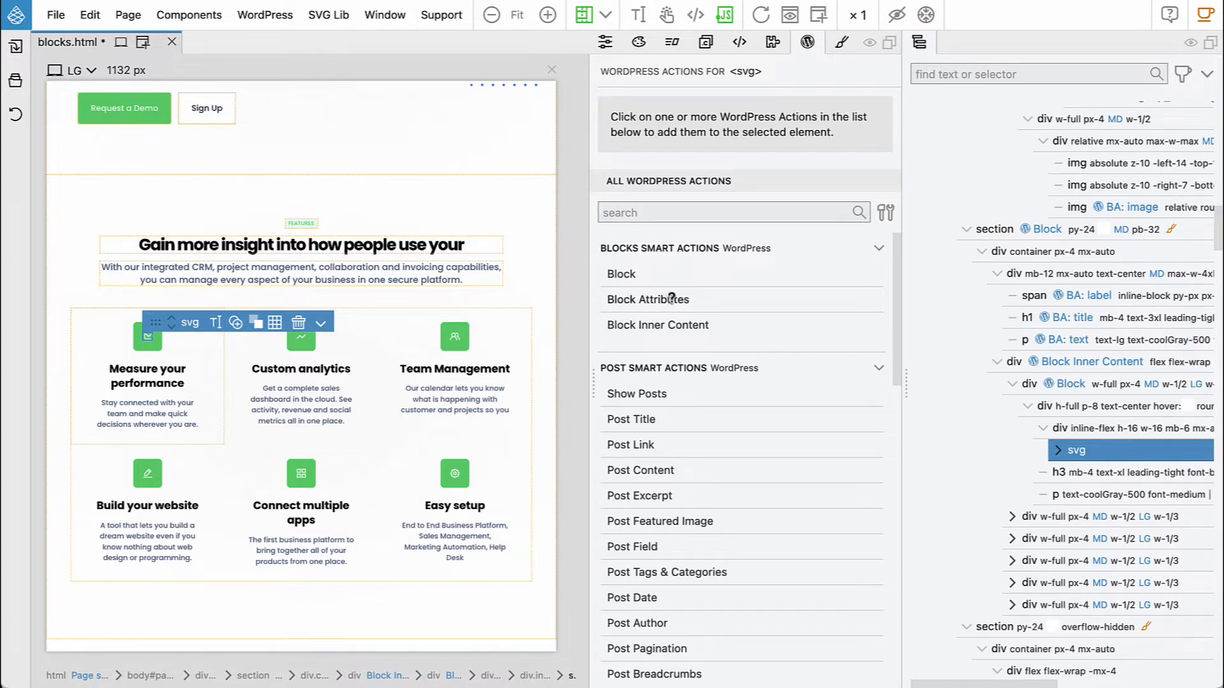
Step: Make the card's svg icon a block attribute with id image titled Image
{"action": "left_click", "coordinate": [648, 299]}
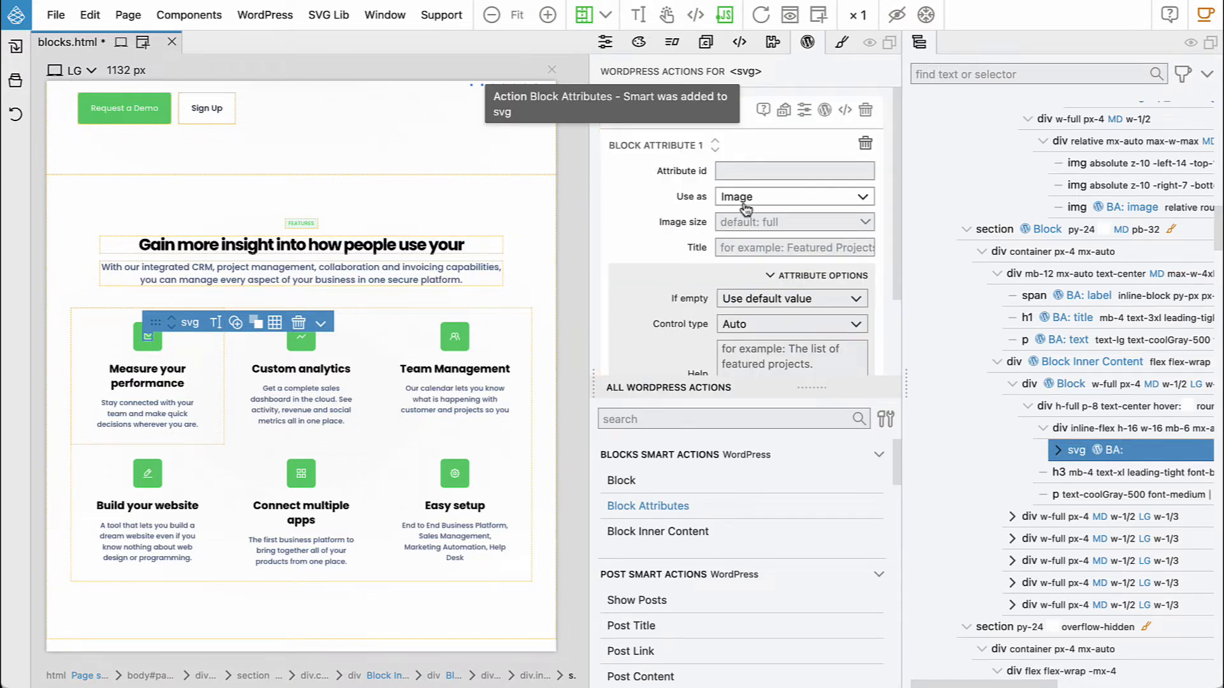
{"action": "type", "text": "image"}
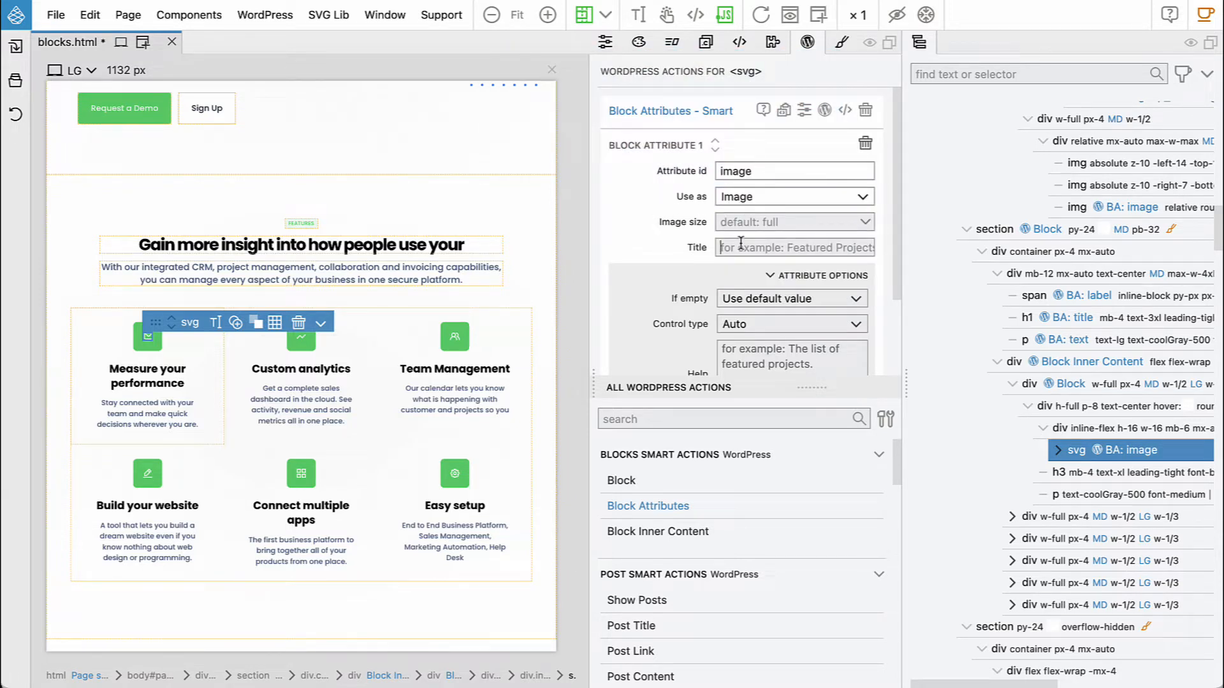
{"action": "type", "text": "Image"}
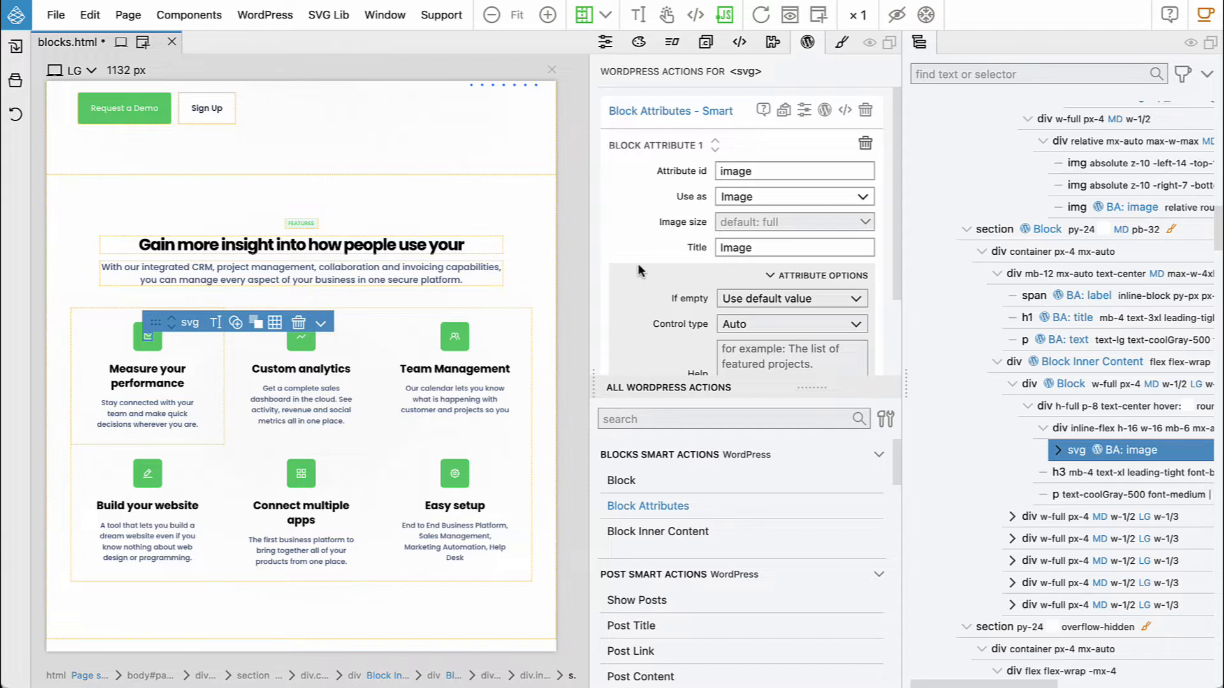
{"action": "mouse_move", "coordinate": [641, 269]}
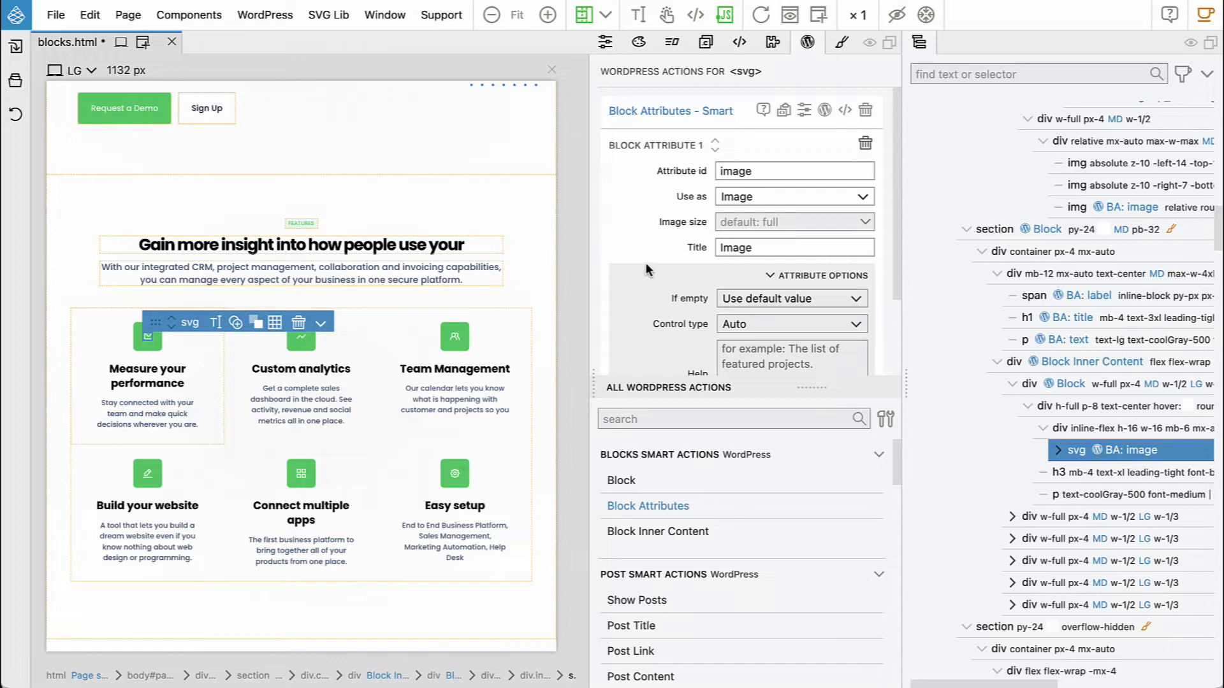
{"action": "mouse_move", "coordinate": [625, 274]}
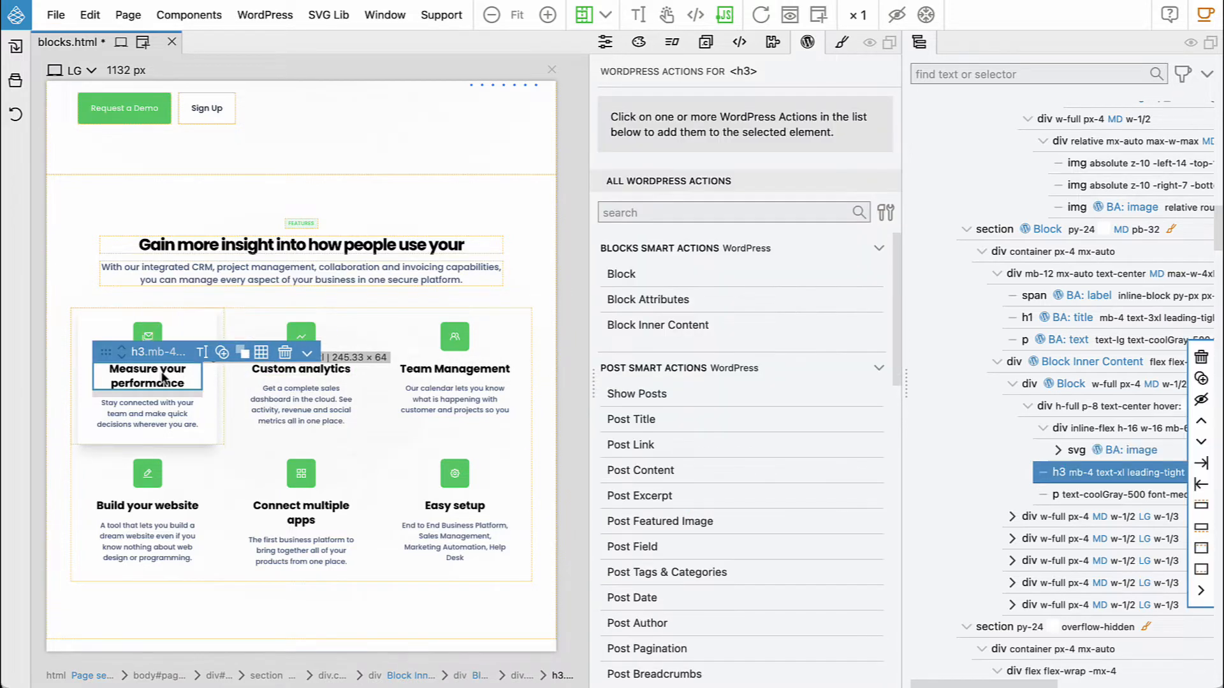
Step: Make the card's h3 heading a block attribute with id name titled Name
{"action": "left_click", "coordinate": [647, 298]}
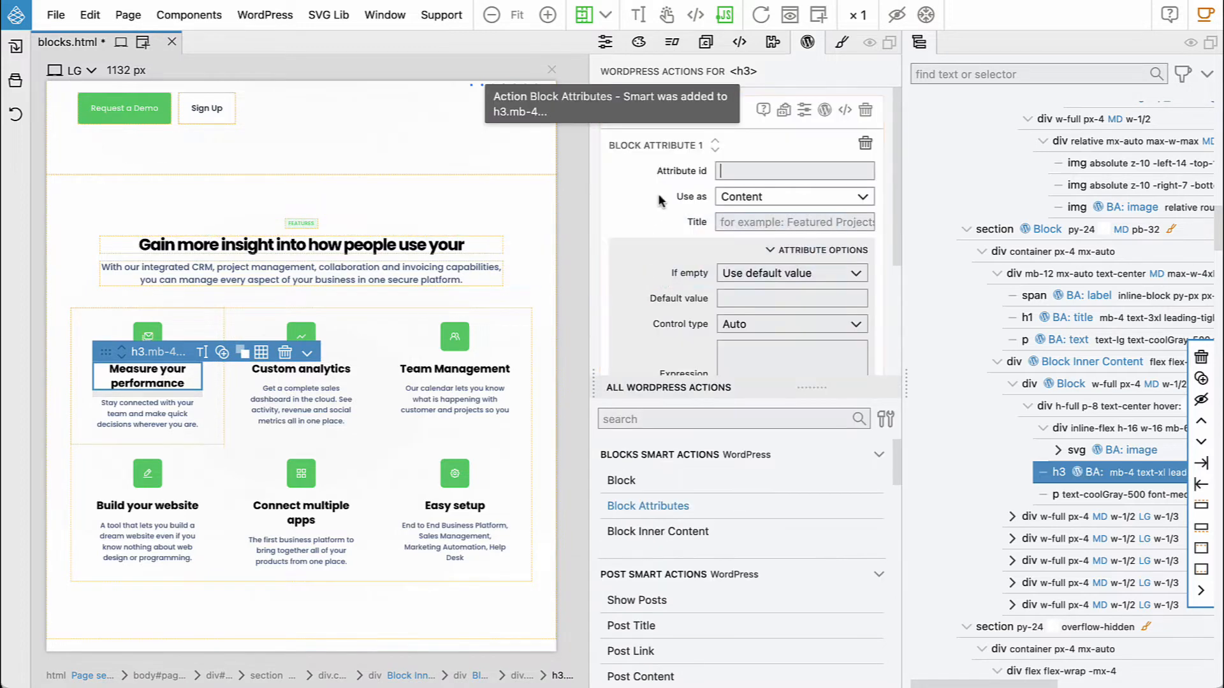
{"action": "type", "text": "name"}
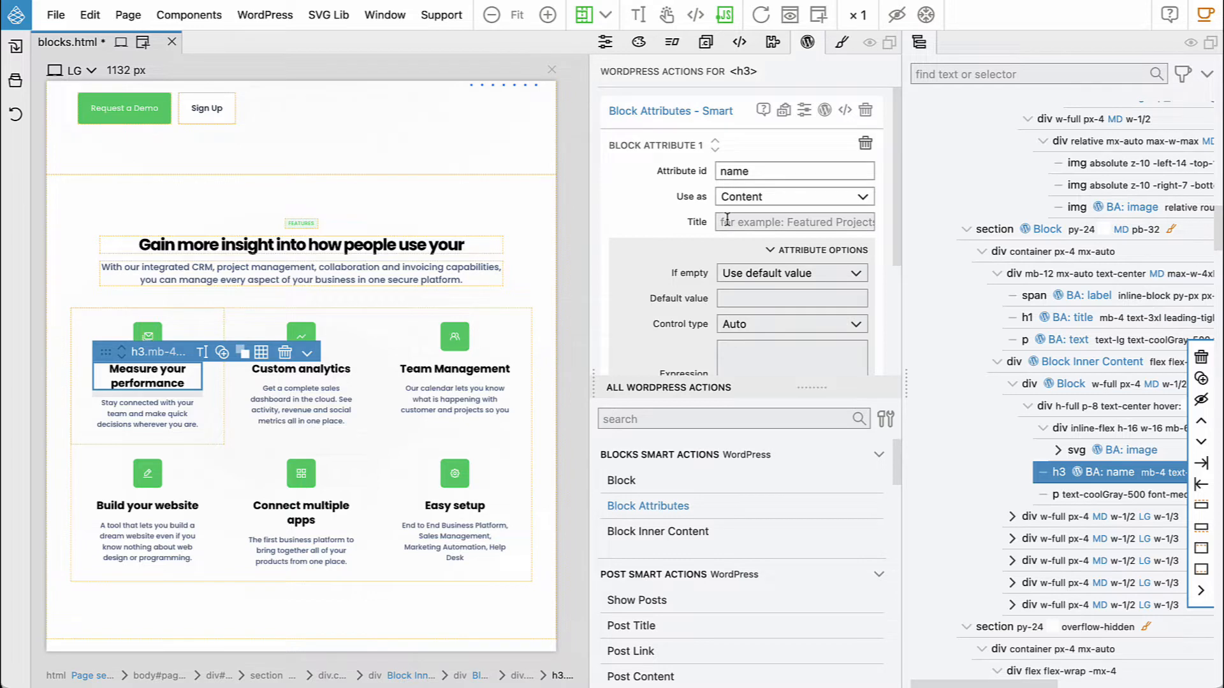
{"action": "type", "text": "Name"}
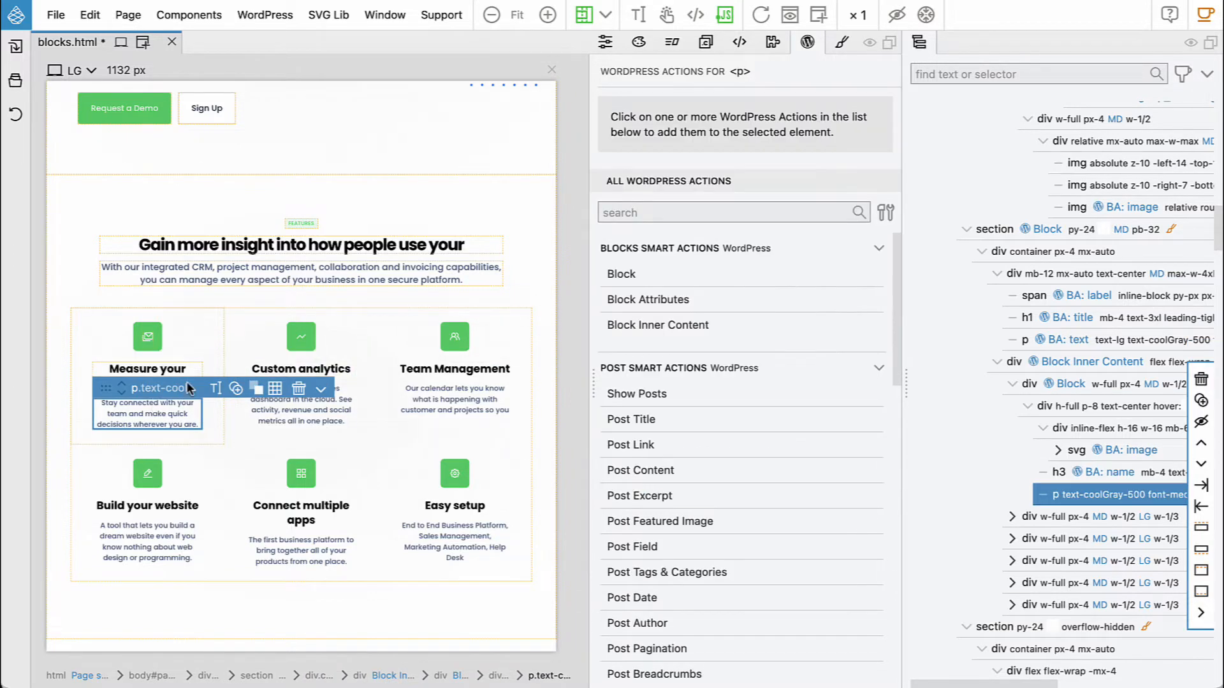
Step: Make the card's description paragraph a block attribute with id text titled Text
{"action": "left_click", "coordinate": [648, 298]}
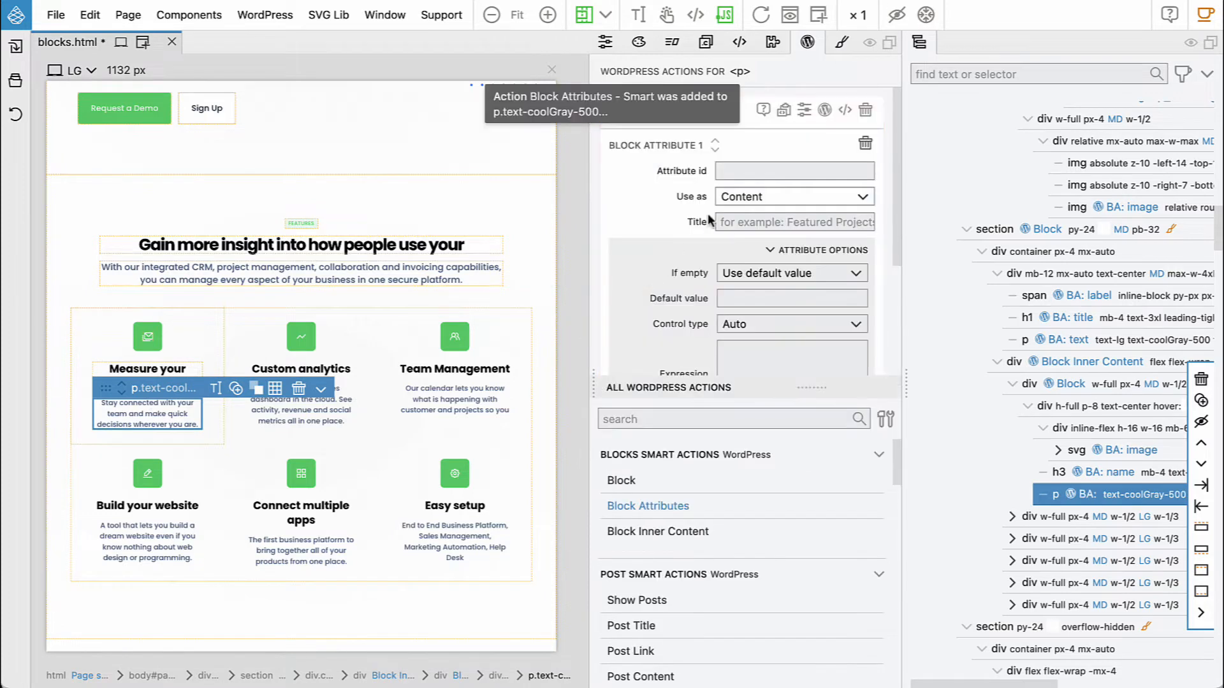
{"action": "type", "text": "text"}
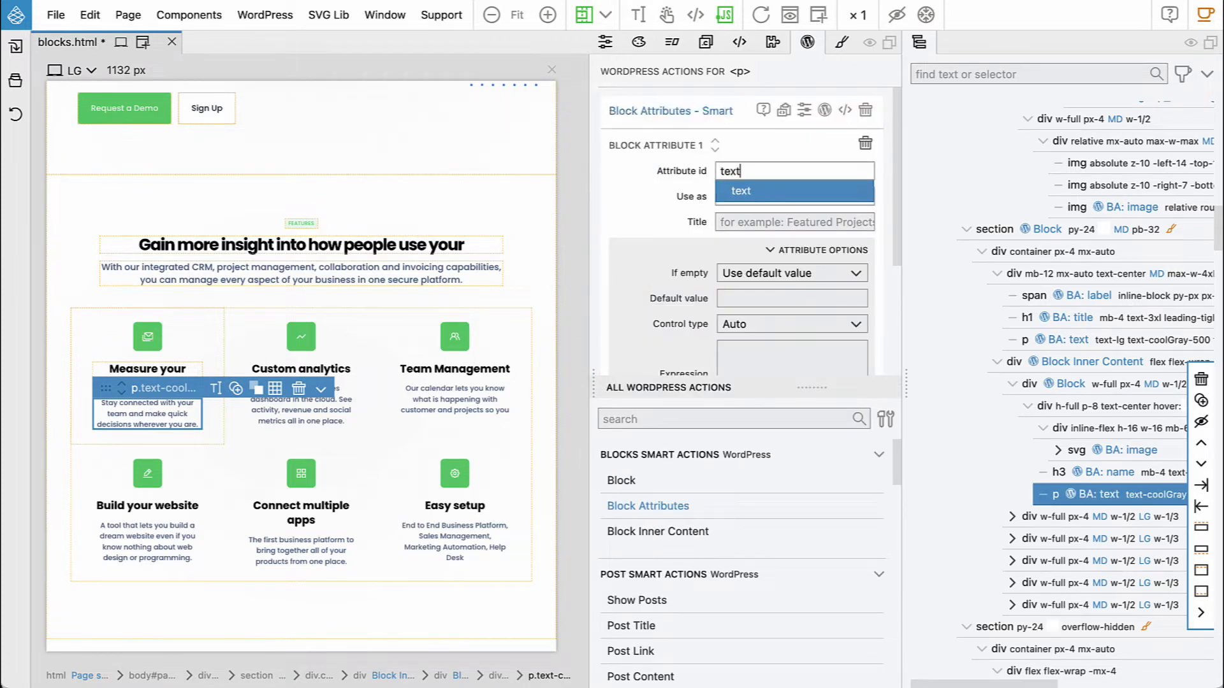
{"action": "left_click", "coordinate": [791, 196]}
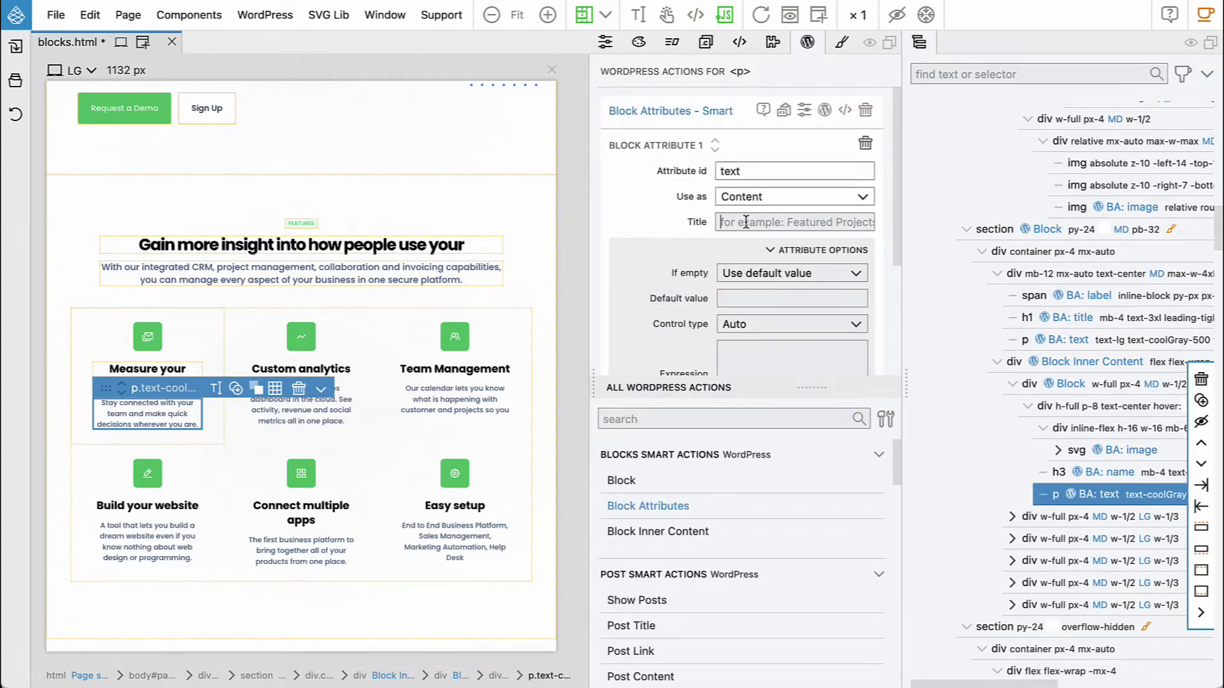
{"action": "type", "text": "Text"}
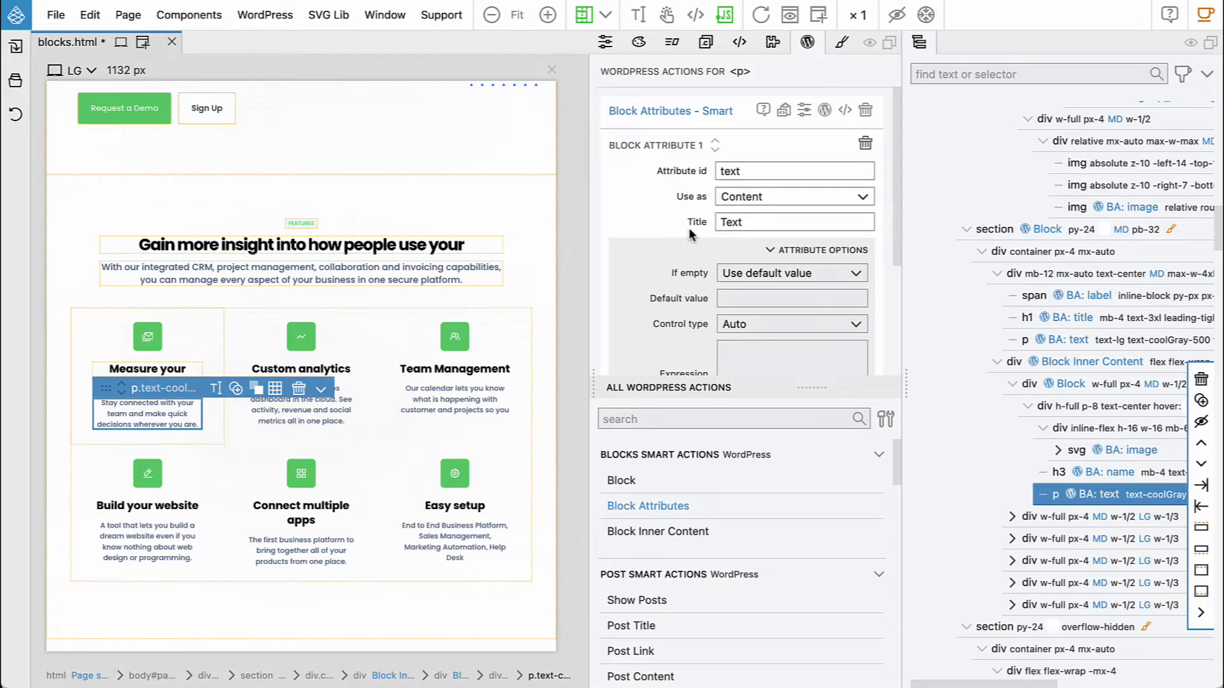
{"action": "mouse_move", "coordinate": [749, 221]}
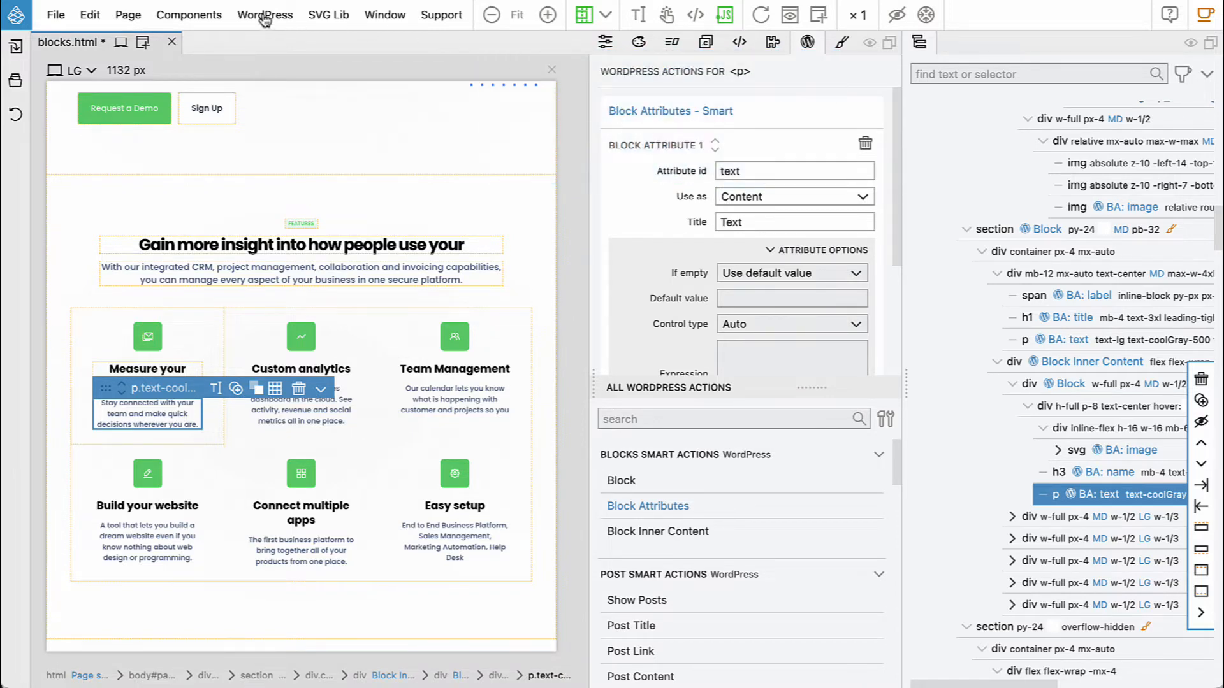
Step: Export the project as a WordPress theme from the WordPress menu
{"action": "left_click", "coordinate": [264, 14]}
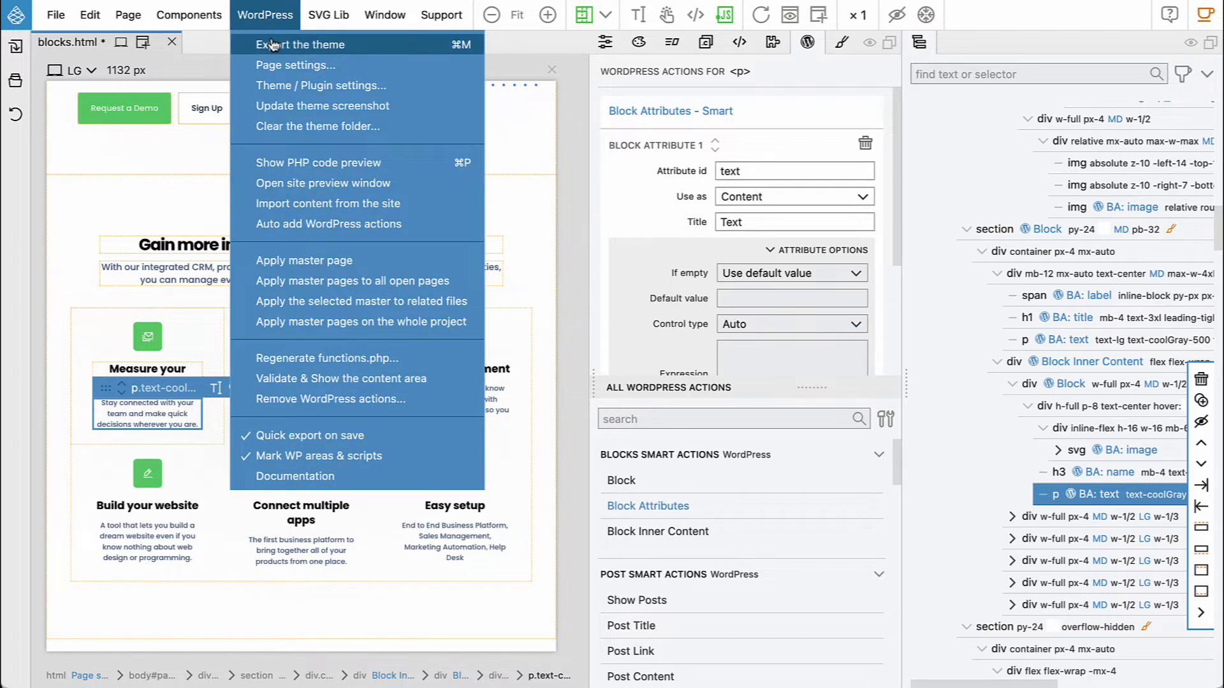
{"action": "left_click", "coordinate": [300, 44]}
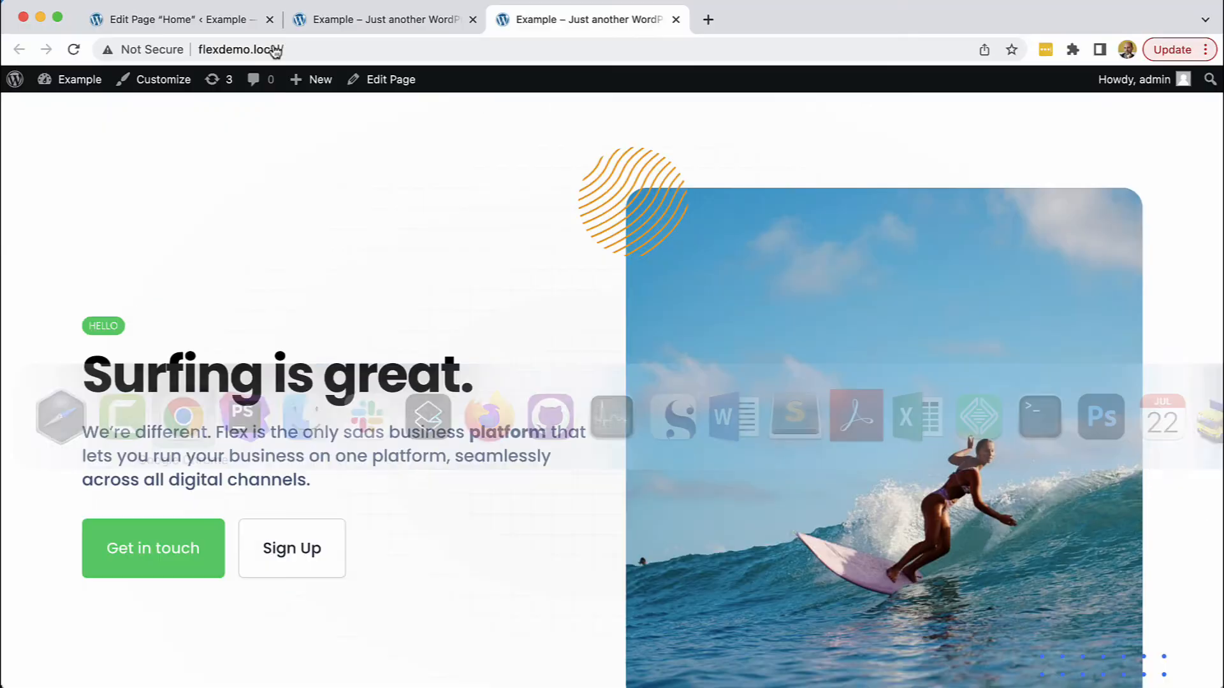
Step: Edit the Home page and scroll down to the exported Services block
{"action": "left_click", "coordinate": [172, 19]}
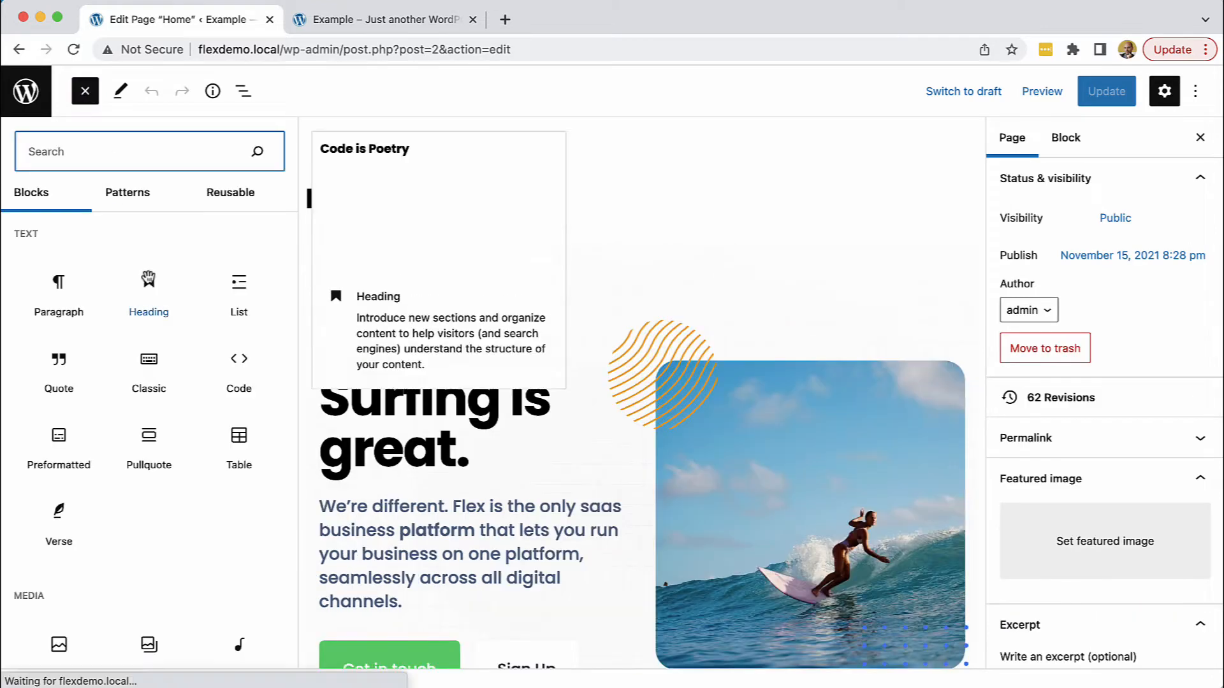
{"action": "scroll", "scroll_direction": "down", "scroll_amount": 3}
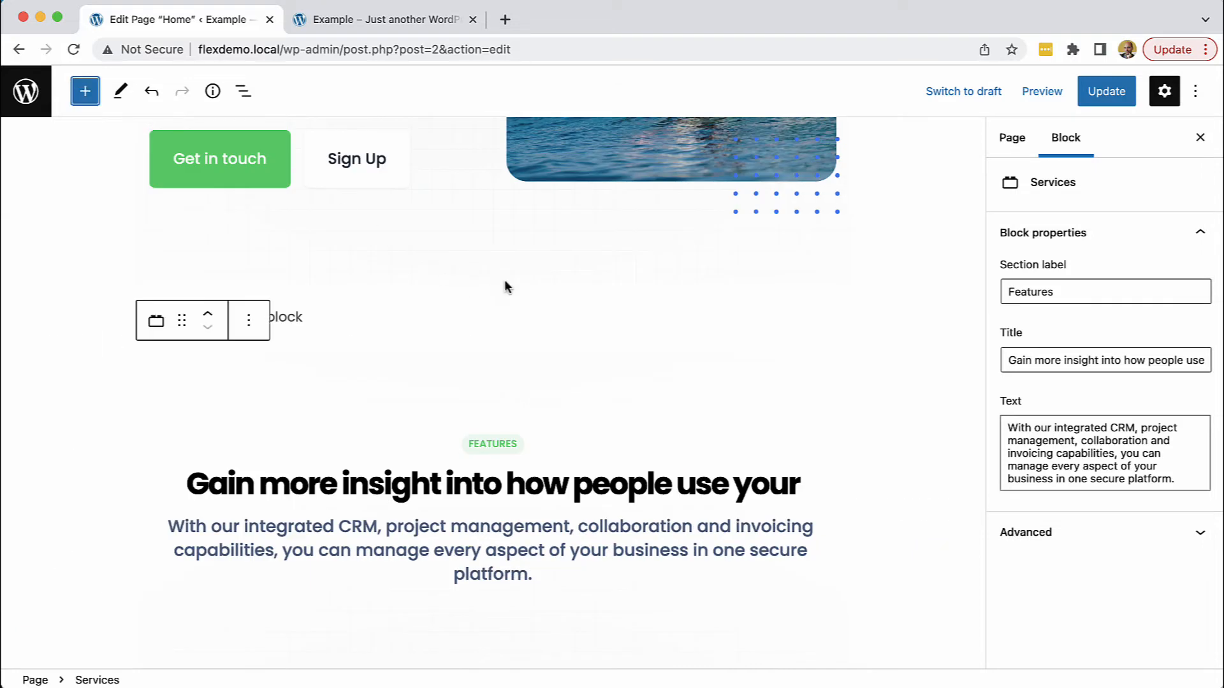
Step: Replace the intro paragraph with "Join us on our amazing surfing adventures."
{"action": "scroll", "scroll_direction": "down", "scroll_amount": 3}
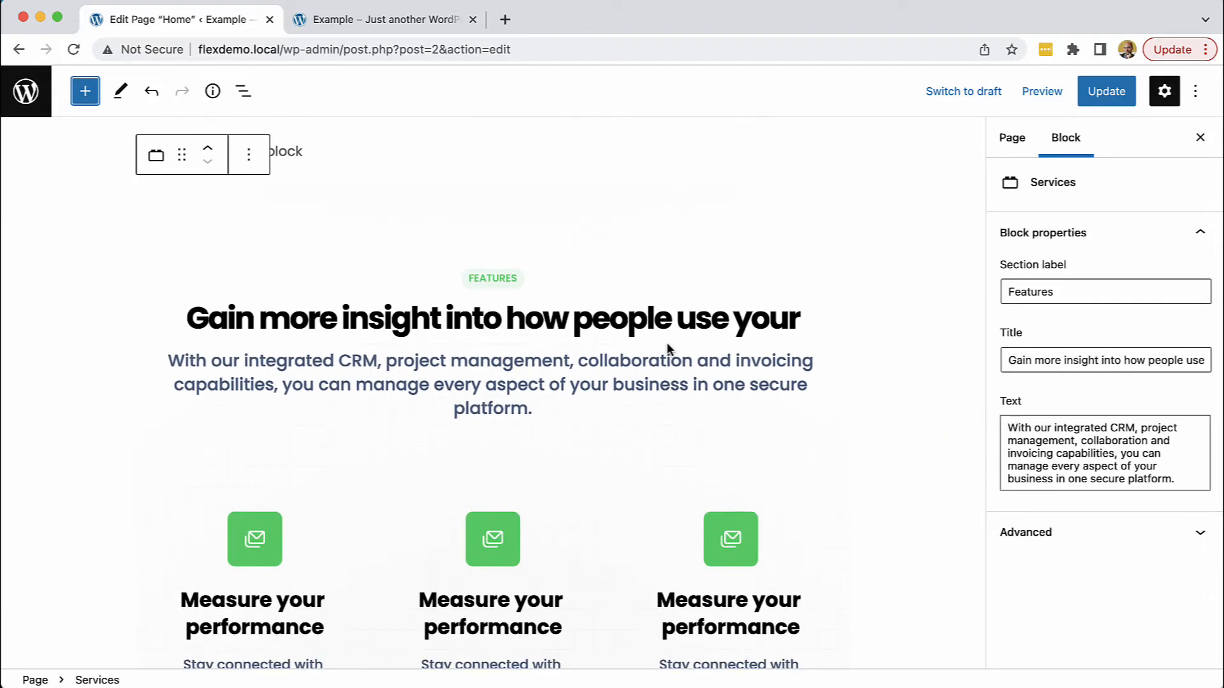
{"action": "double_click", "coordinate": [621, 318]}
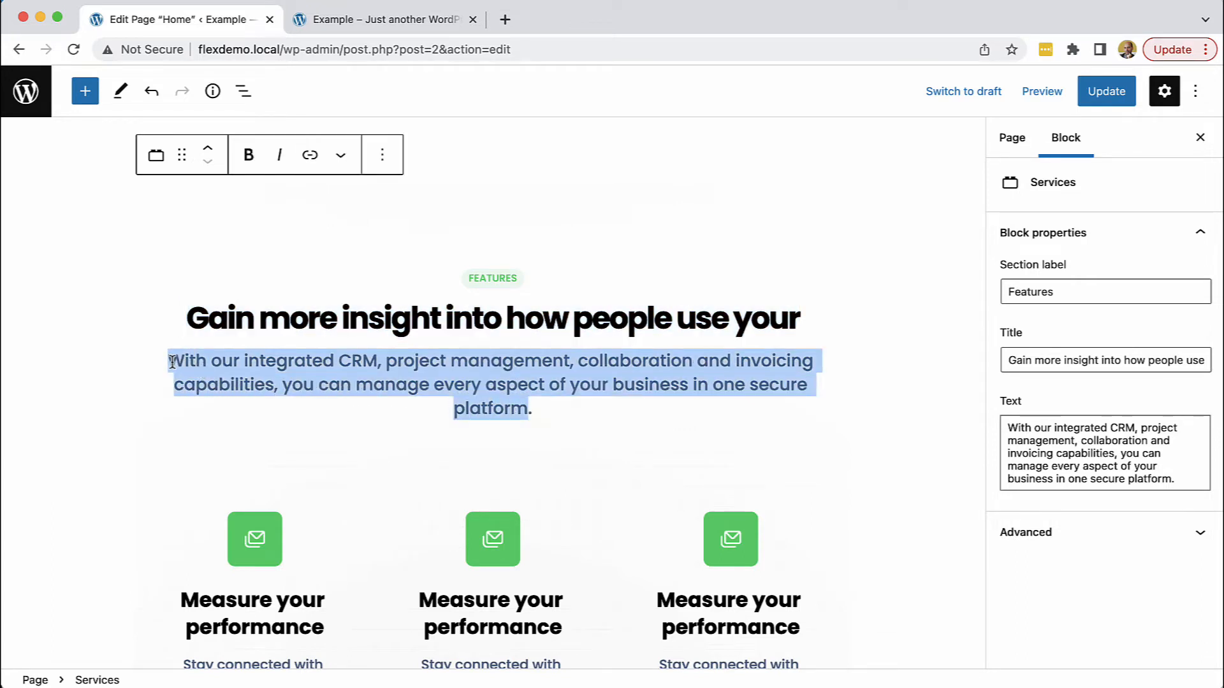
{"action": "type", "text": "Join u."}
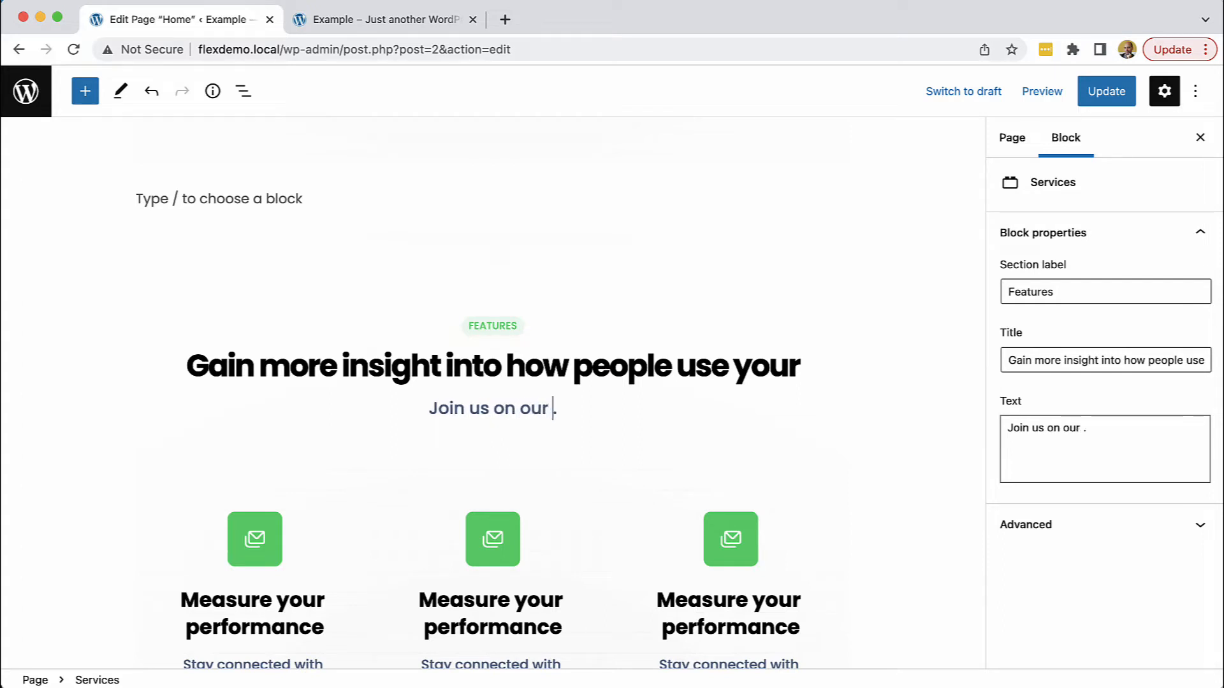
{"action": "type", "text": "amazing surf"}
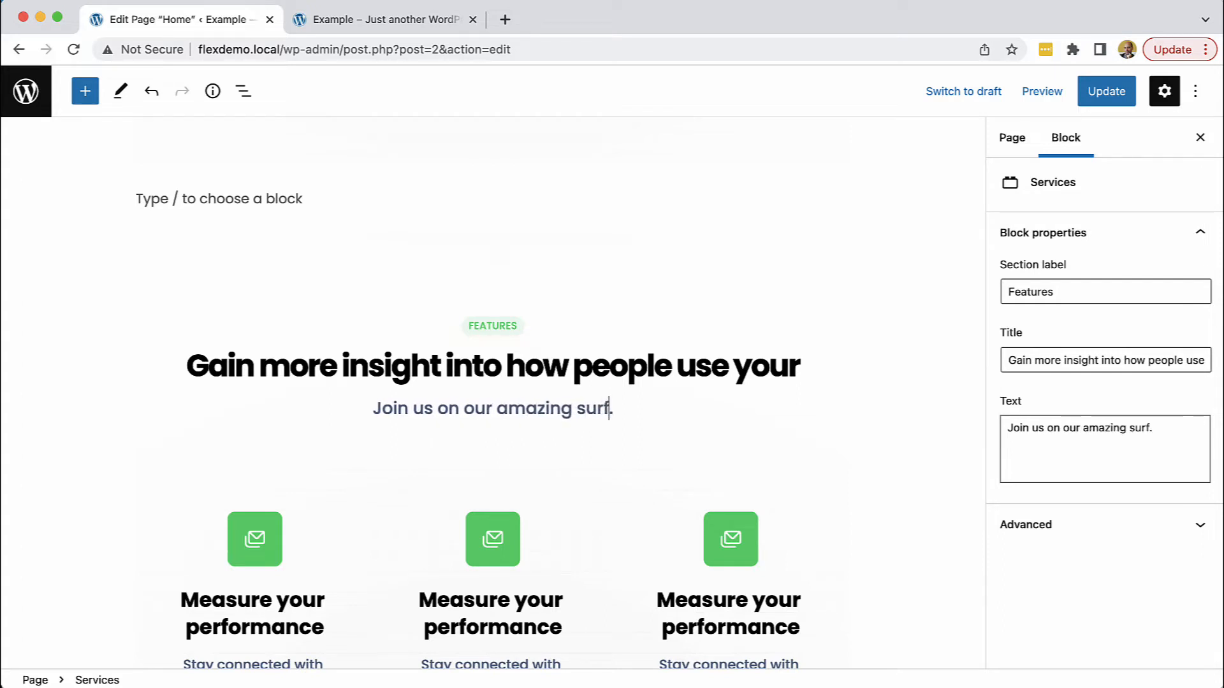
{"action": "type", "text": "ing advent"}
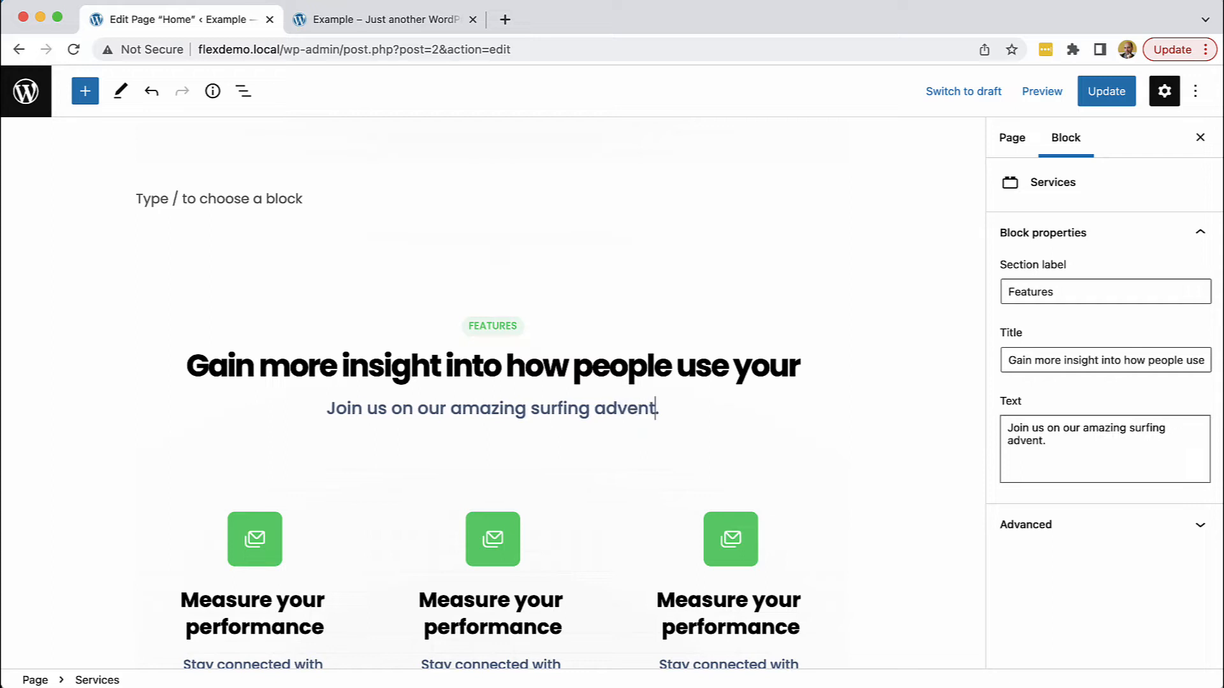
{"action": "type", "text": "ures"}
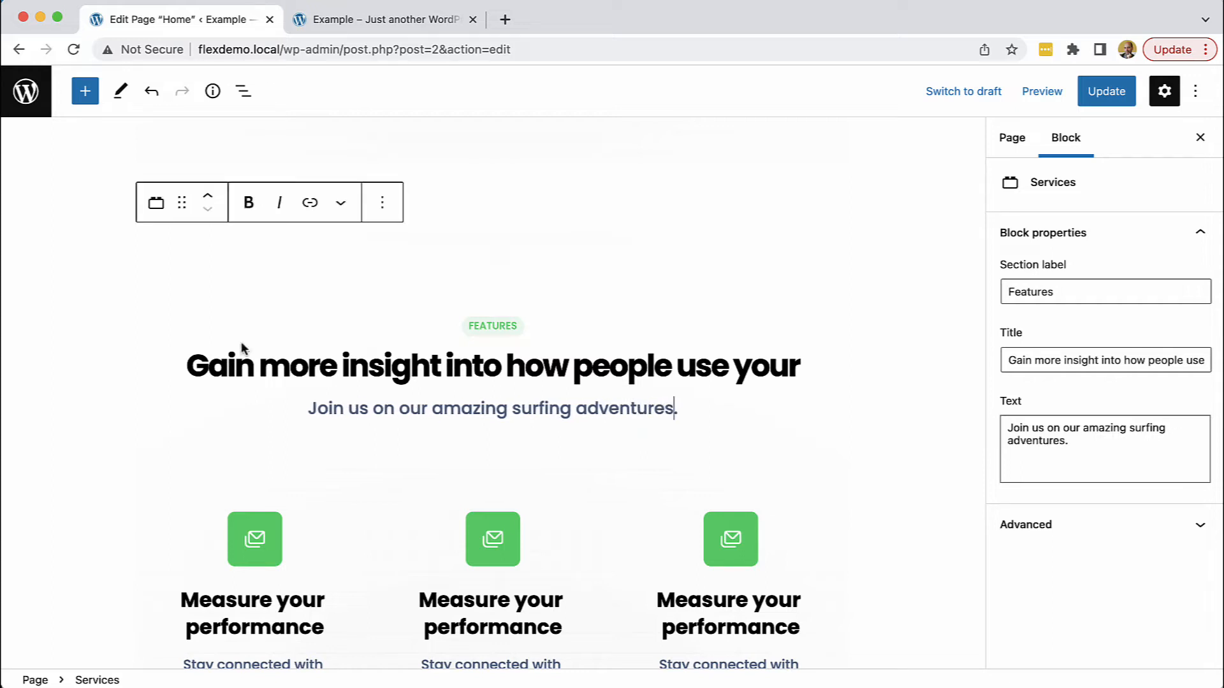
{"action": "mouse_move", "coordinate": [512, 339]}
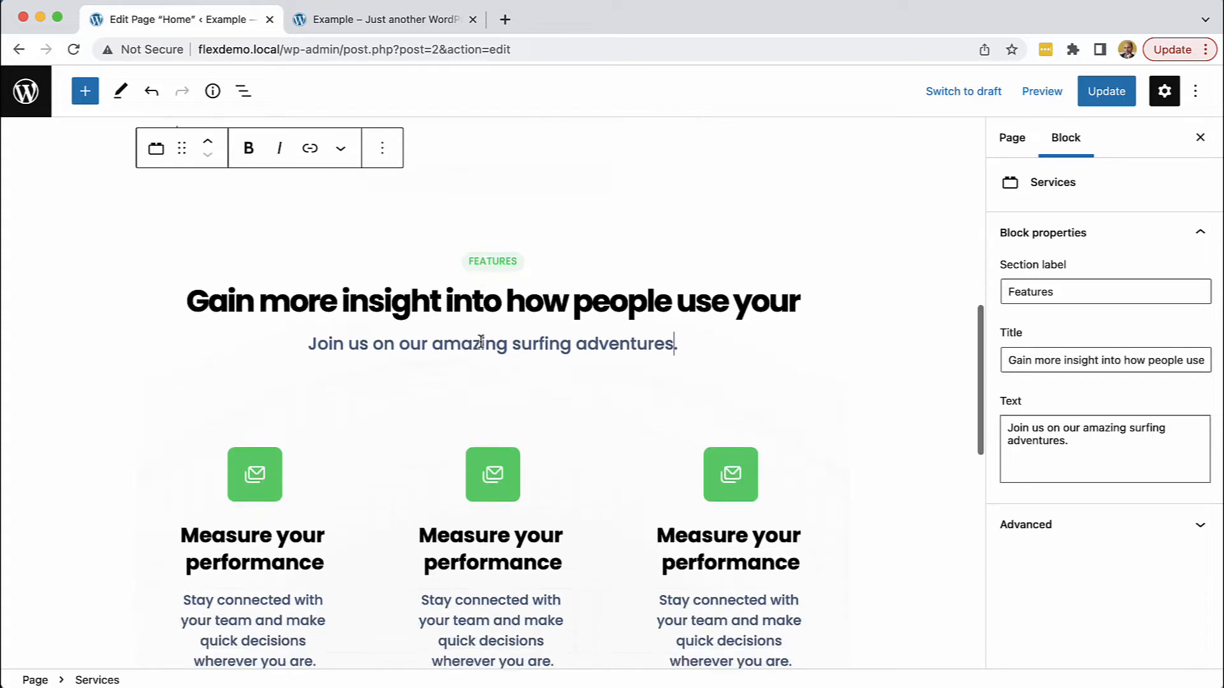
Step: Scroll through the services grid and select one Service block to show its Image, Name and Text settings
{"action": "scroll", "scroll_direction": "down", "scroll_amount": 3}
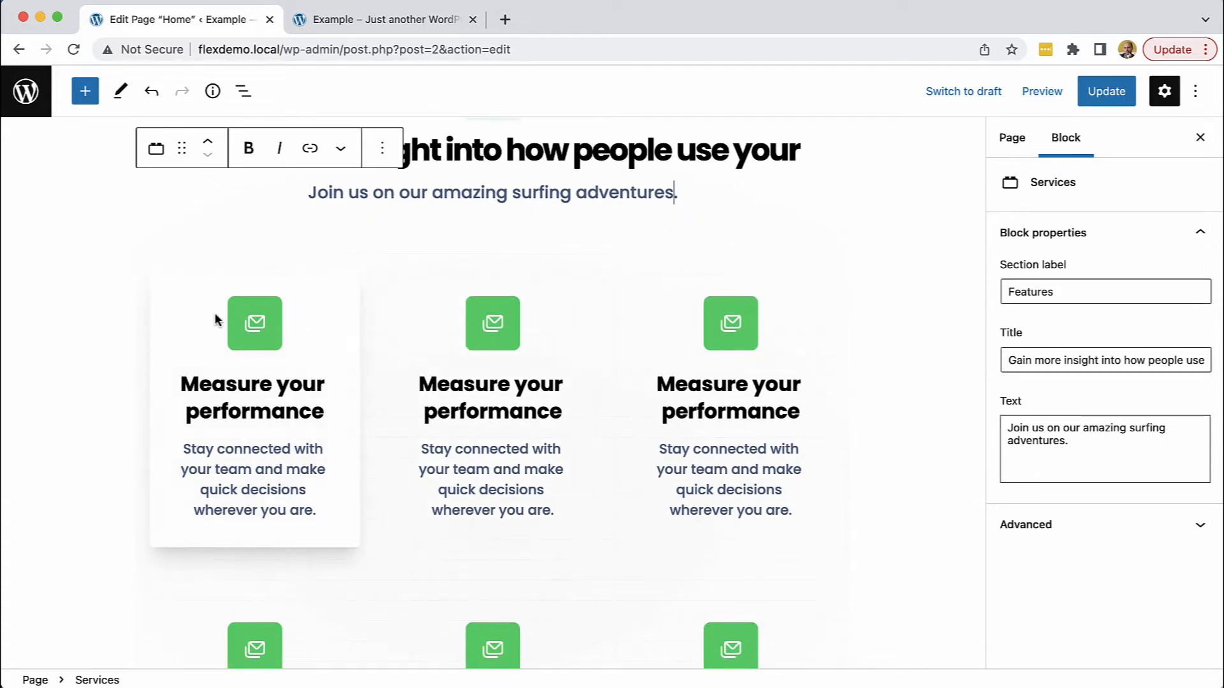
{"action": "scroll", "scroll_direction": "down", "scroll_amount": 3}
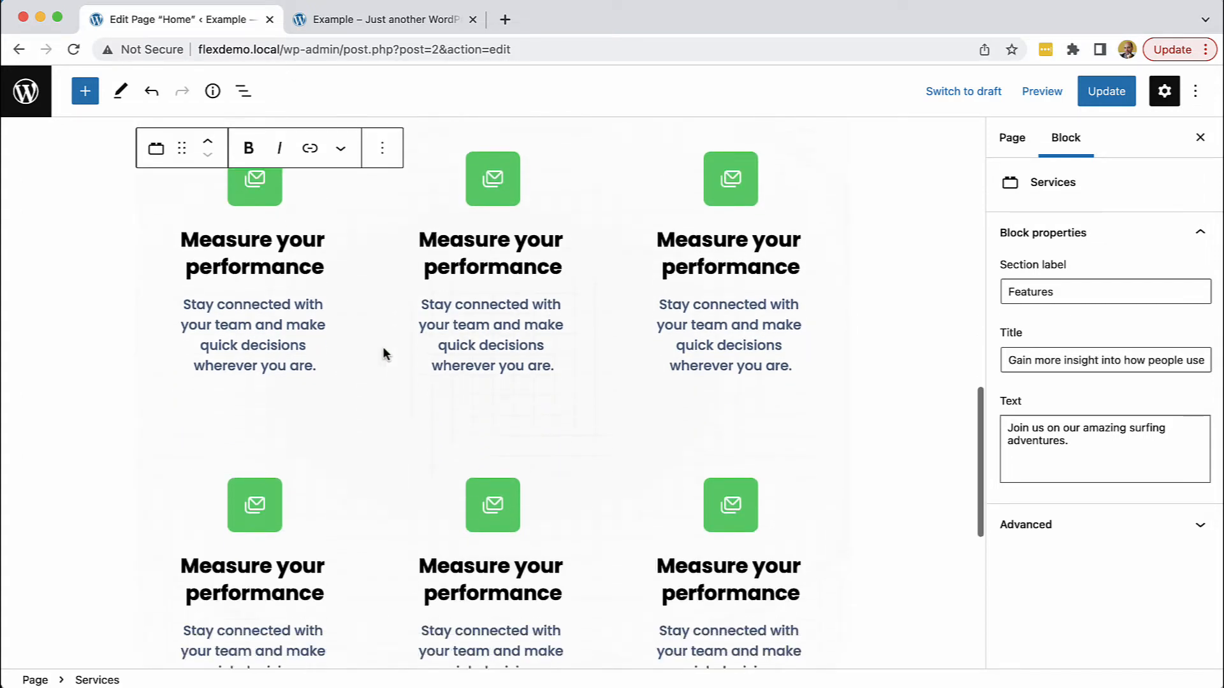
{"action": "scroll", "scroll_direction": "down", "scroll_amount": 3}
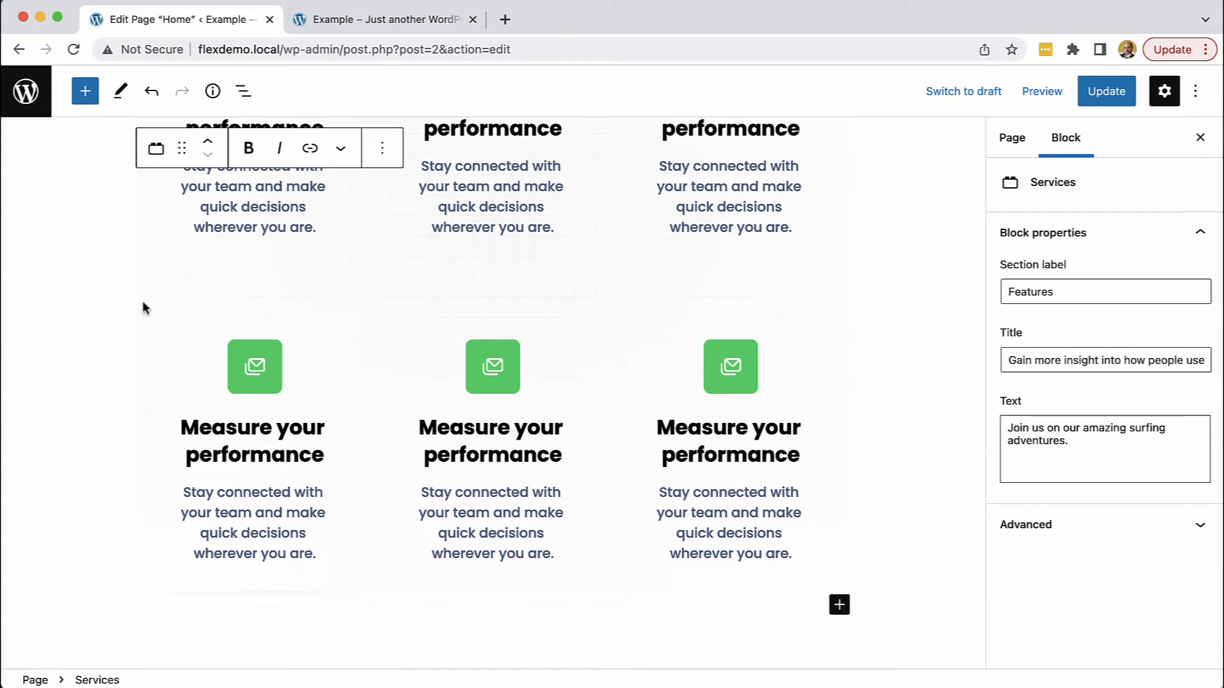
{"action": "mouse_move", "coordinate": [713, 460]}
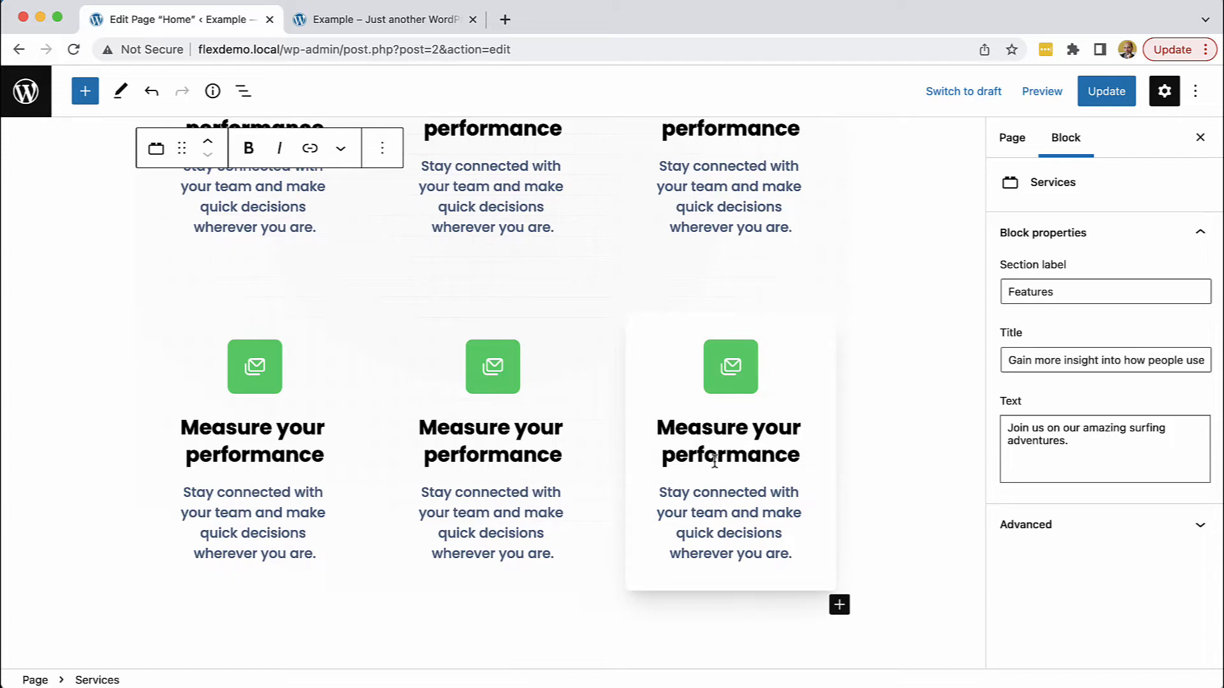
{"action": "scroll", "scroll_direction": "down", "scroll_amount": 3}
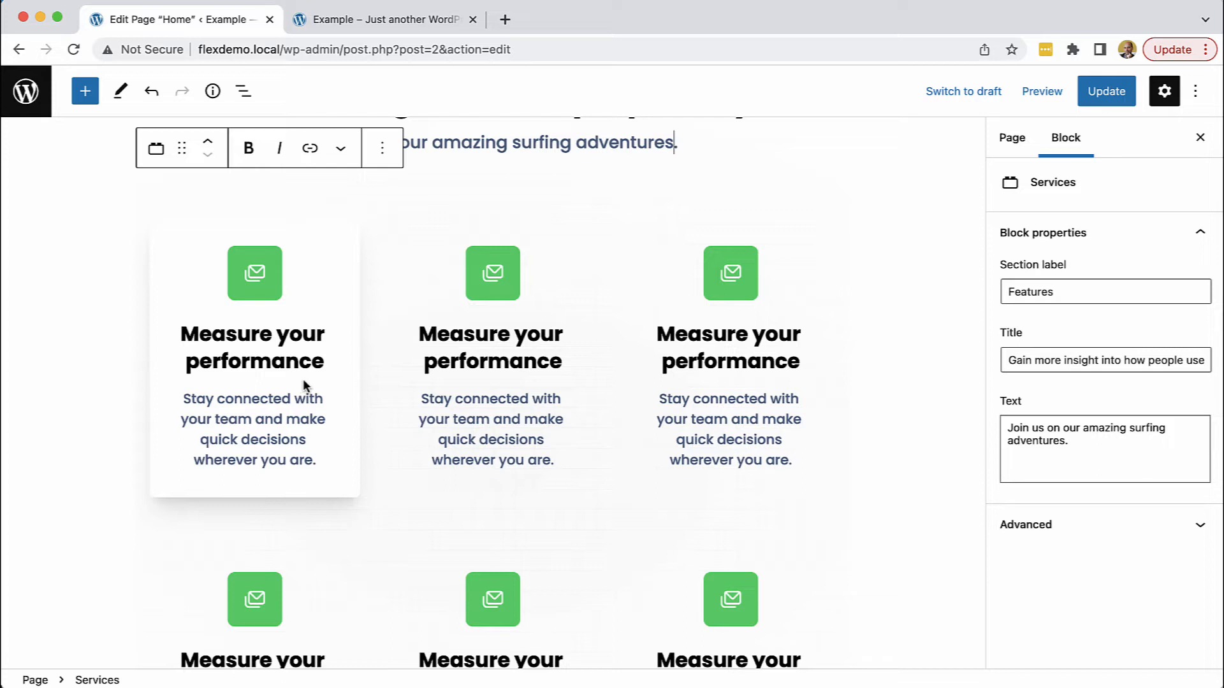
{"action": "mouse_move", "coordinate": [303, 386]}
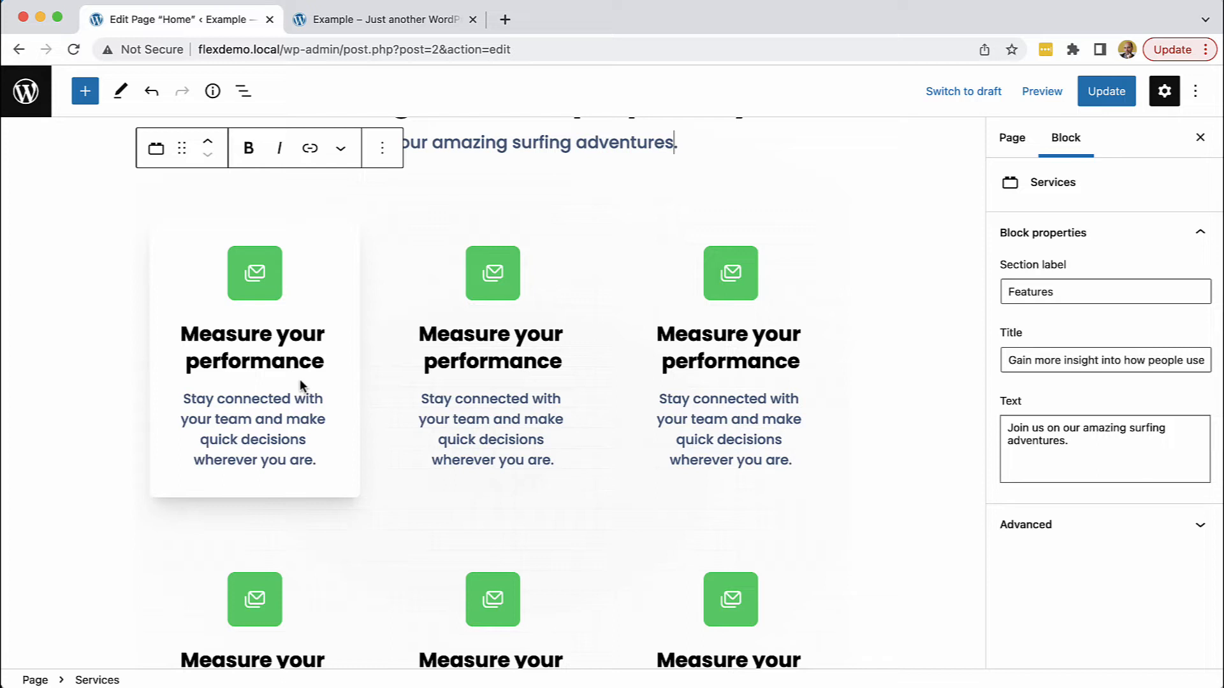
{"action": "scroll", "scroll_direction": "down", "scroll_amount": 3}
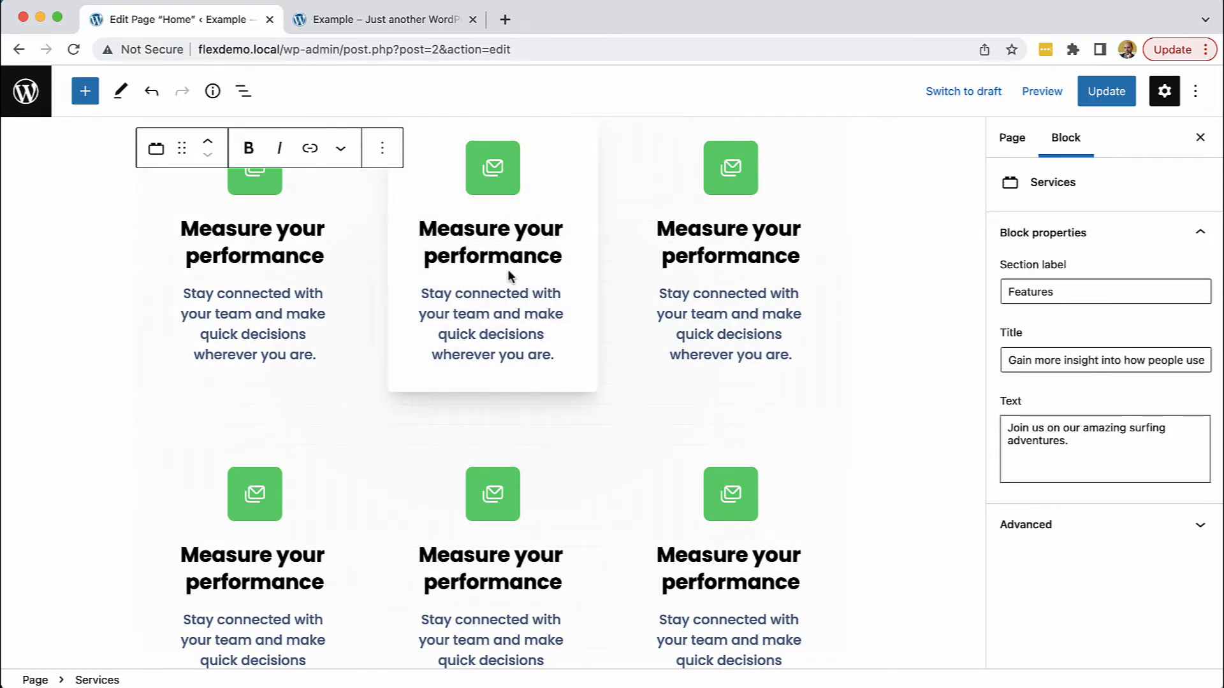
{"action": "scroll", "scroll_direction": "down", "scroll_amount": 3}
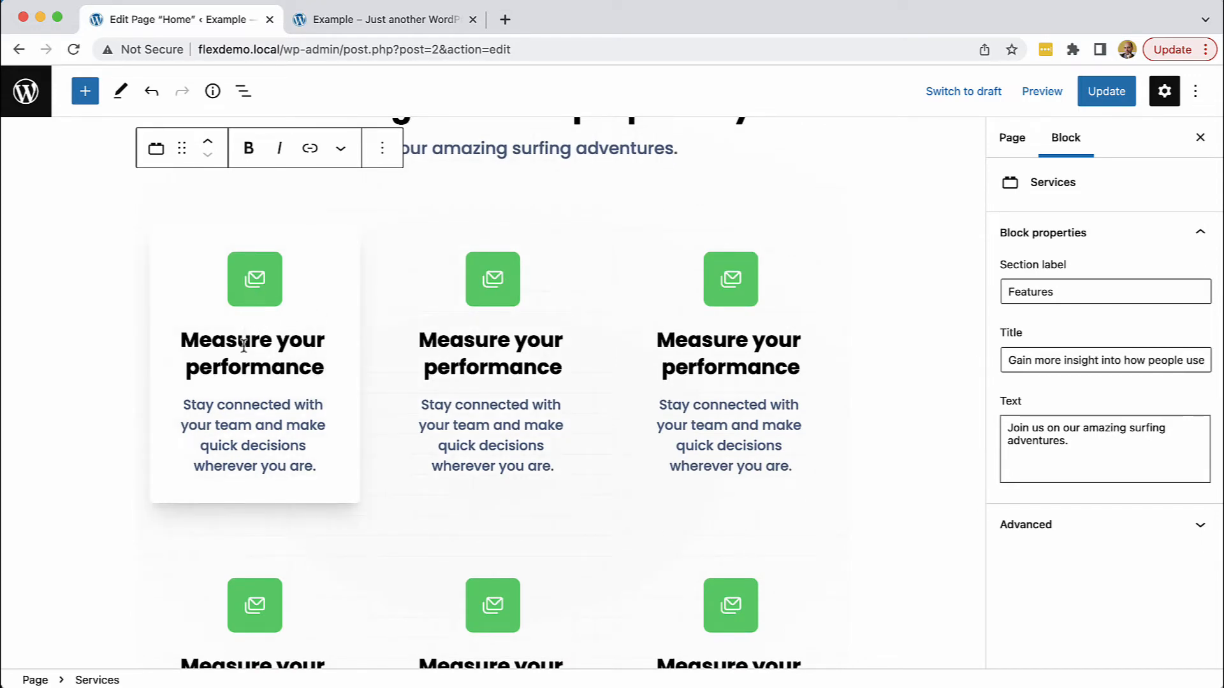
{"action": "scroll", "scroll_direction": "down", "scroll_amount": 3}
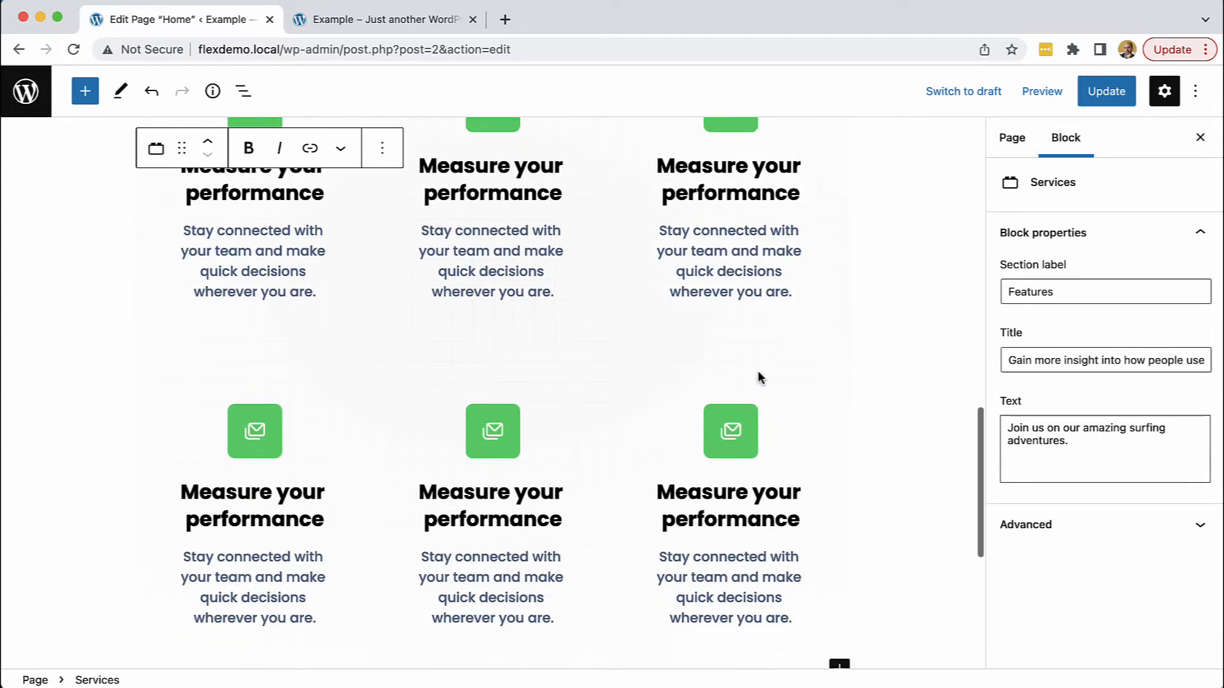
{"action": "left_click", "coordinate": [729, 515]}
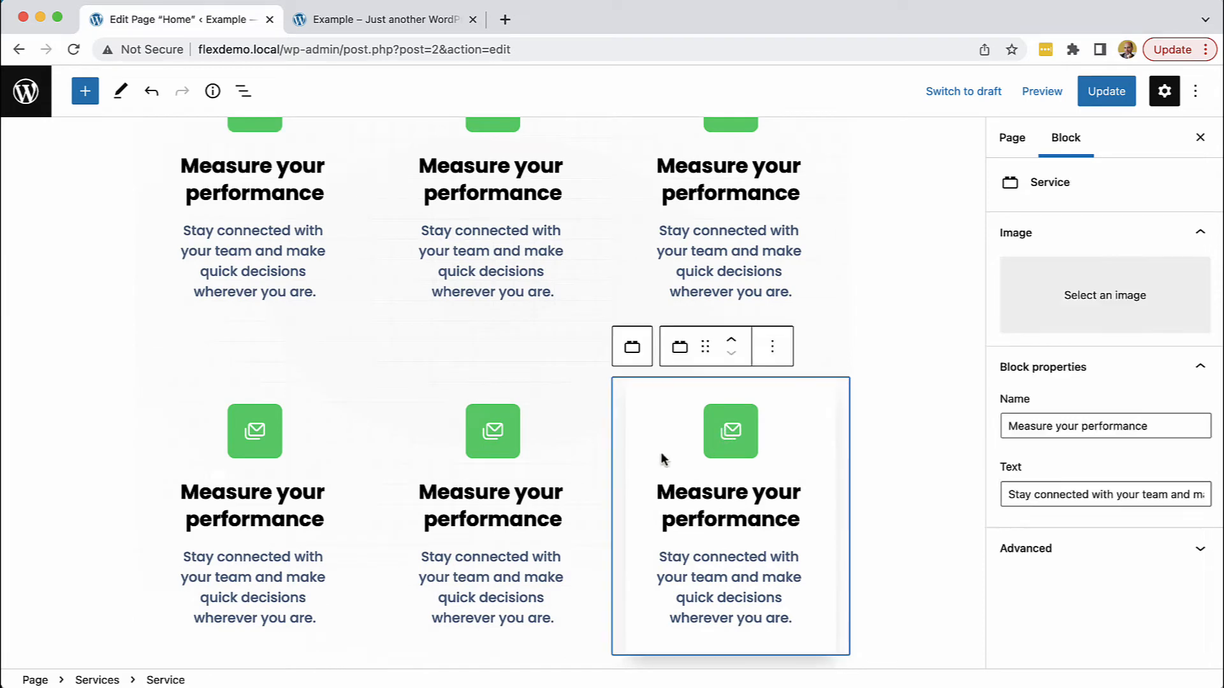
{"action": "left_click", "coordinate": [772, 347]}
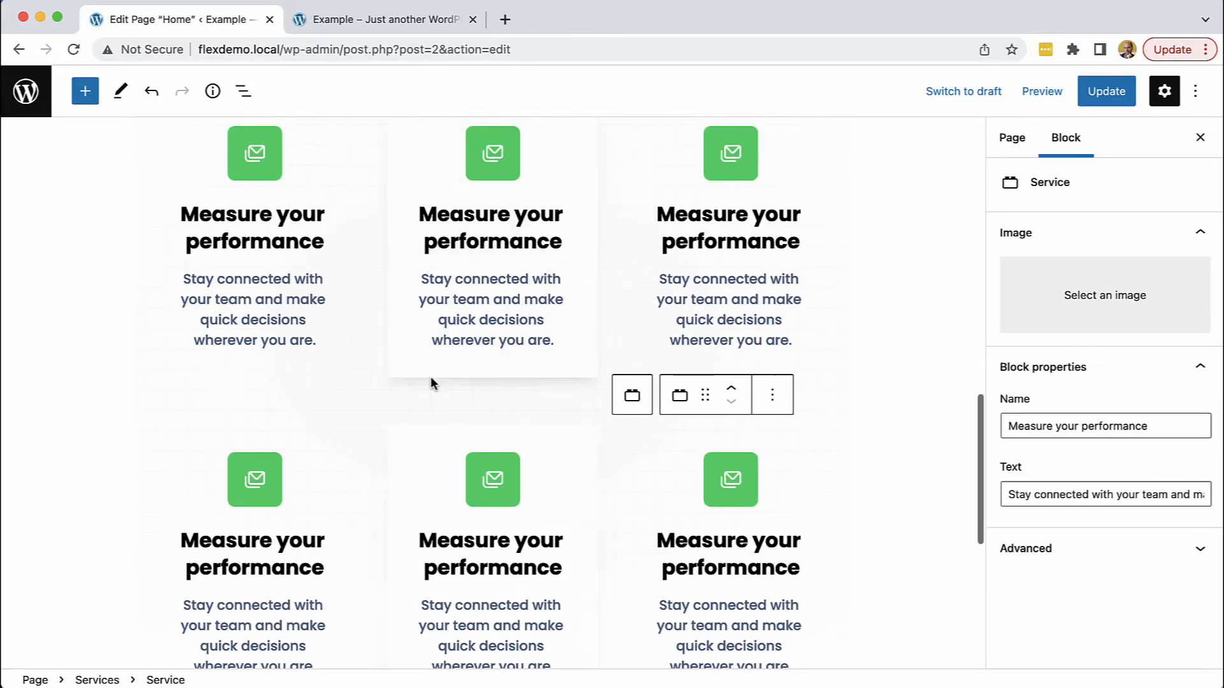
{"action": "scroll", "scroll_direction": "down", "scroll_amount": 3}
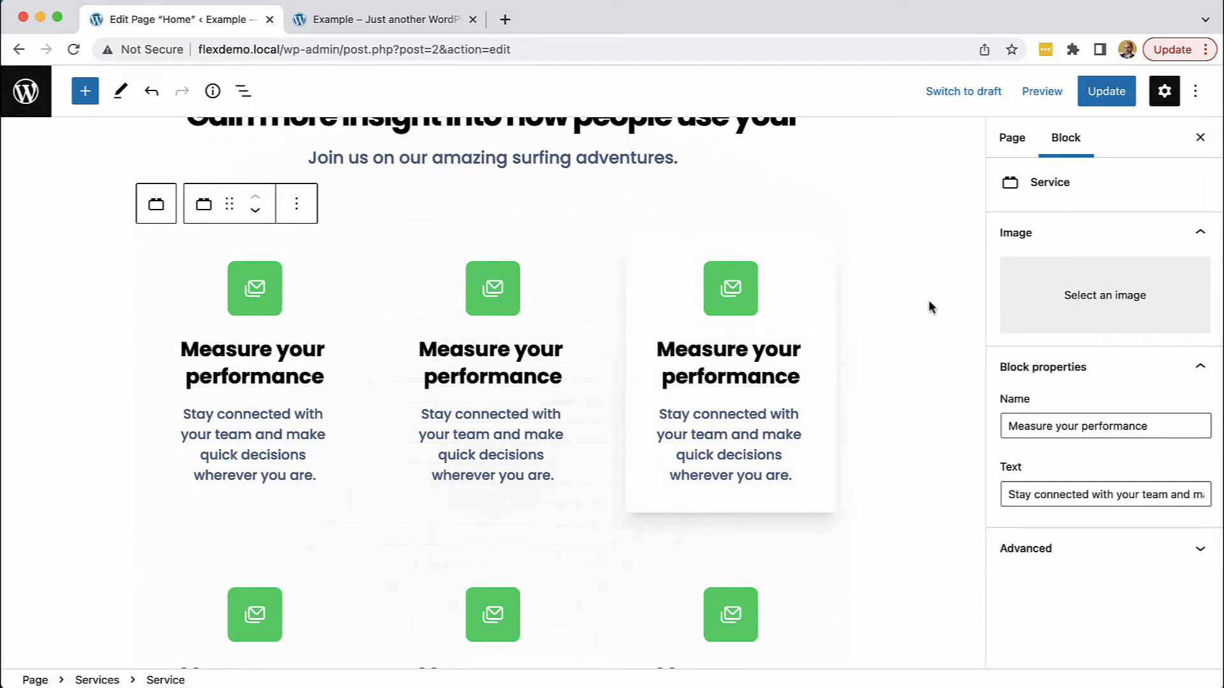
Step: Try the resecurb logo as the first service's image, then remove it to keep the default icon
{"action": "left_click", "coordinate": [1104, 295]}
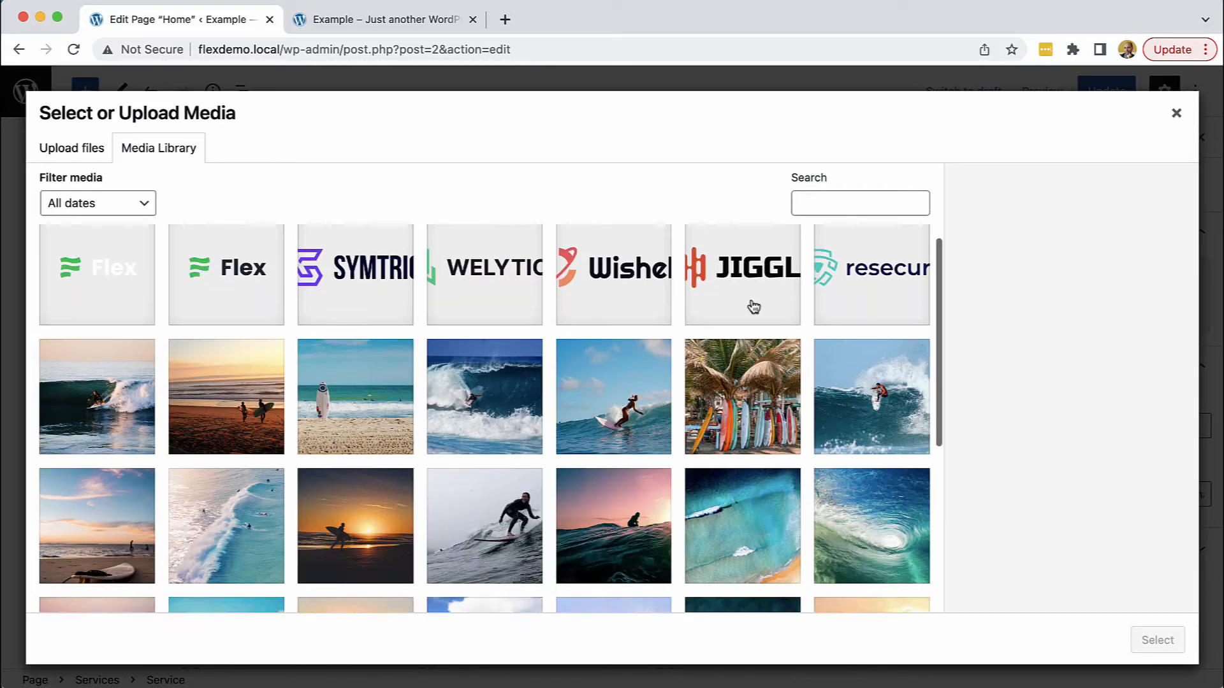
{"action": "left_click", "coordinate": [871, 289]}
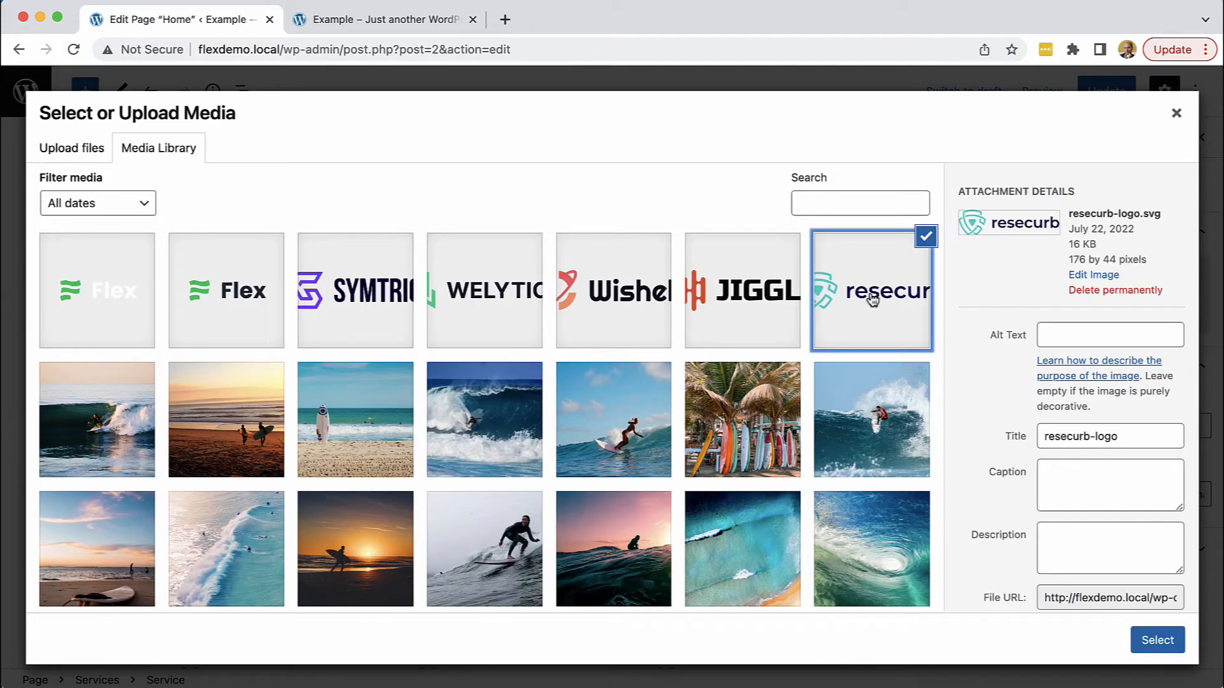
{"action": "left_click", "coordinate": [1156, 640]}
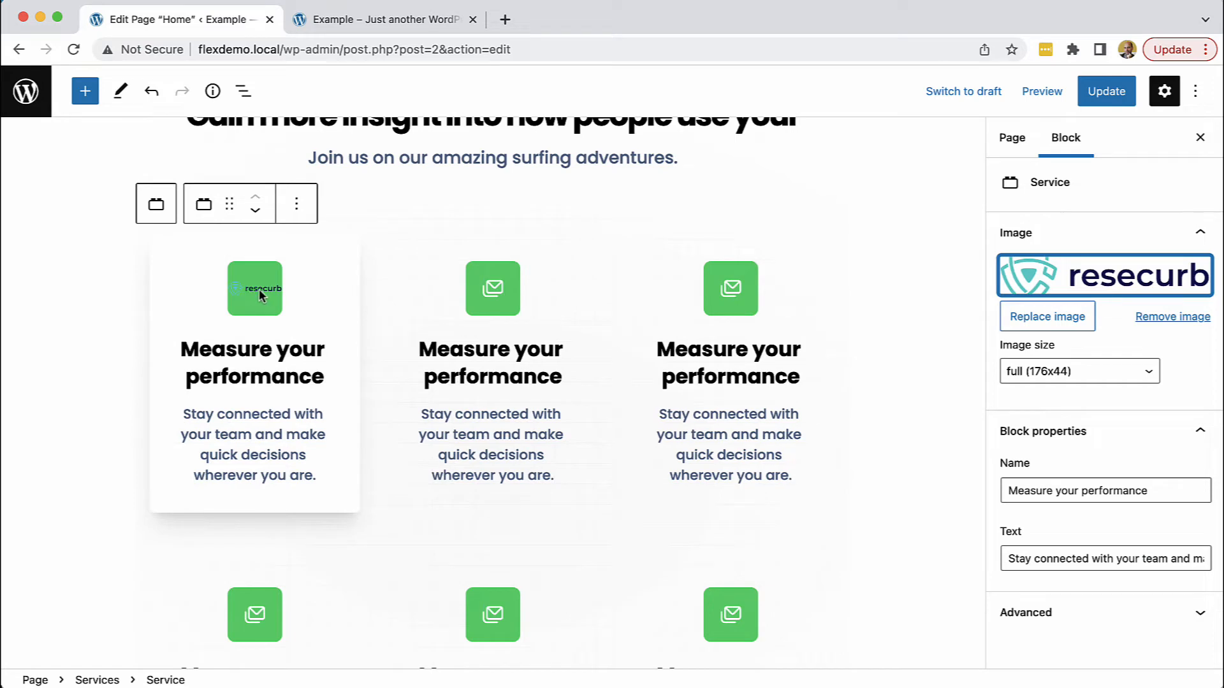
{"action": "left_click", "coordinate": [1171, 316]}
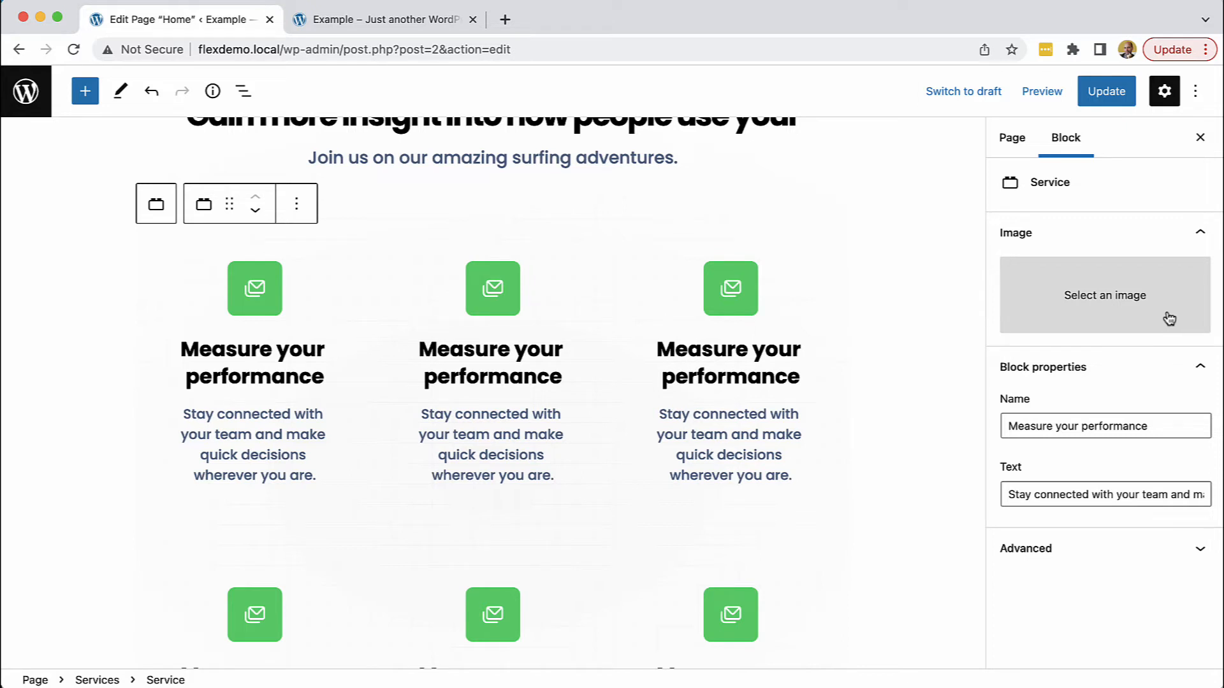
{"action": "mouse_move", "coordinate": [1078, 327]}
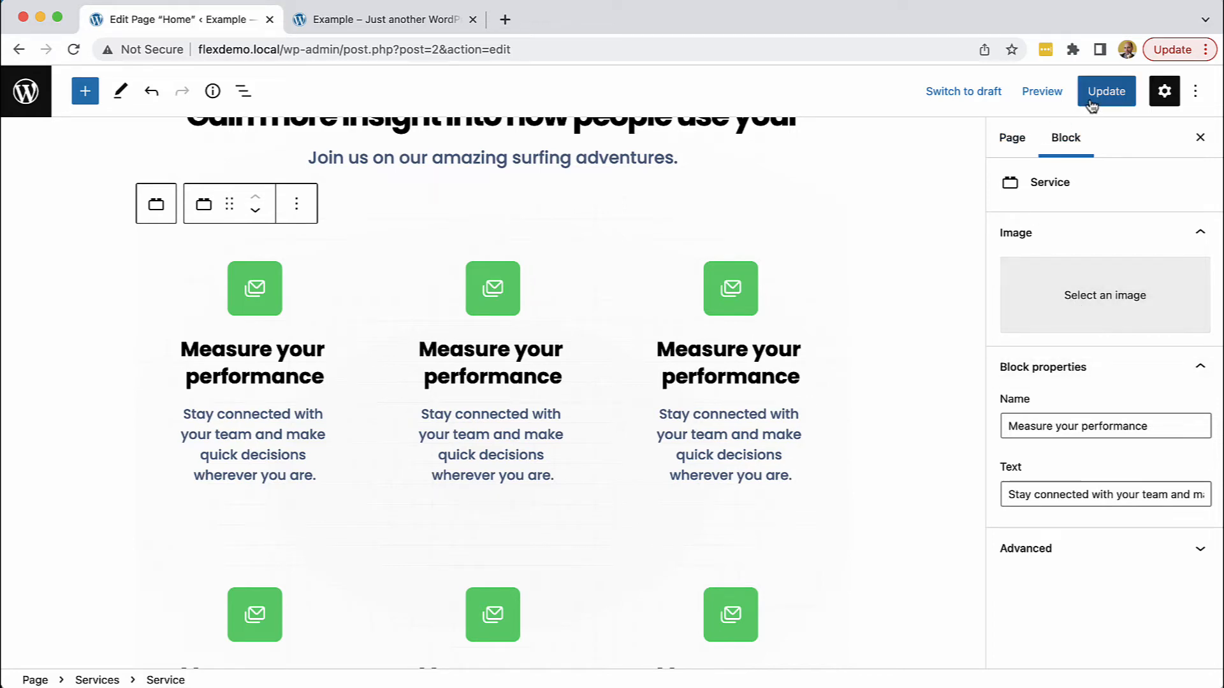
Step: Save the Home page, then enable 'Allow using inline SVG images in Block attributes' in theme settings
{"action": "left_click", "coordinate": [1105, 90]}
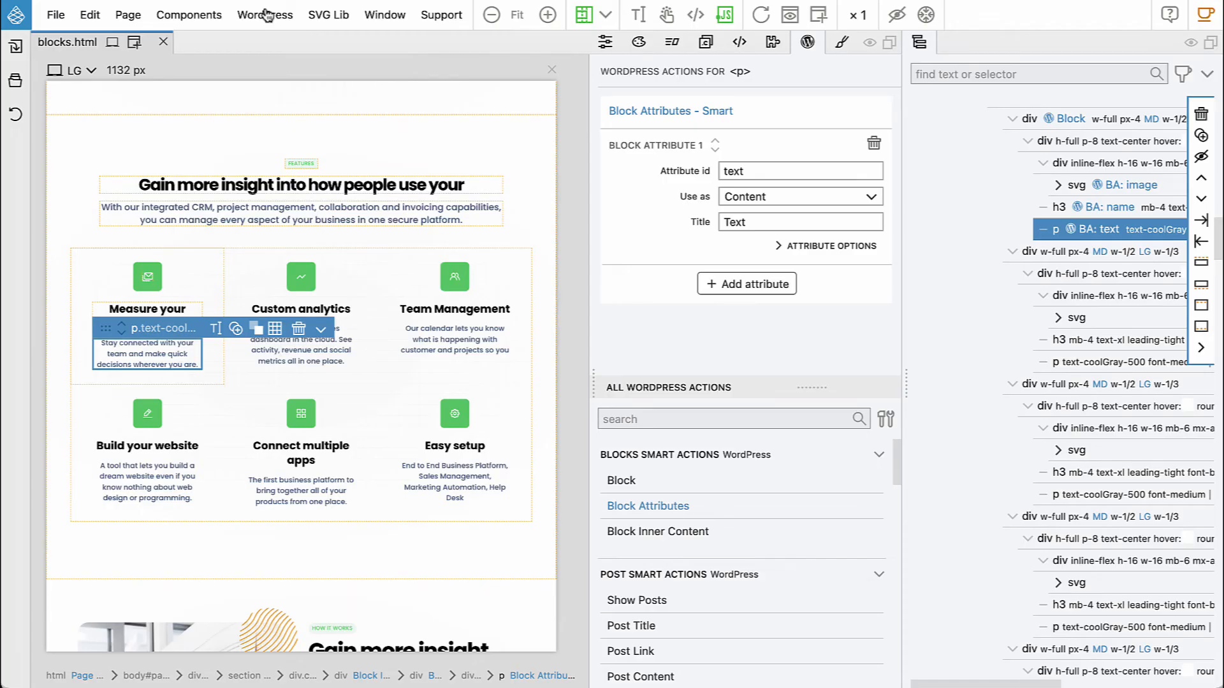
{"action": "left_click", "coordinate": [265, 15]}
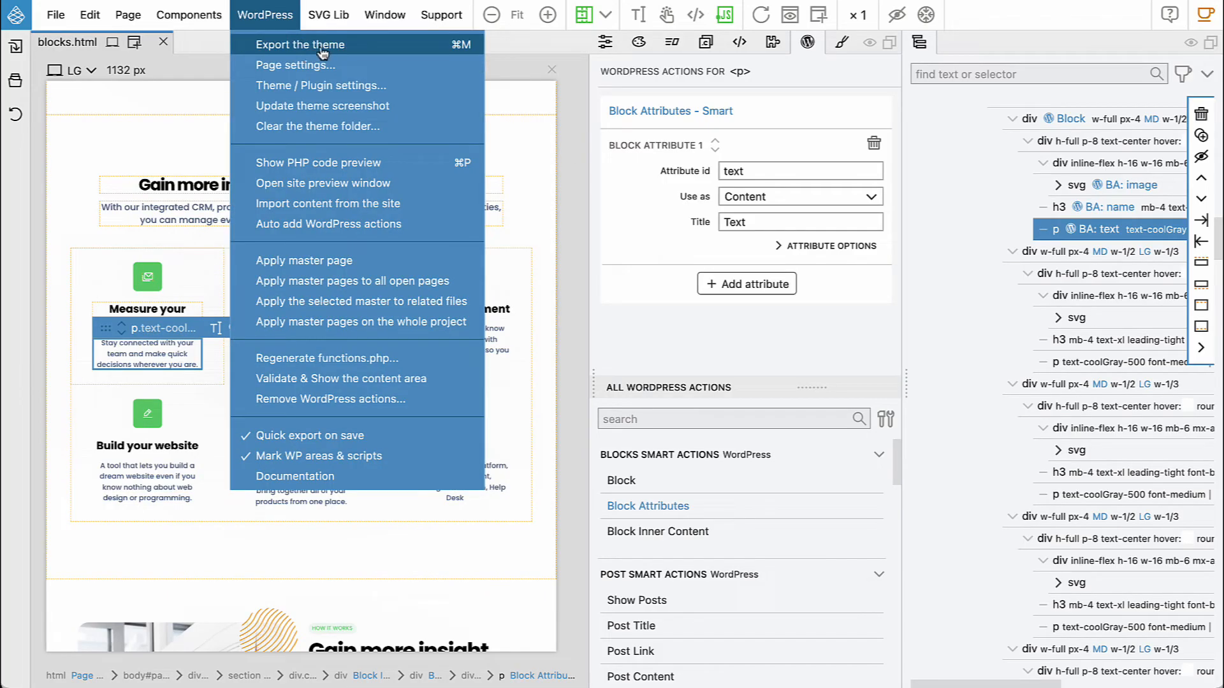
{"action": "left_click", "coordinate": [294, 65]}
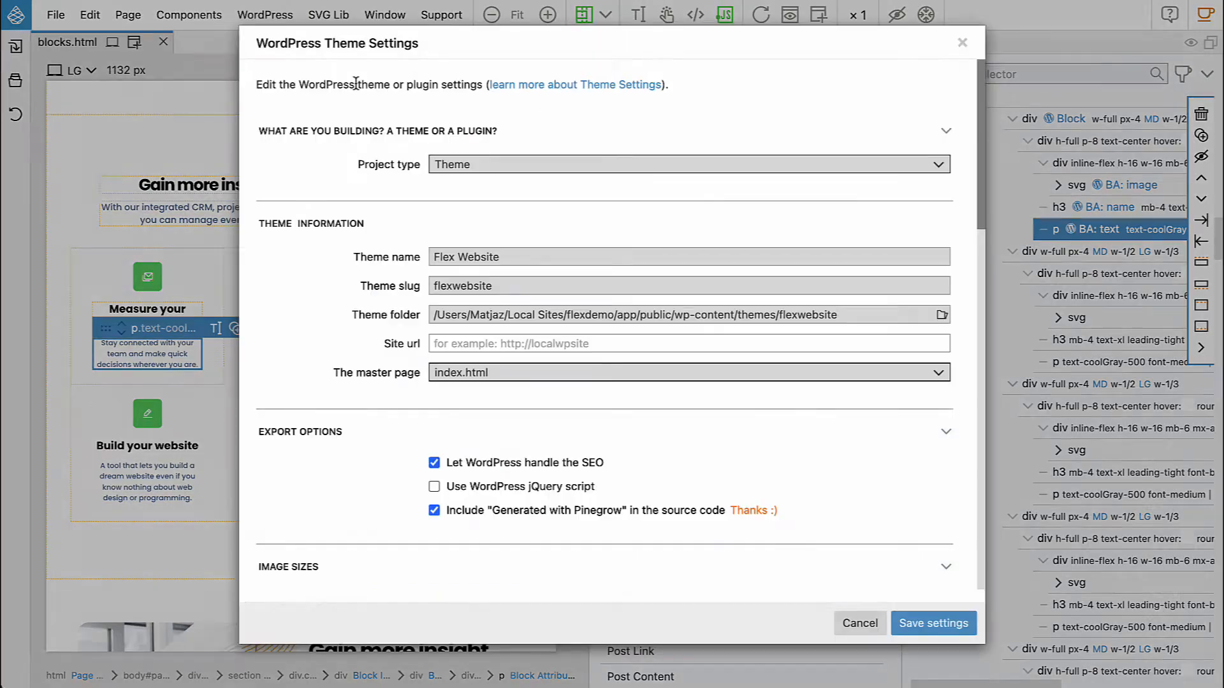
{"action": "scroll", "scroll_direction": "down", "scroll_amount": 3}
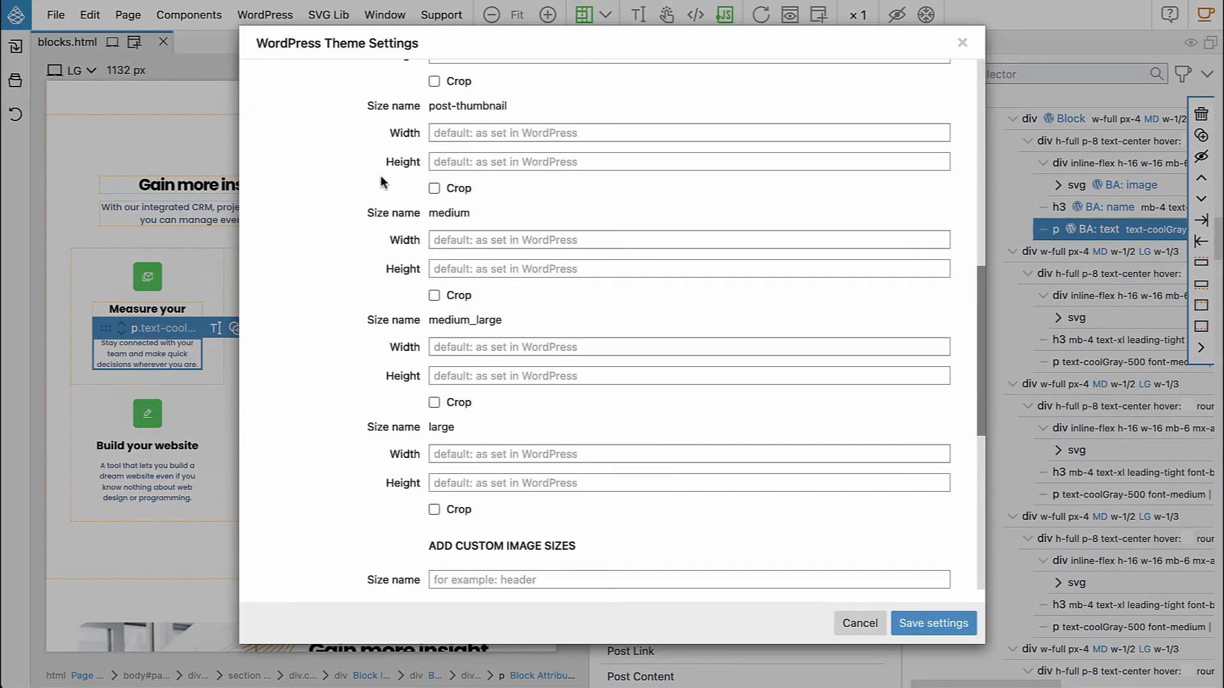
{"action": "scroll", "scroll_direction": "down", "scroll_amount": 3}
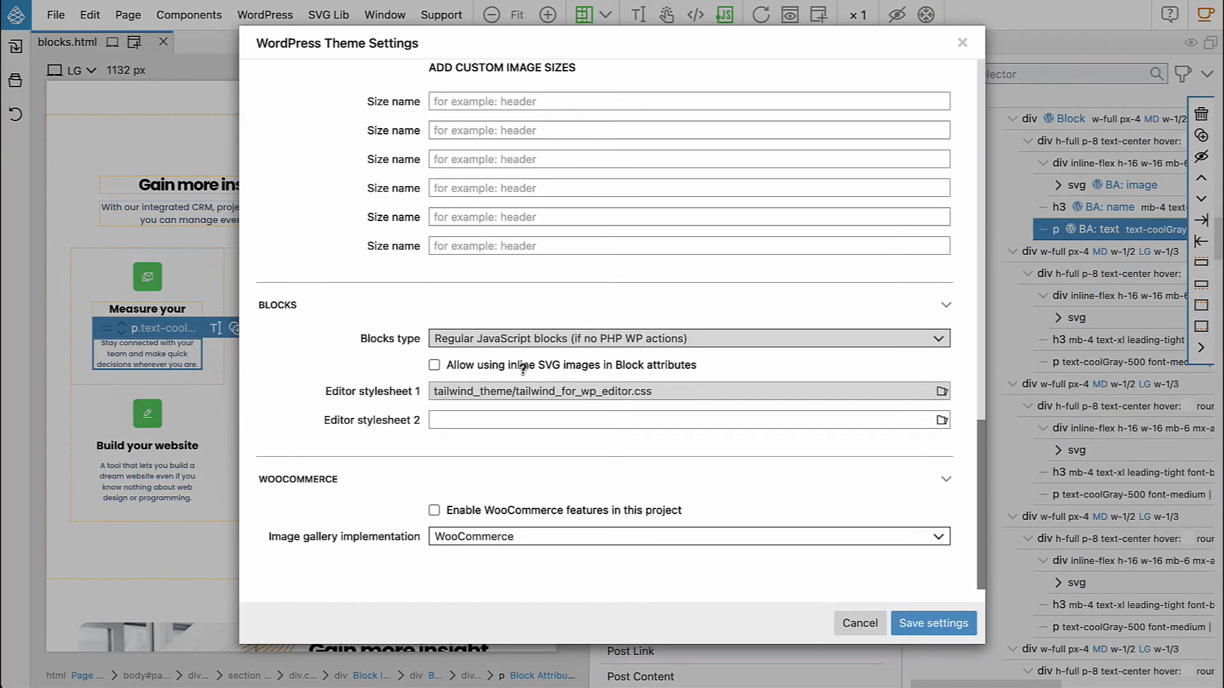
{"action": "mouse_move", "coordinate": [558, 365]}
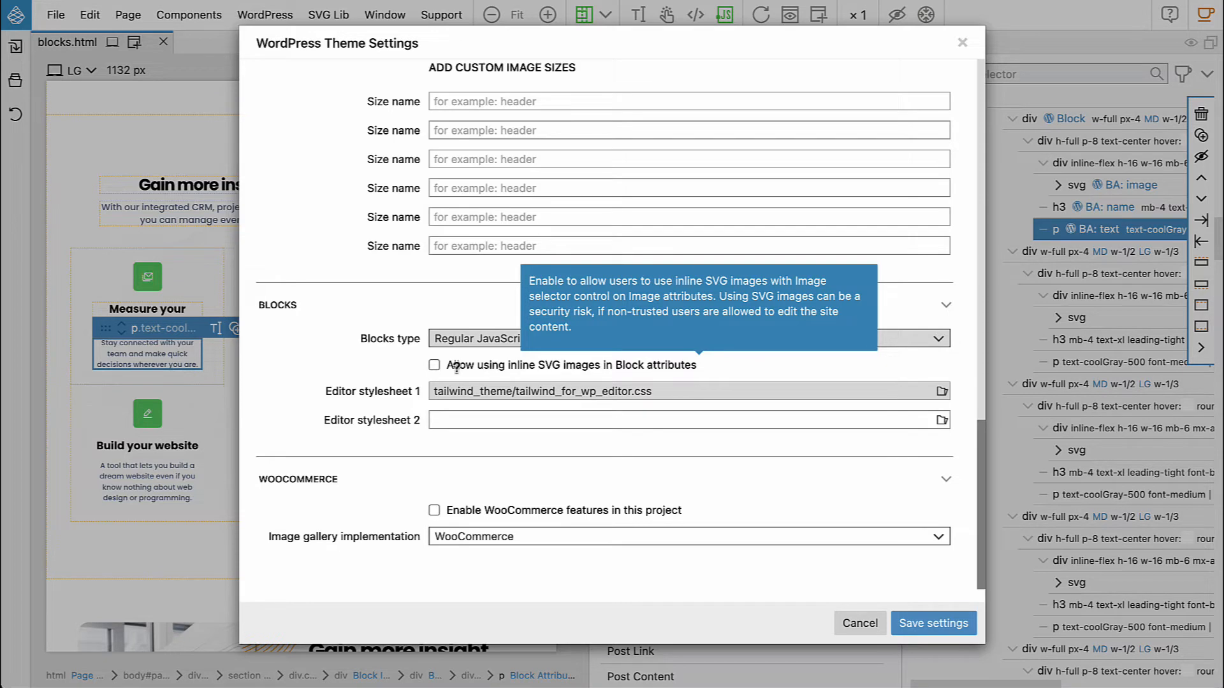
{"action": "left_click", "coordinate": [433, 365]}
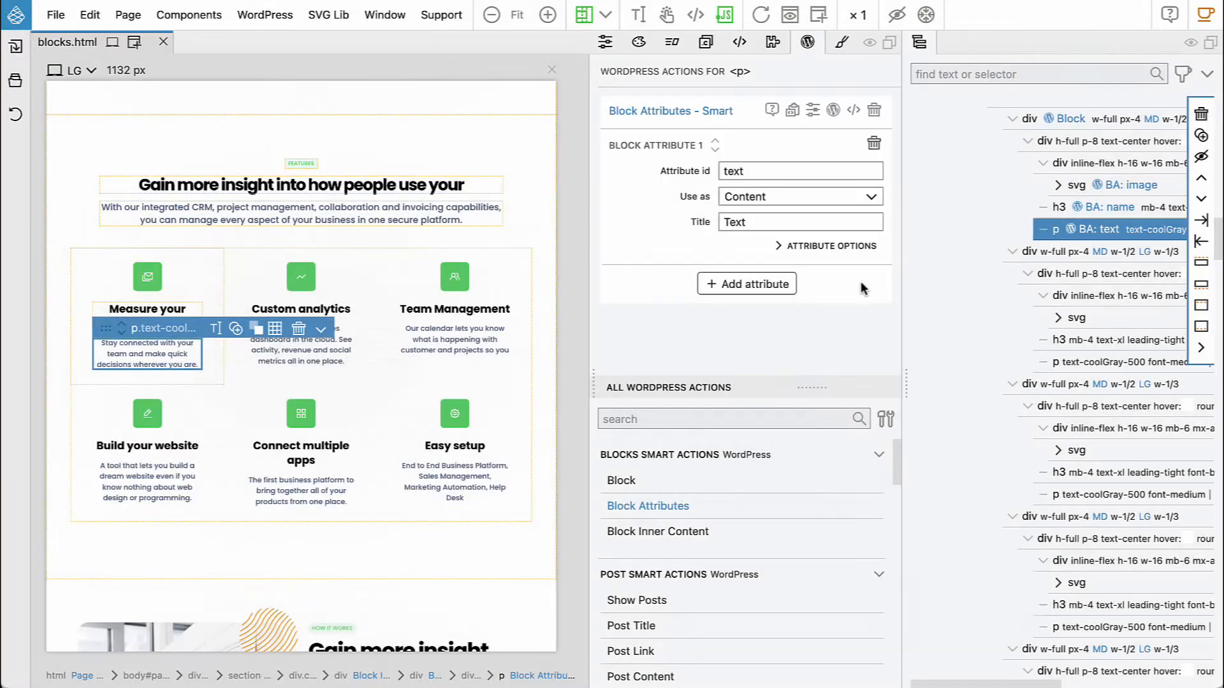
Step: Return to the WordPress page editor so the service image offers an inline SVG option
{"action": "left_click", "coordinate": [265, 14]}
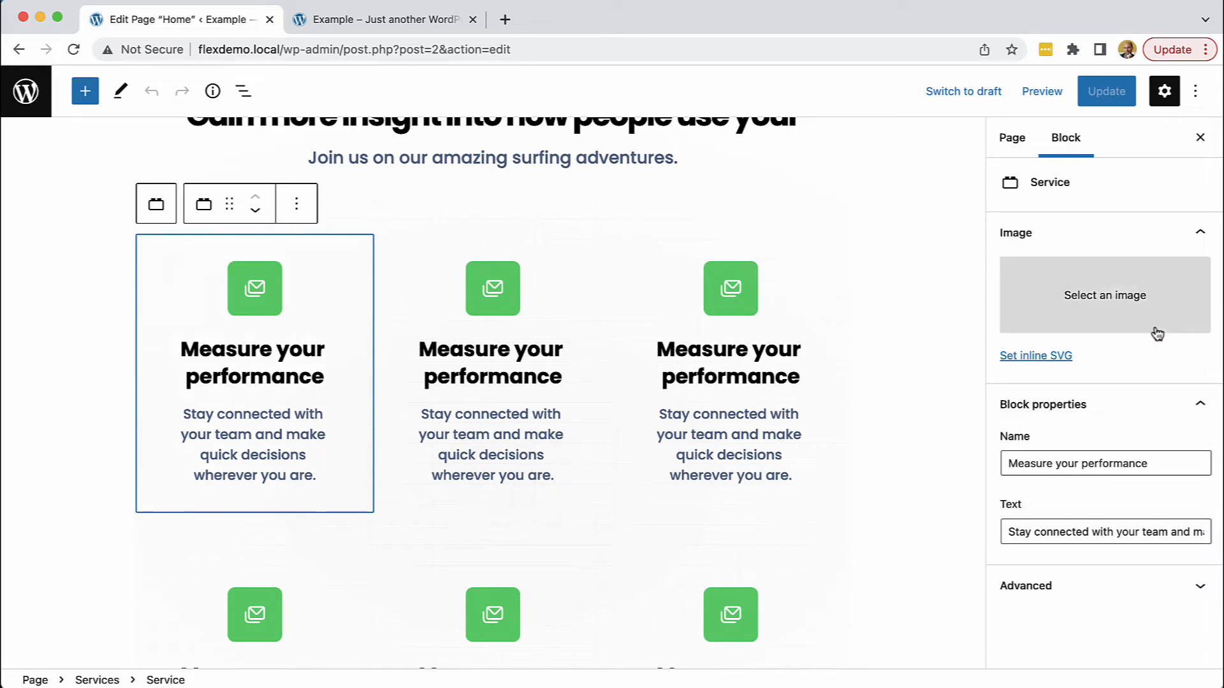
{"action": "mouse_move", "coordinate": [1037, 361]}
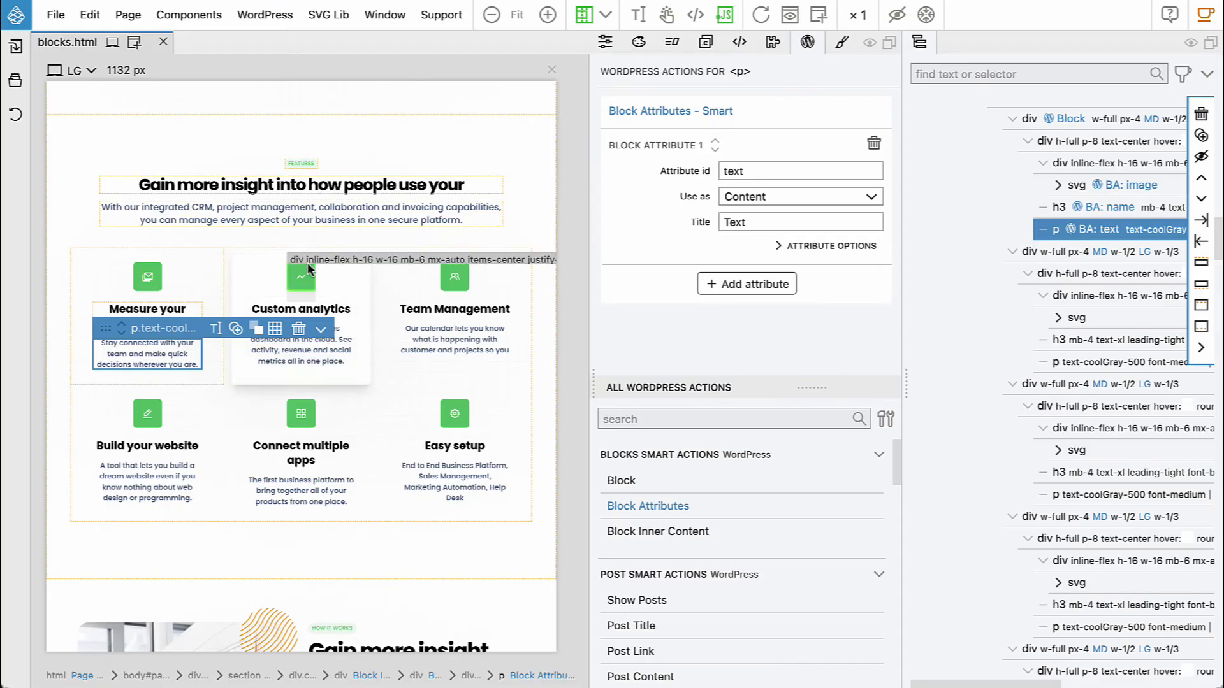
Step: Select the Custom analytics chart SVG icon in Pinegrove to copy it
{"action": "left_click", "coordinate": [301, 276]}
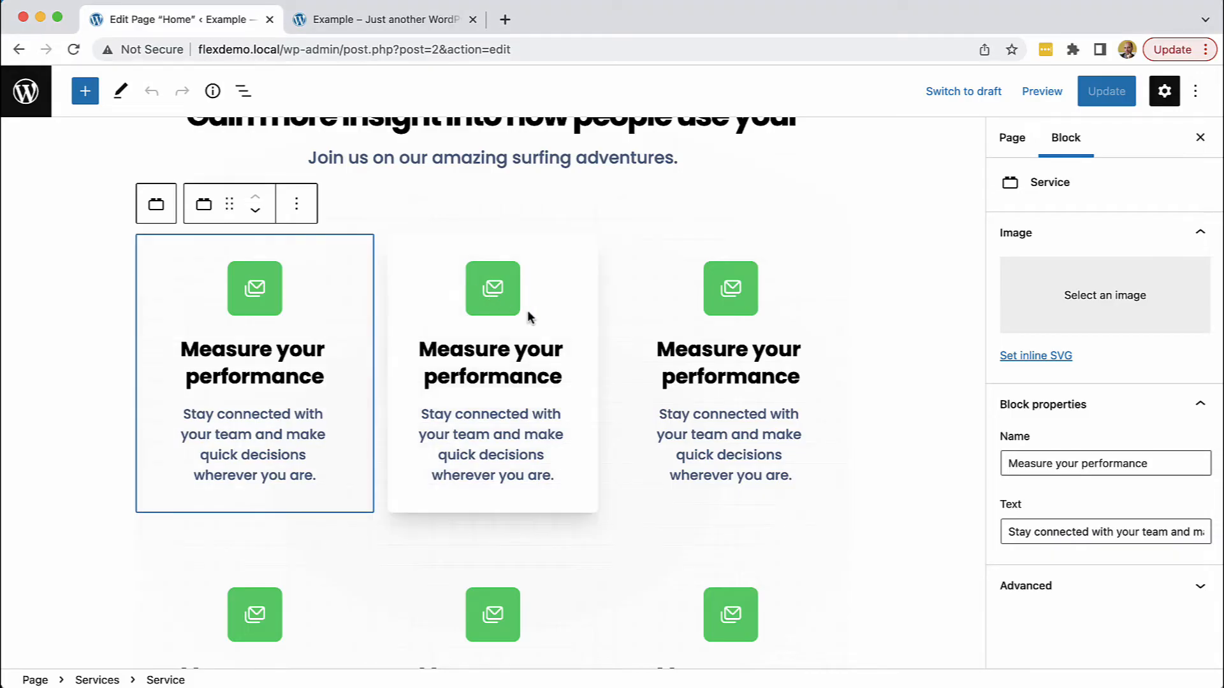
Step: Paste the chart SVG code as the second service card's inline SVG icon
{"action": "left_click", "coordinate": [492, 288]}
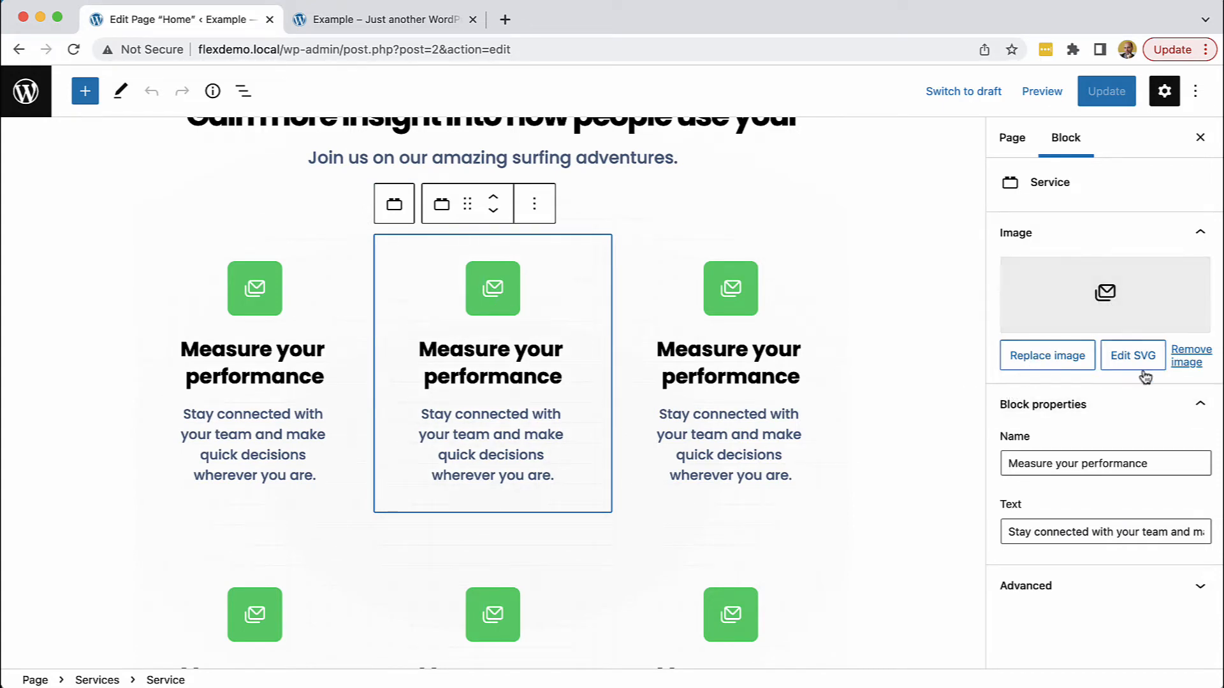
{"action": "left_click", "coordinate": [1131, 356]}
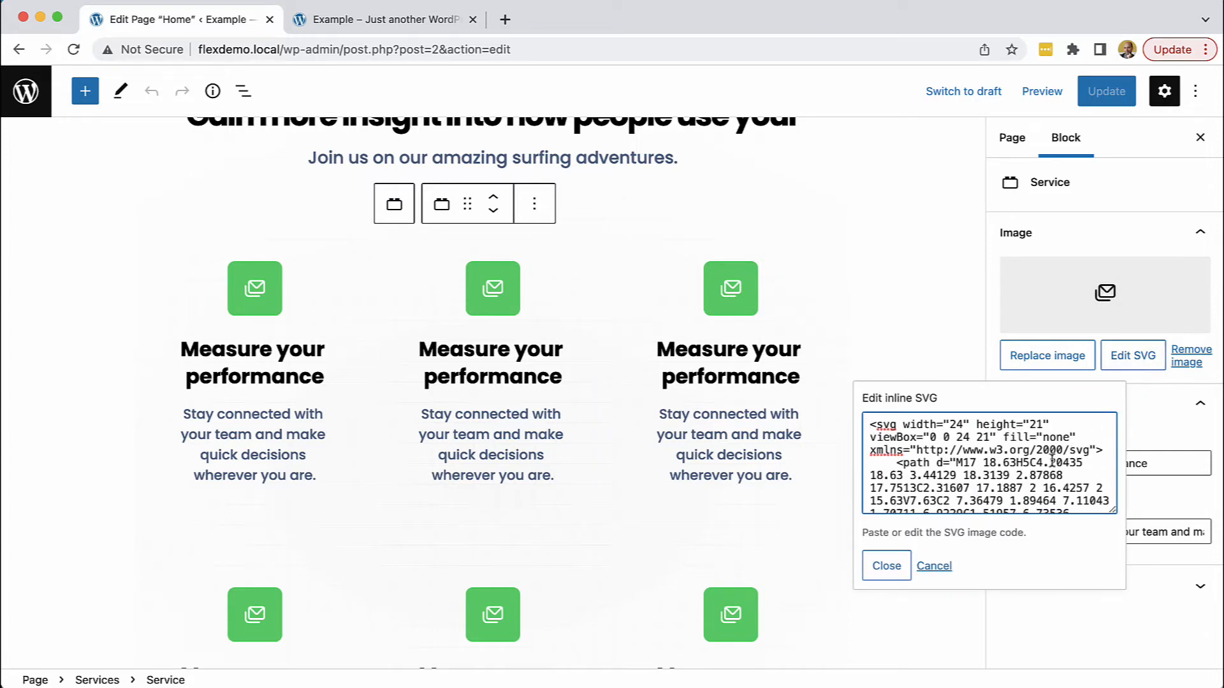
{"action": "left_click", "coordinate": [1189, 356]}
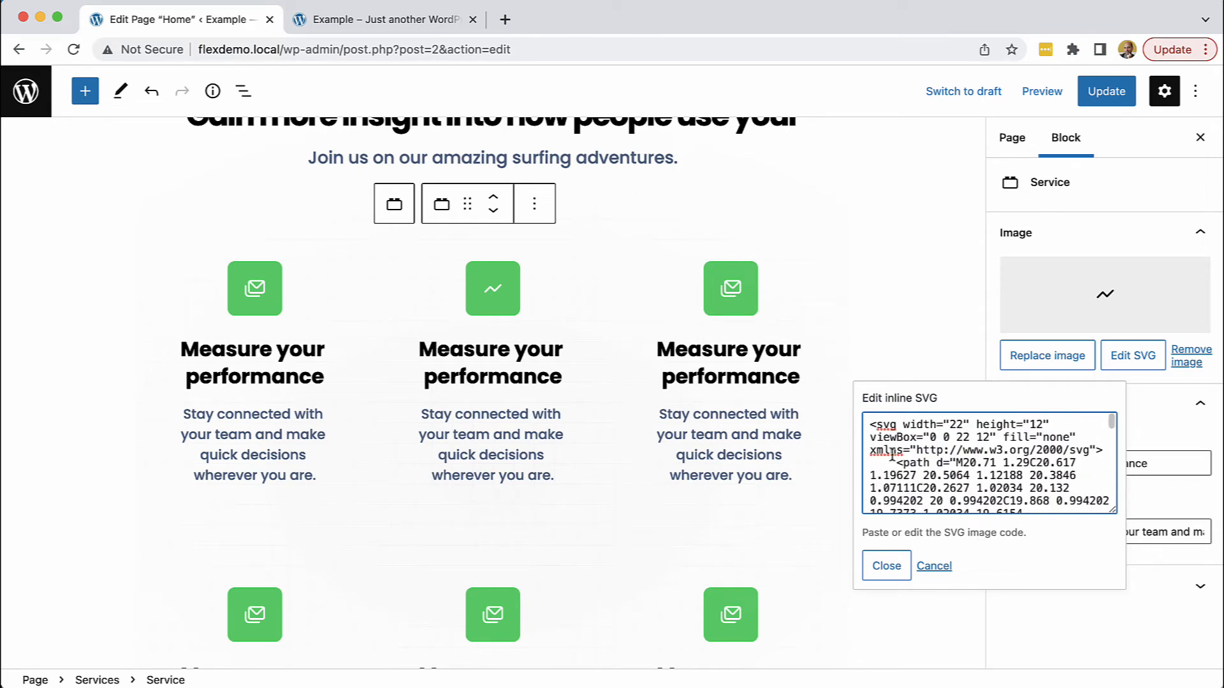
{"action": "left_click", "coordinate": [886, 565]}
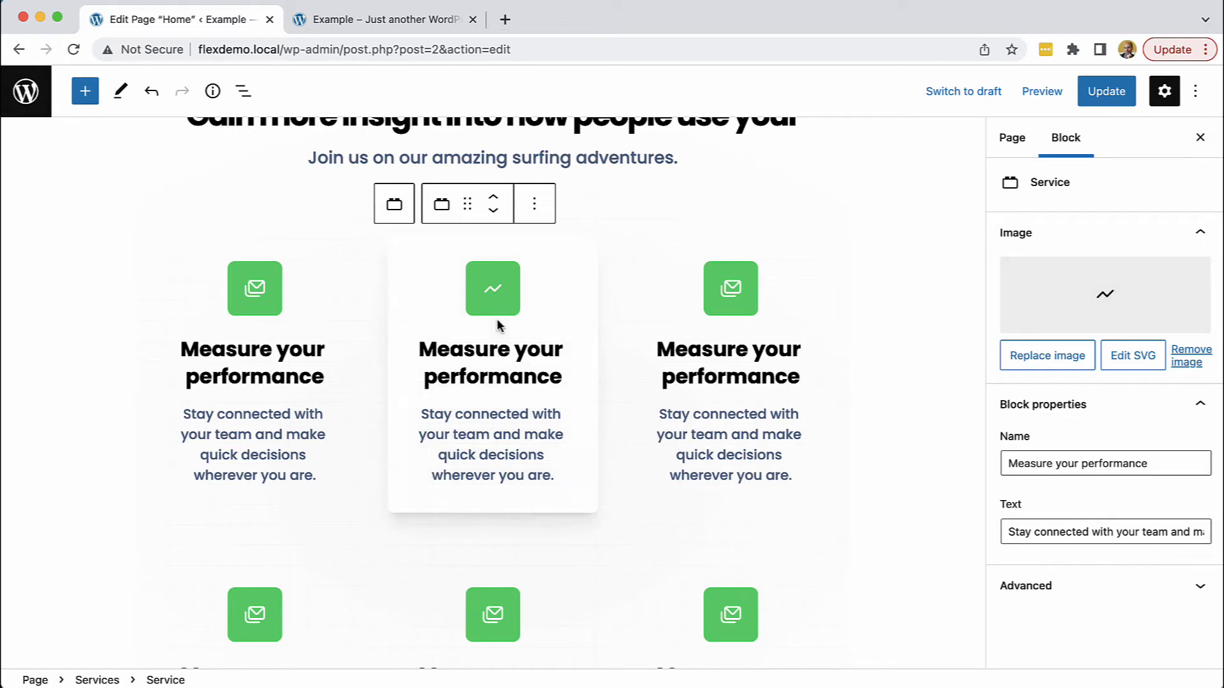
{"action": "mouse_move", "coordinate": [492, 298]}
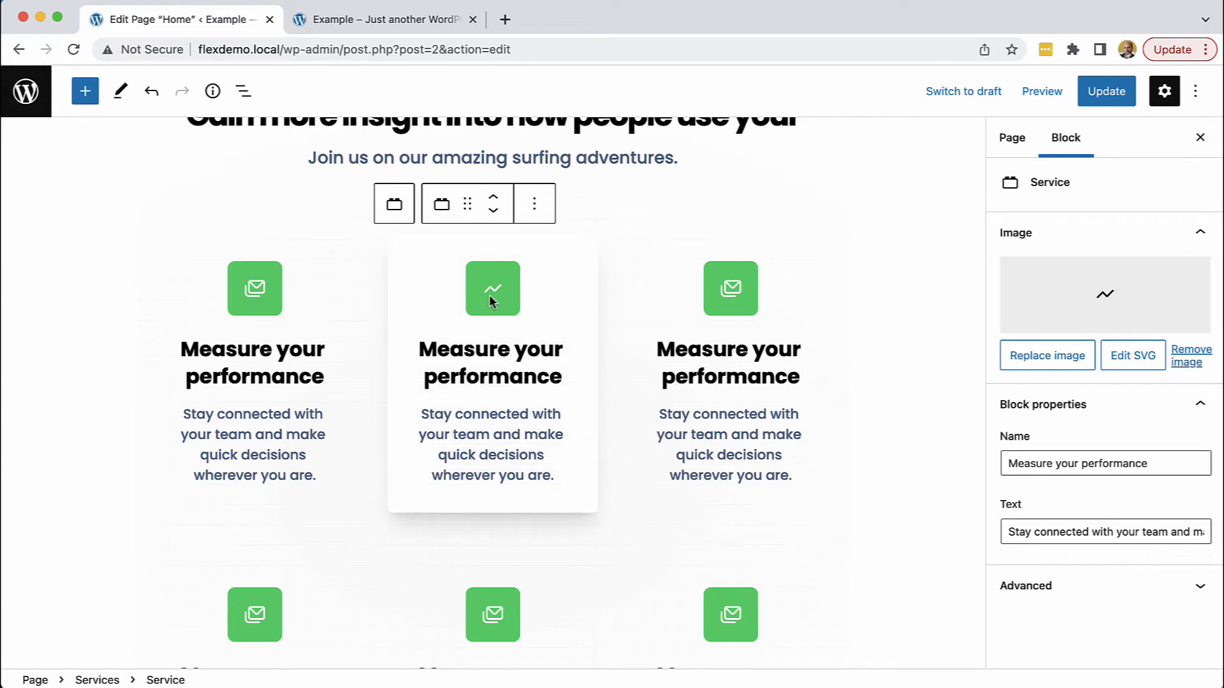
{"action": "mouse_move", "coordinate": [500, 305]}
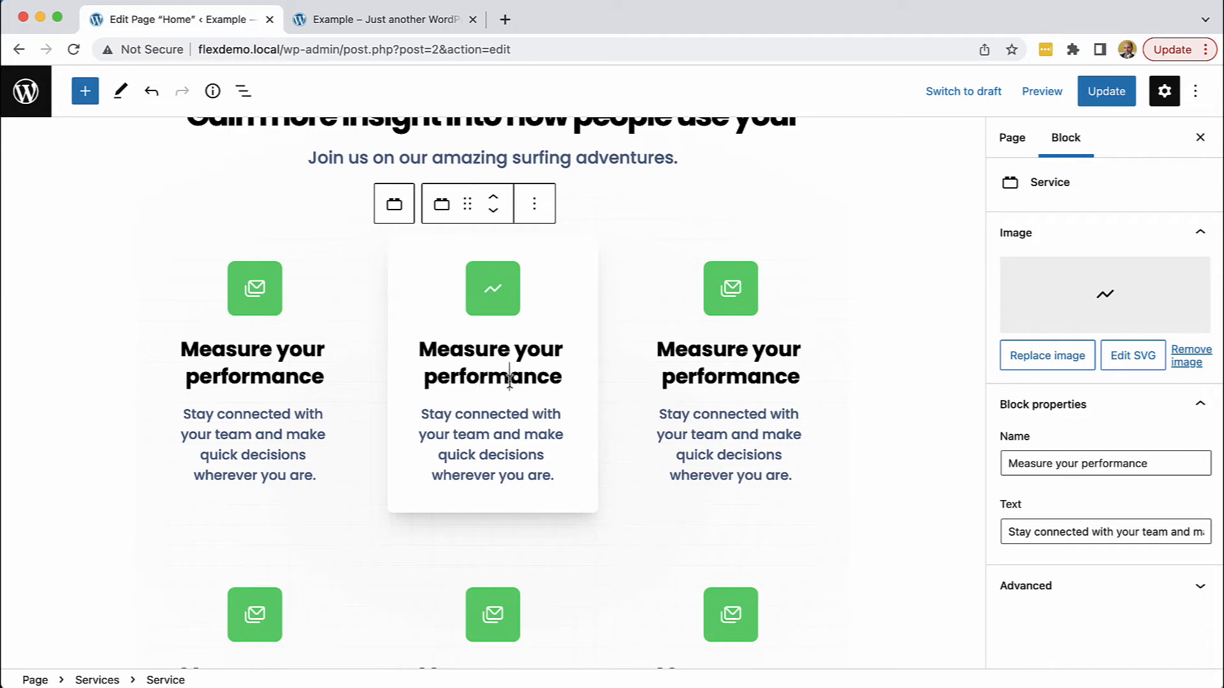
Step: Replace 'performance' with 'speed' in the second service heading and save the page
{"action": "double_click", "coordinate": [492, 377]}
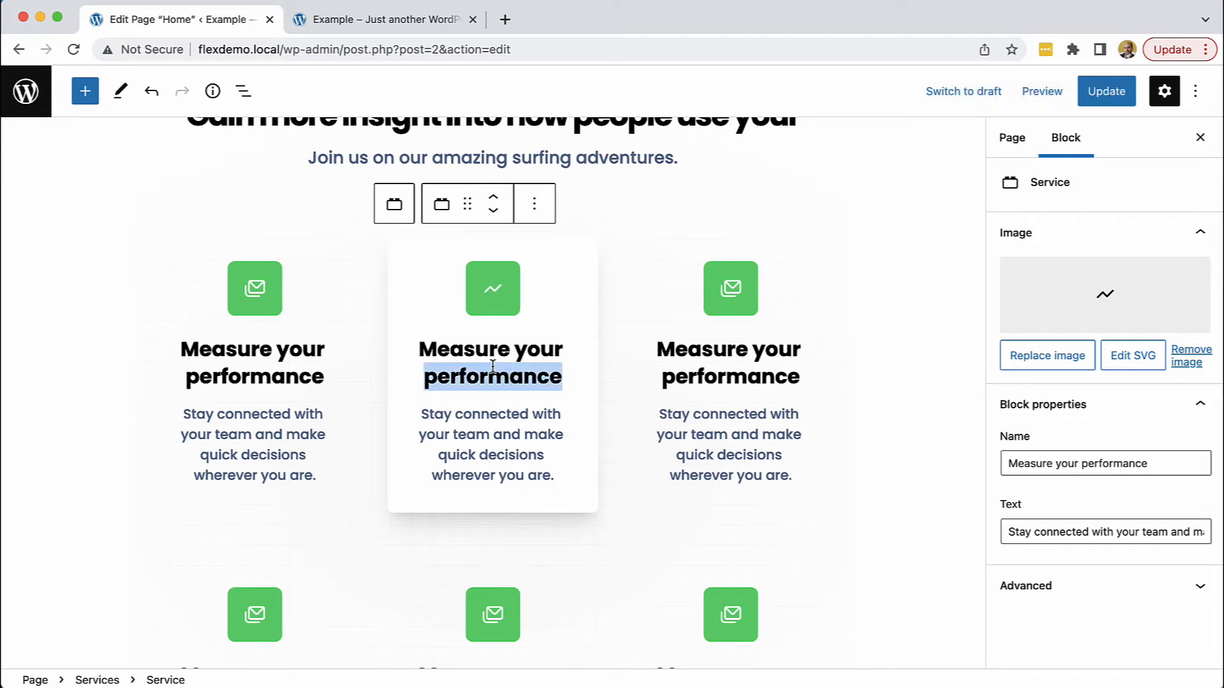
{"action": "type", "text": "speed"}
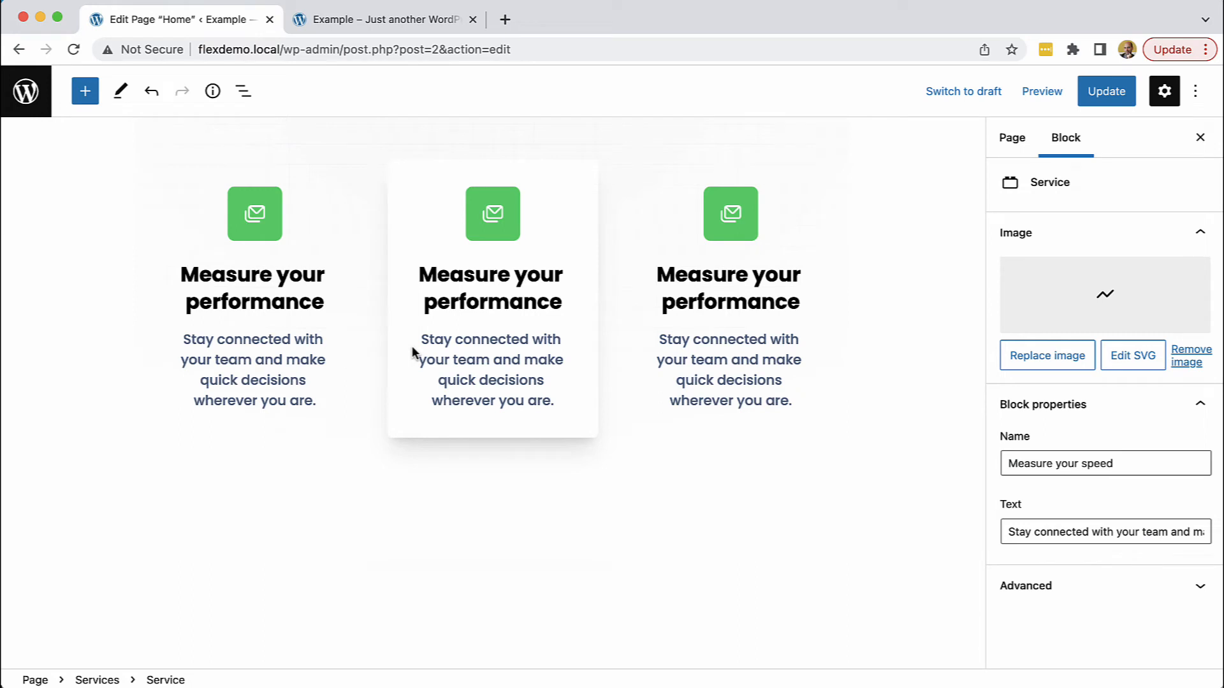
{"action": "scroll", "scroll_direction": "down", "scroll_amount": 3}
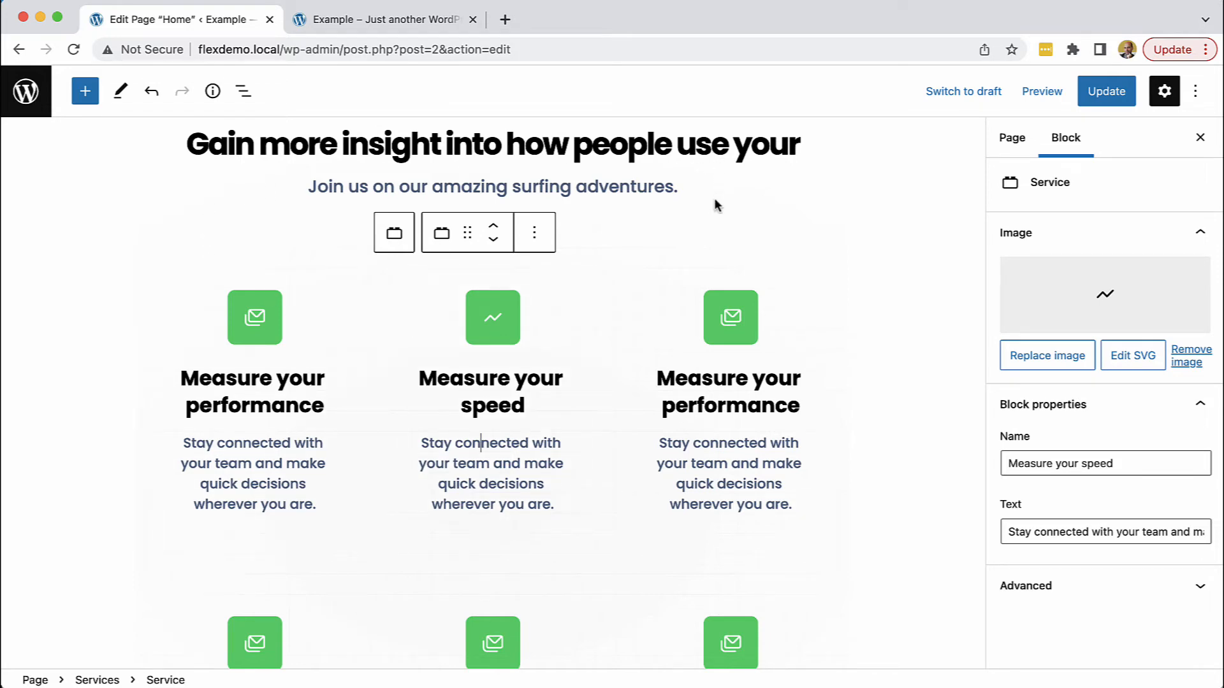
{"action": "scroll", "scroll_direction": "down", "scroll_amount": 3}
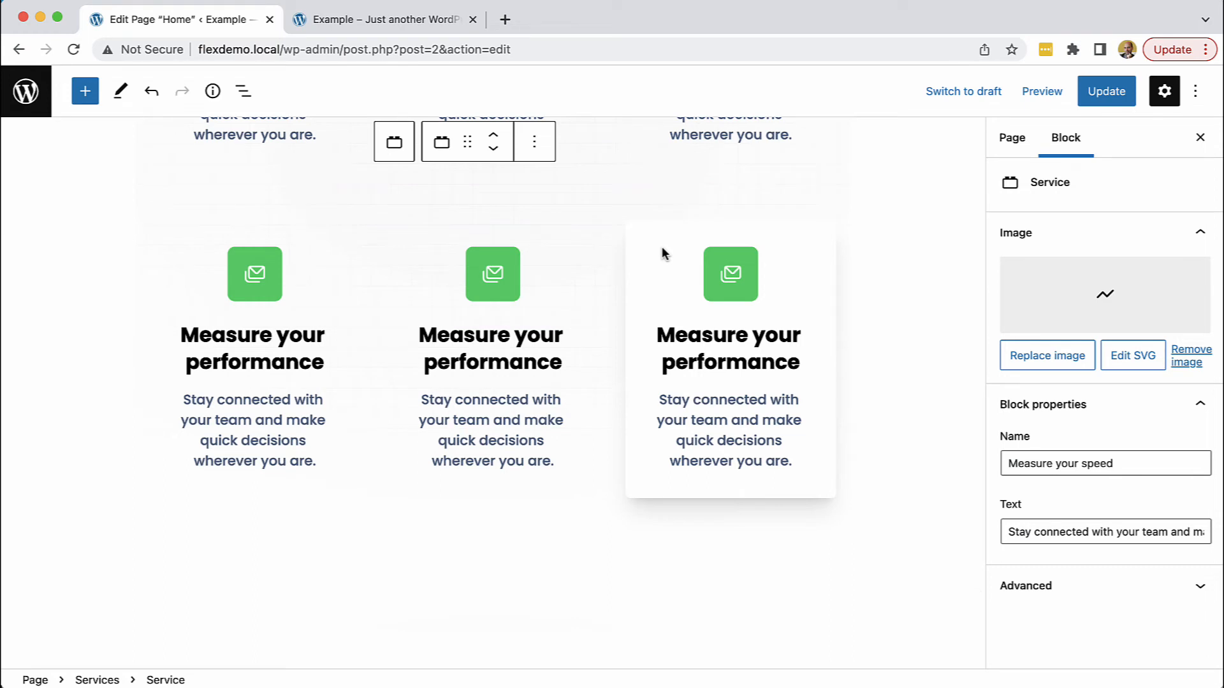
{"action": "mouse_move", "coordinate": [675, 173]}
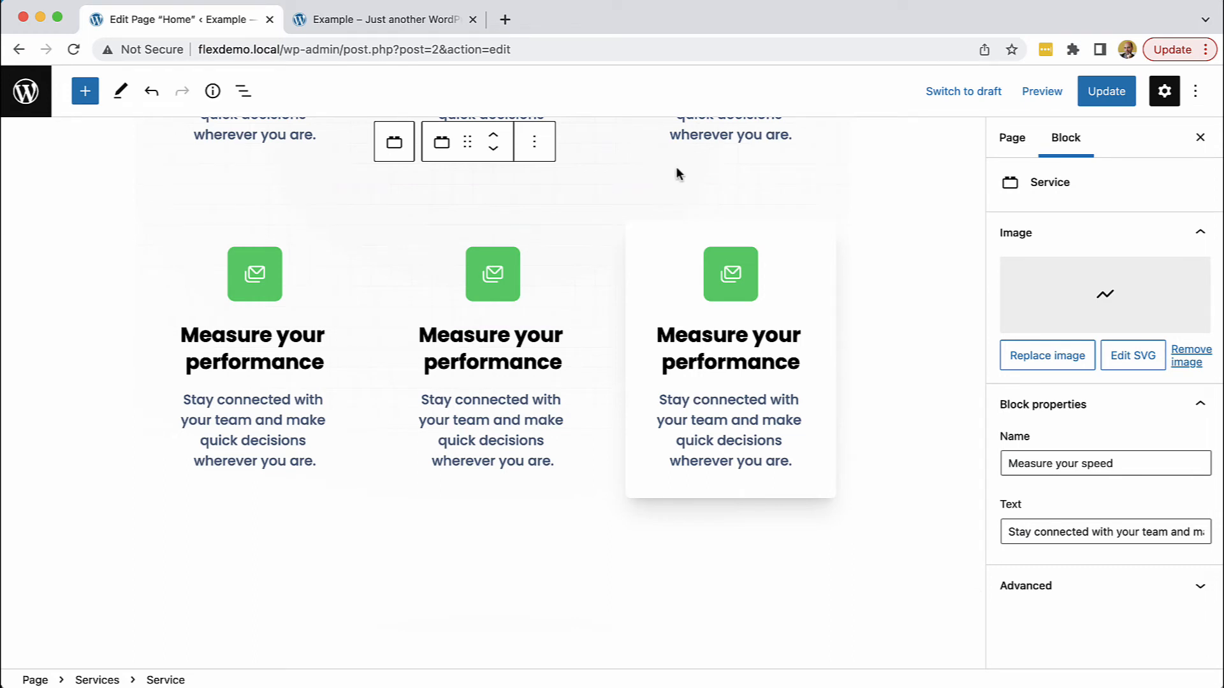
{"action": "left_click", "coordinate": [1105, 92]}
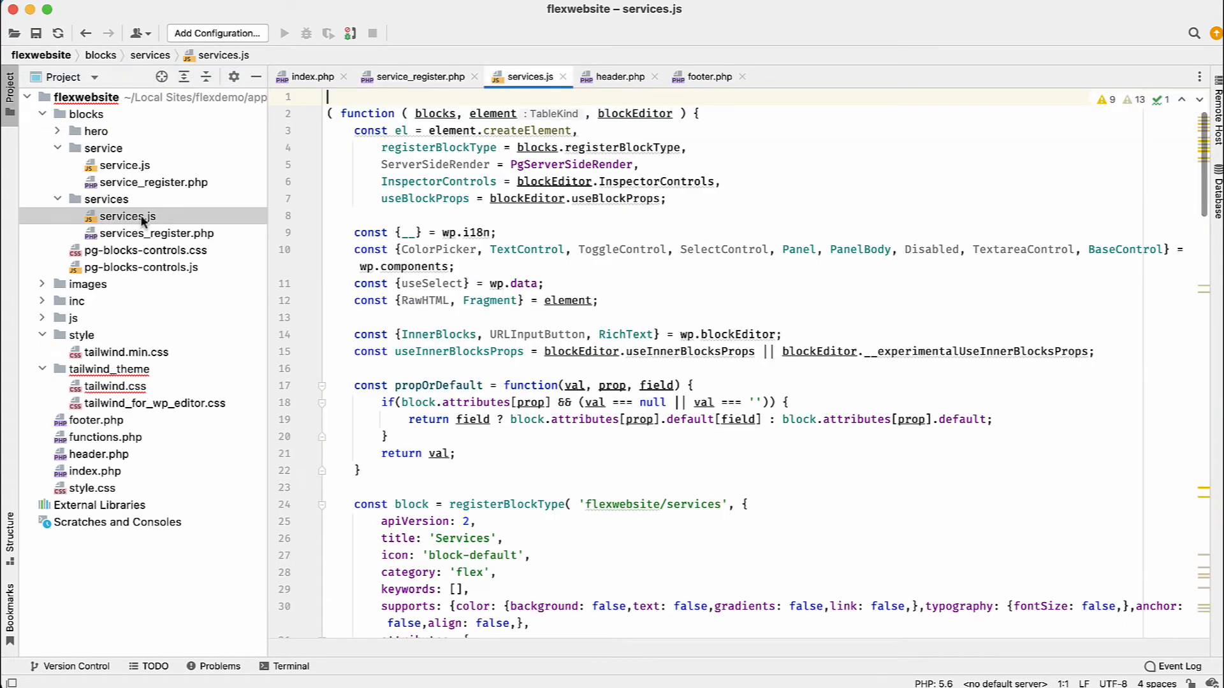
{"action": "scroll", "scroll_direction": "down", "scroll_amount": 3}
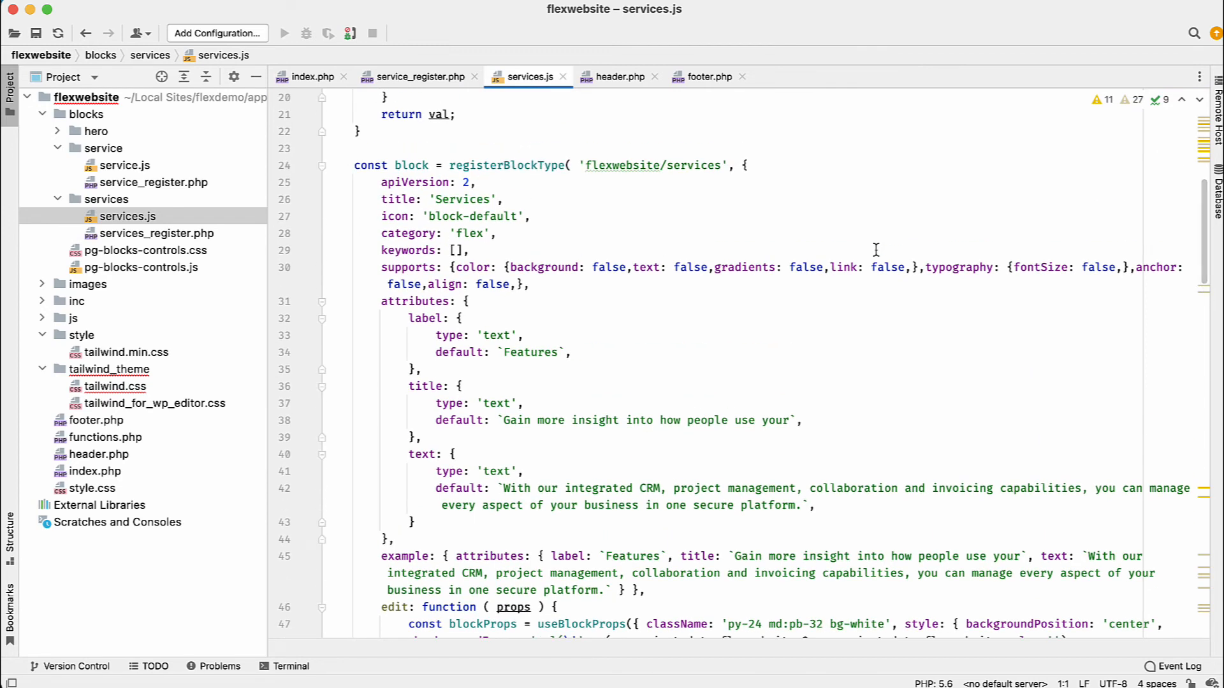
{"action": "scroll", "scroll_direction": "down", "scroll_amount": 3}
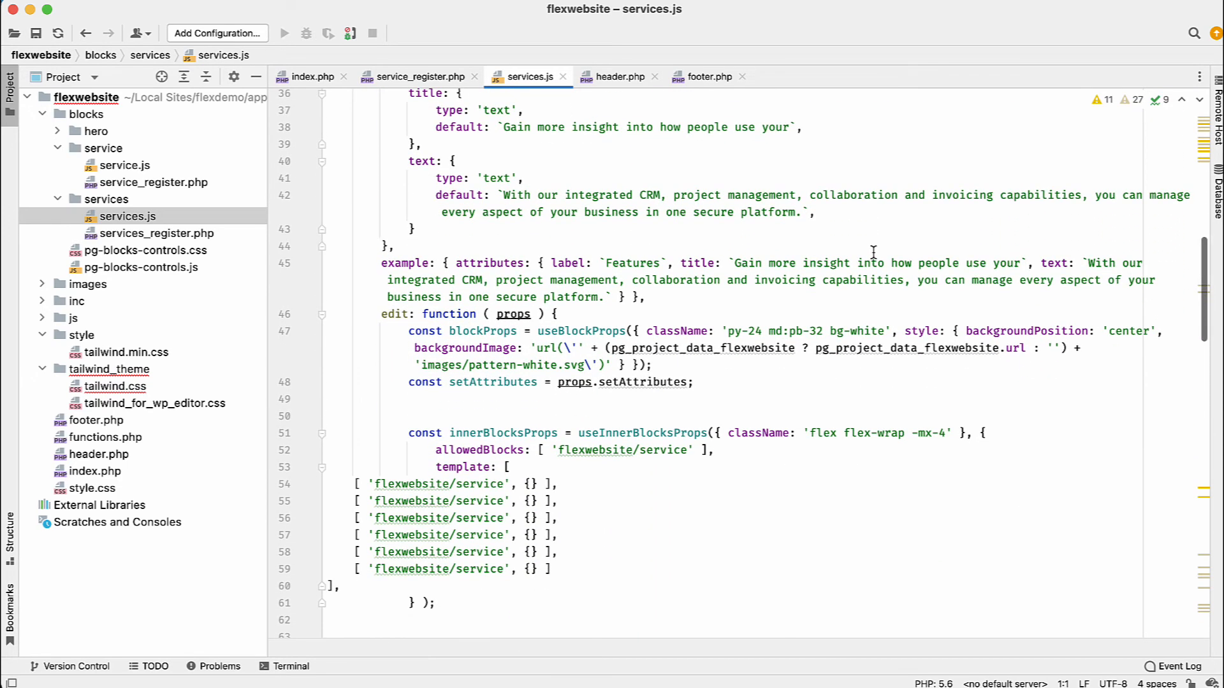
{"action": "scroll", "scroll_direction": "down", "scroll_amount": 3}
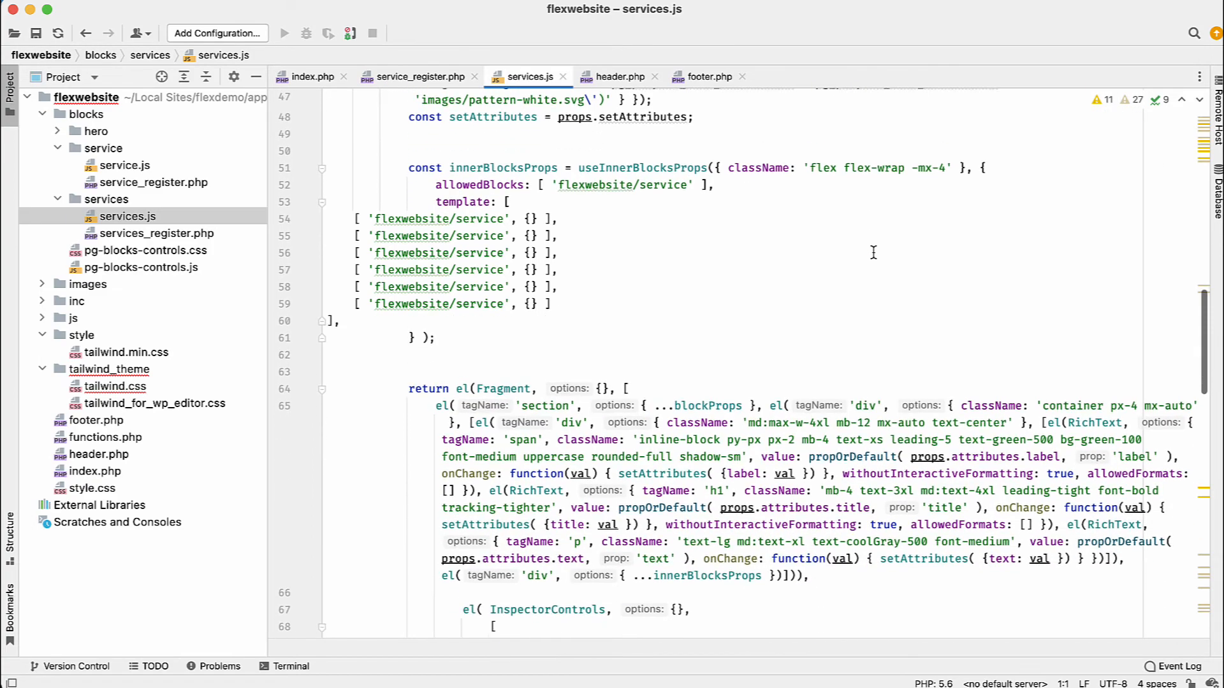
{"action": "scroll", "scroll_direction": "down", "scroll_amount": 3}
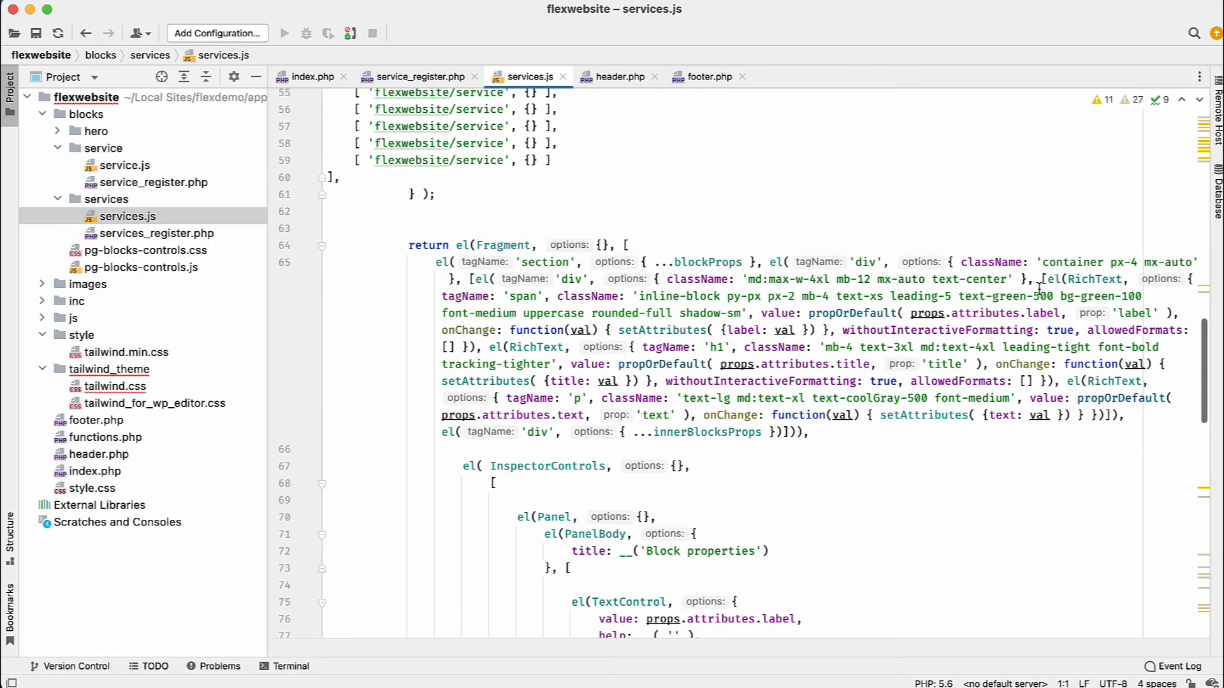
{"action": "scroll", "scroll_direction": "down", "scroll_amount": 3}
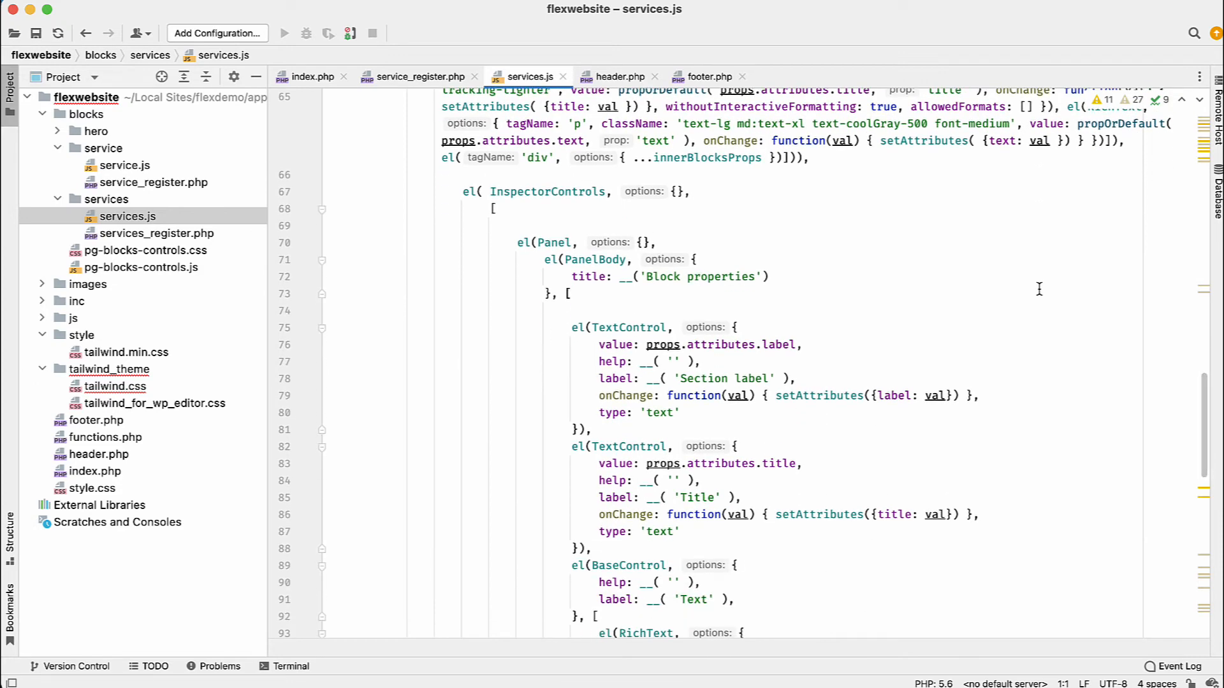
{"action": "mouse_move", "coordinate": [1039, 289]}
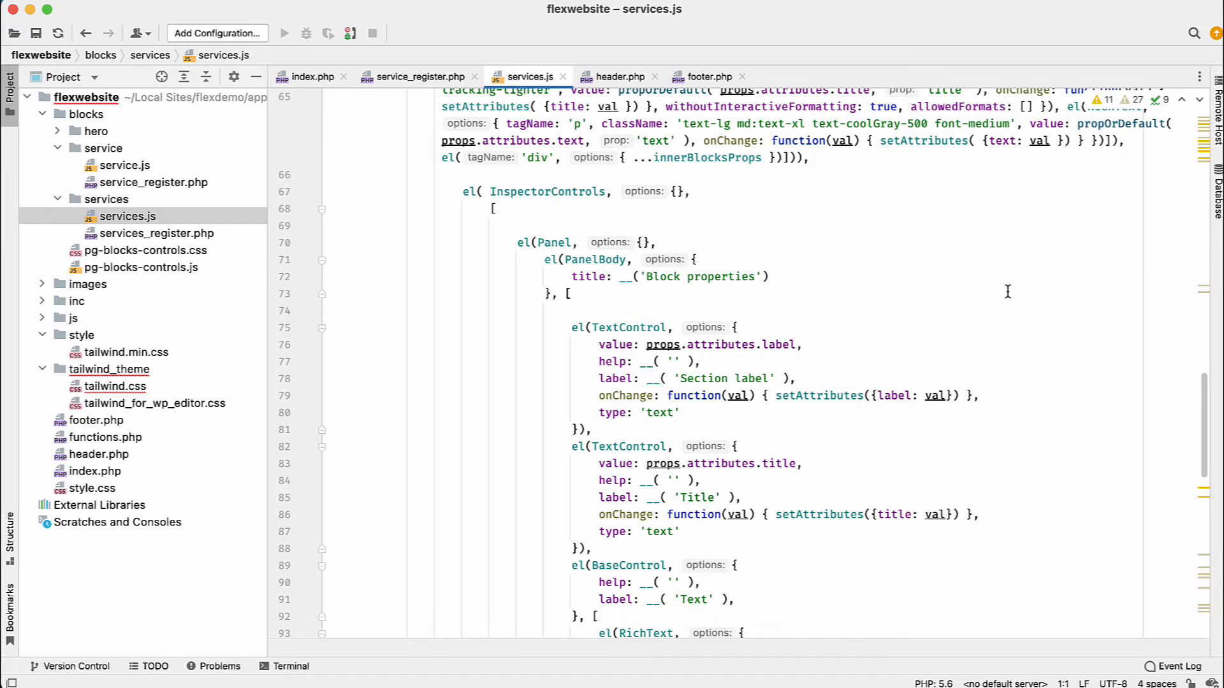
{"action": "scroll", "scroll_direction": "down", "scroll_amount": 3}
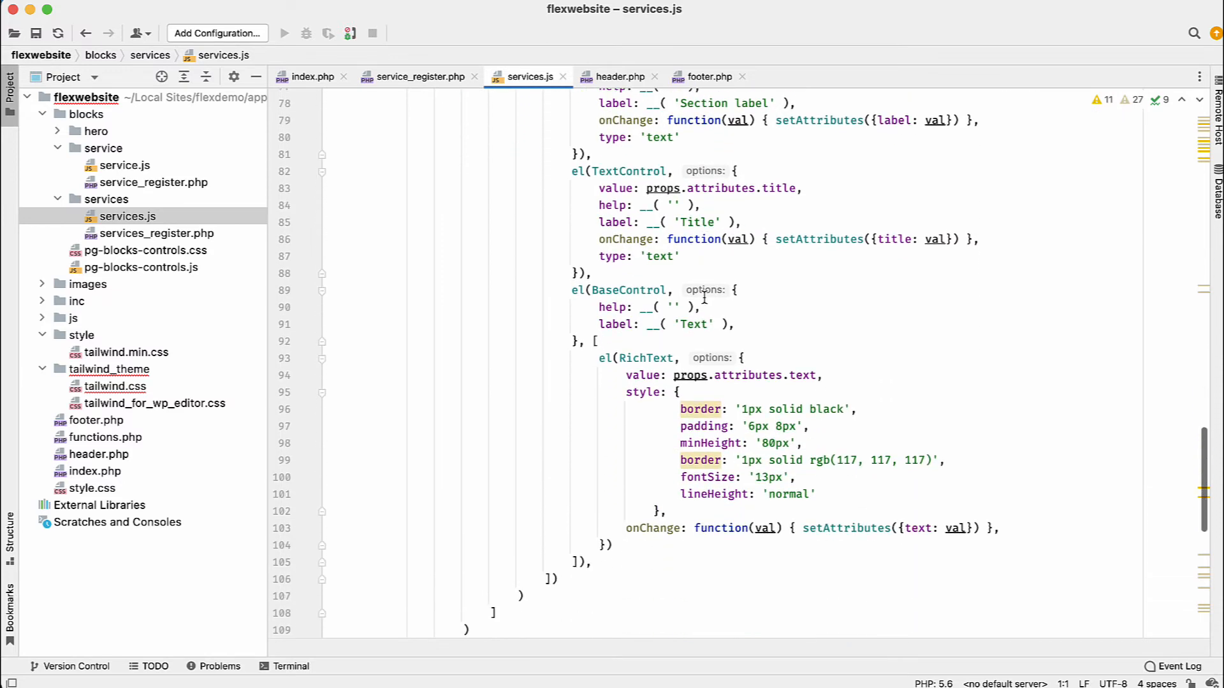
{"action": "scroll", "scroll_direction": "down", "scroll_amount": 3}
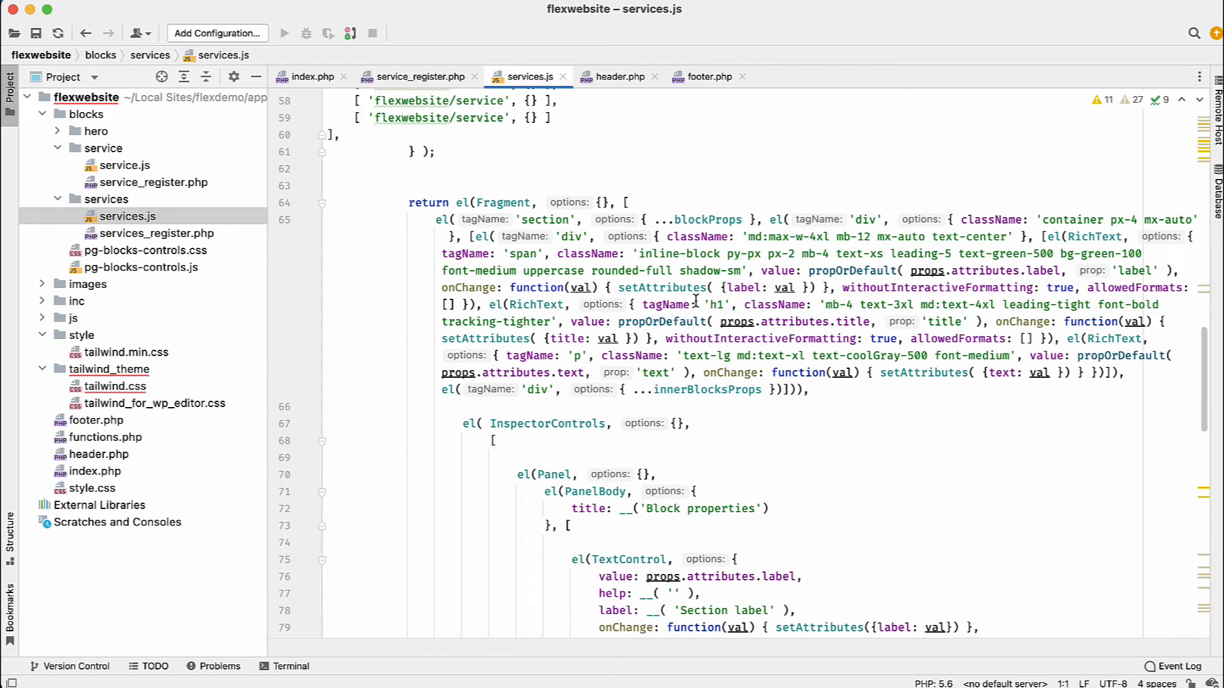
{"action": "mouse_move", "coordinate": [667, 305]}
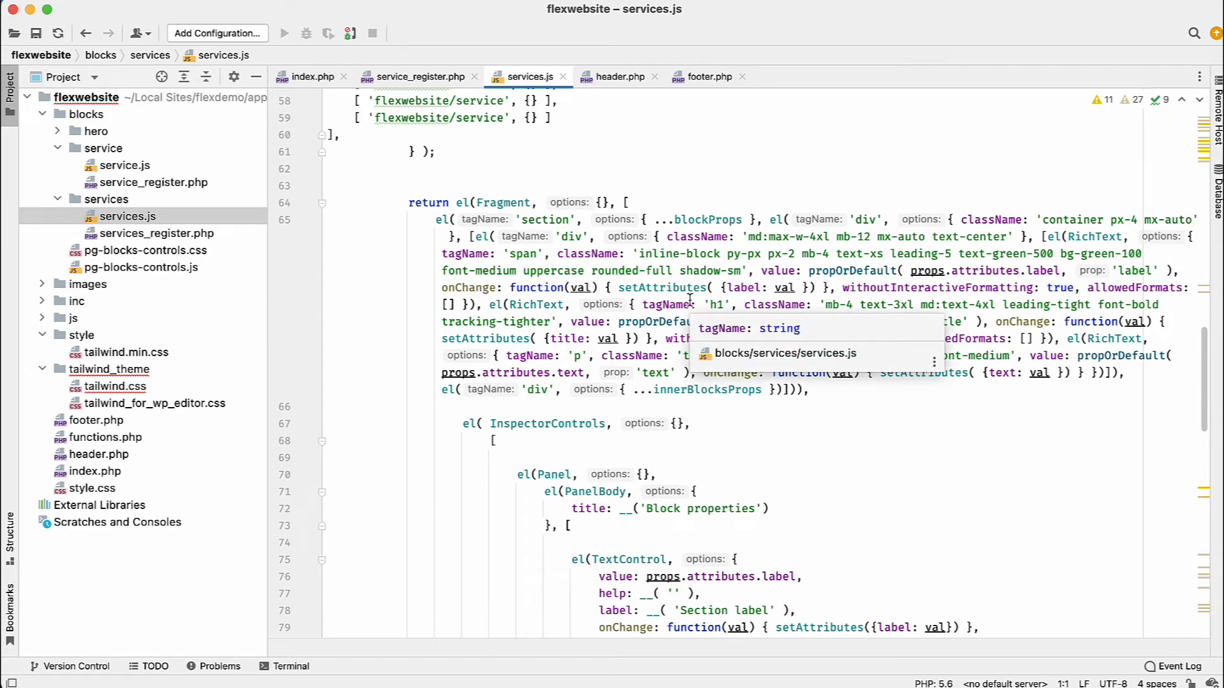
{"action": "mouse_move", "coordinate": [685, 303]}
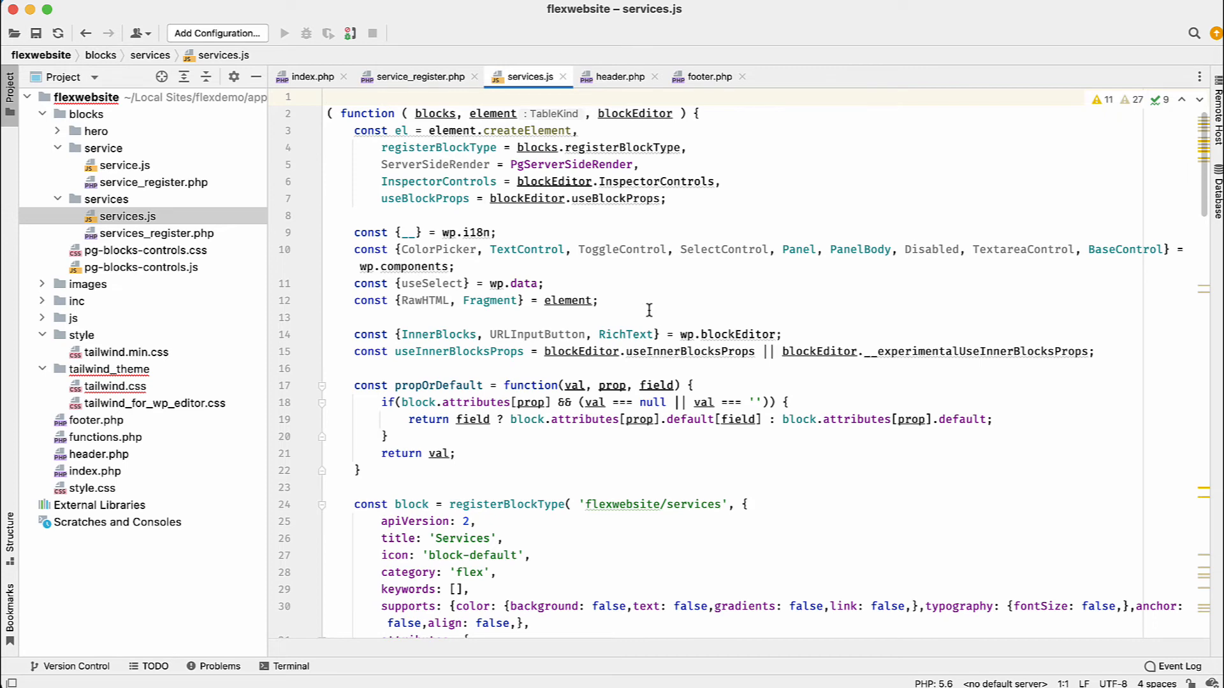
{"action": "mouse_move", "coordinate": [647, 310]}
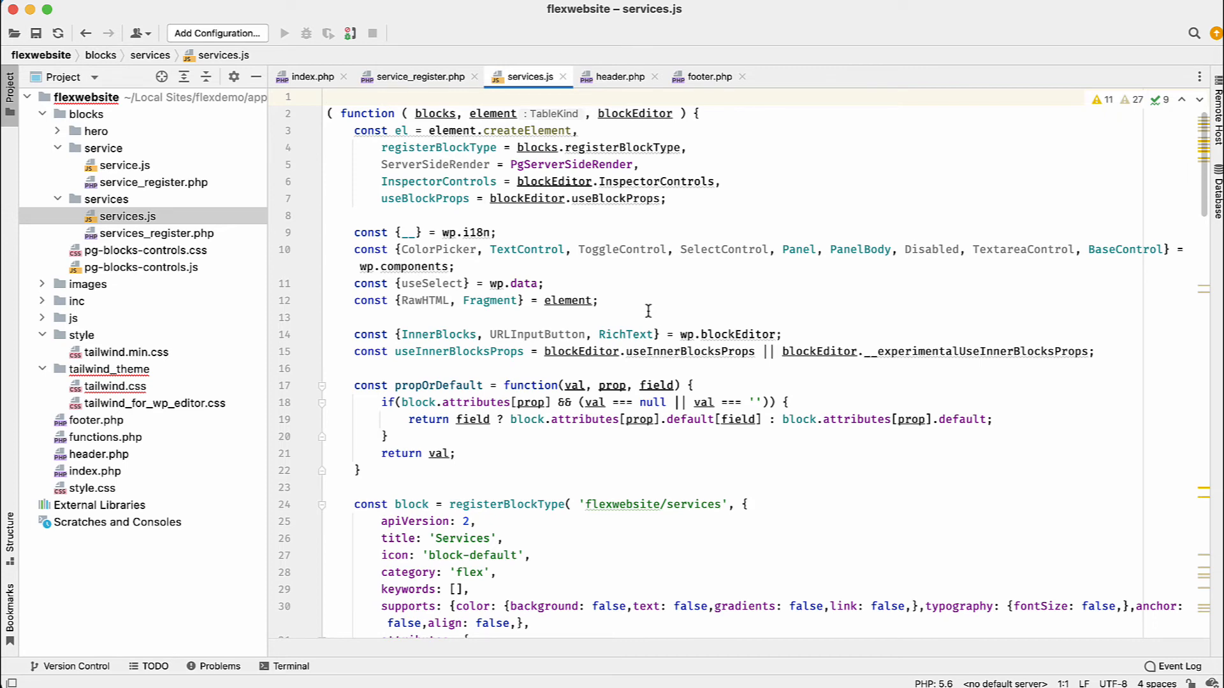
{"action": "mouse_move", "coordinate": [7, 235]}
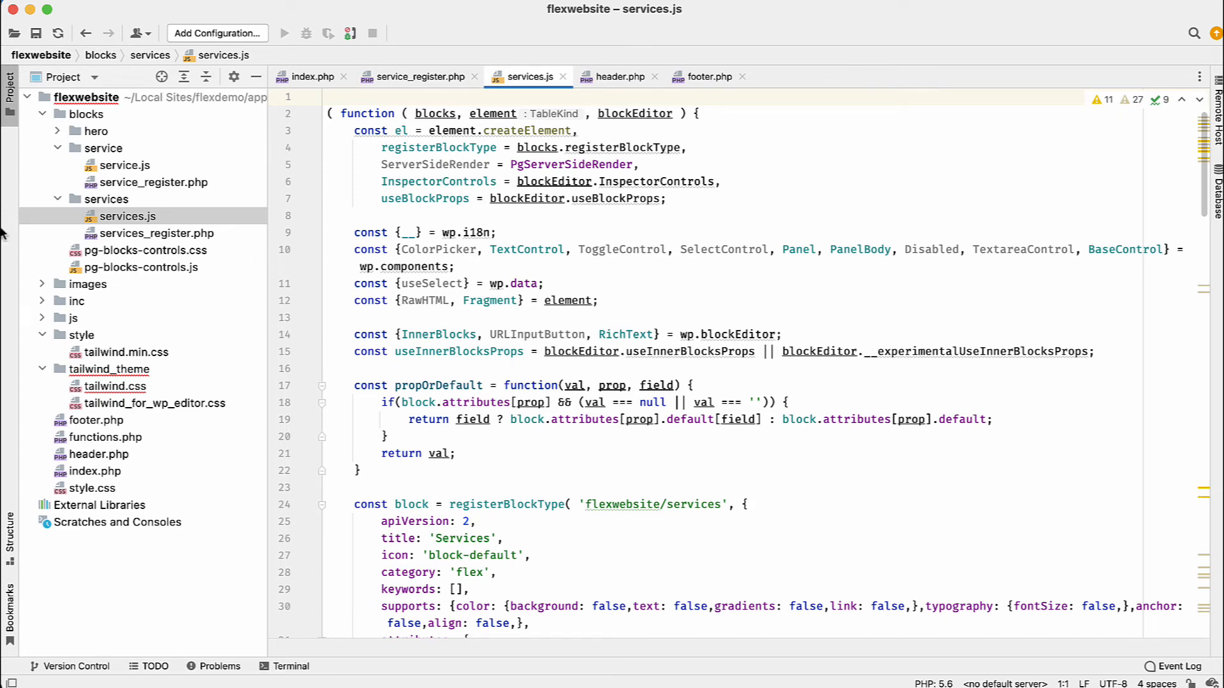
{"action": "scroll", "scroll_direction": "down", "scroll_amount": 3}
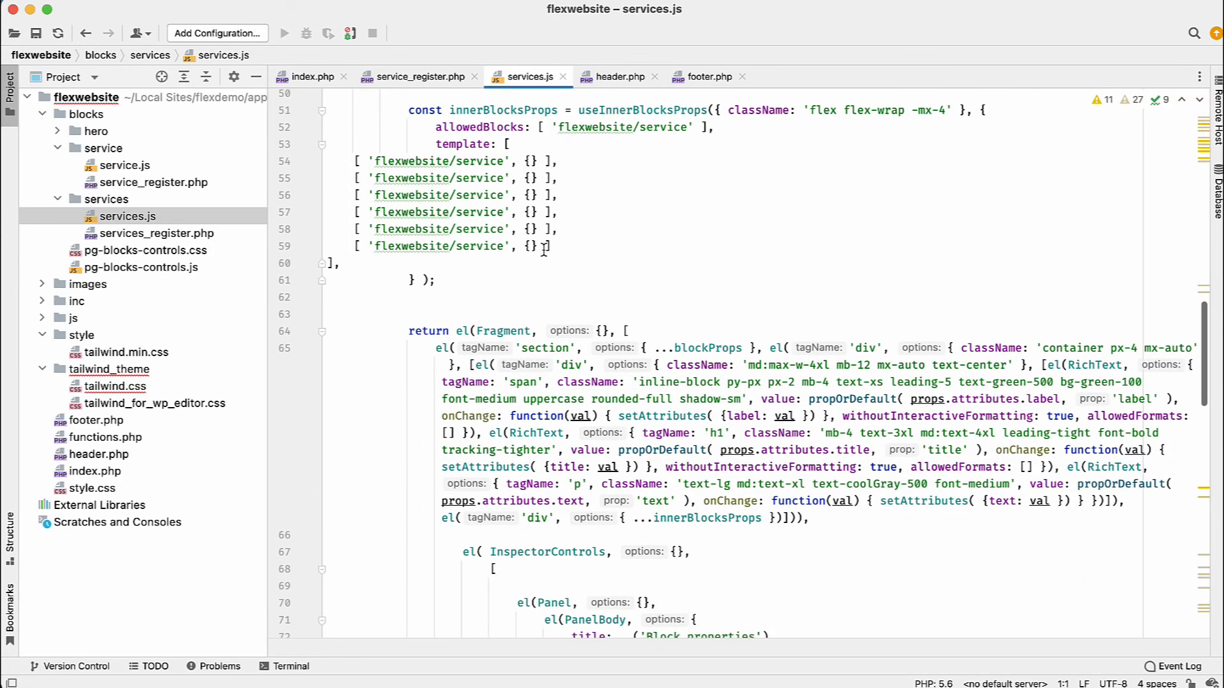
{"action": "scroll", "scroll_direction": "down", "scroll_amount": 3}
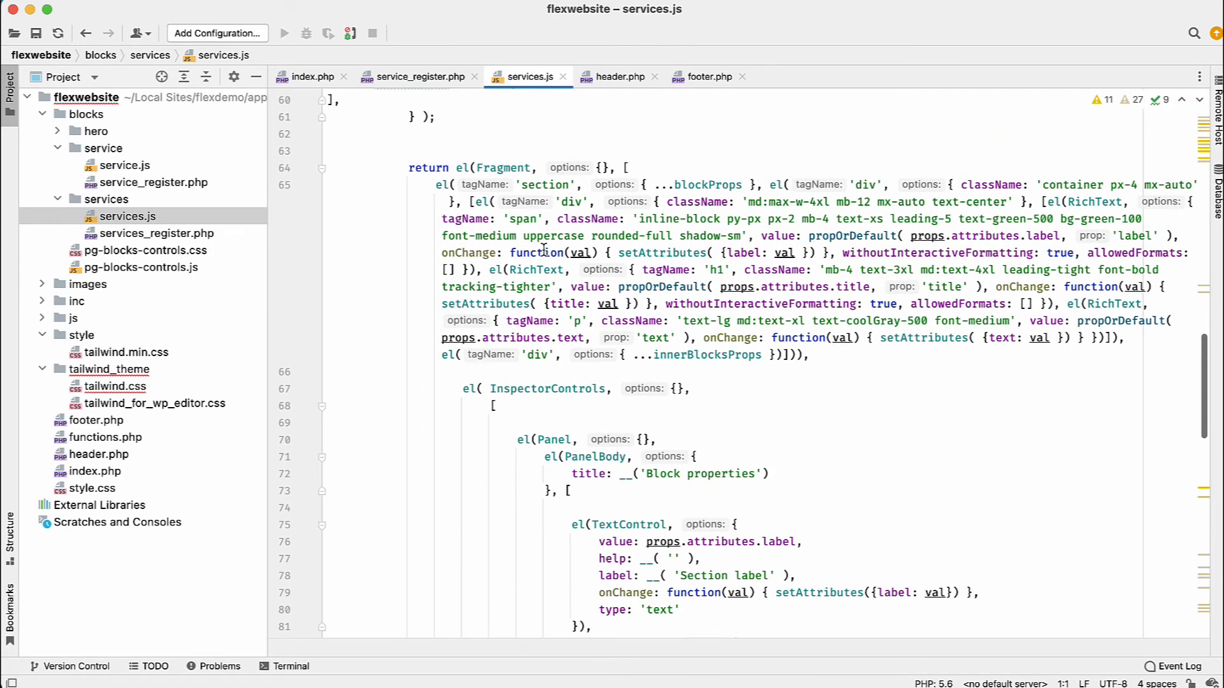
{"action": "mouse_move", "coordinate": [262, 220]}
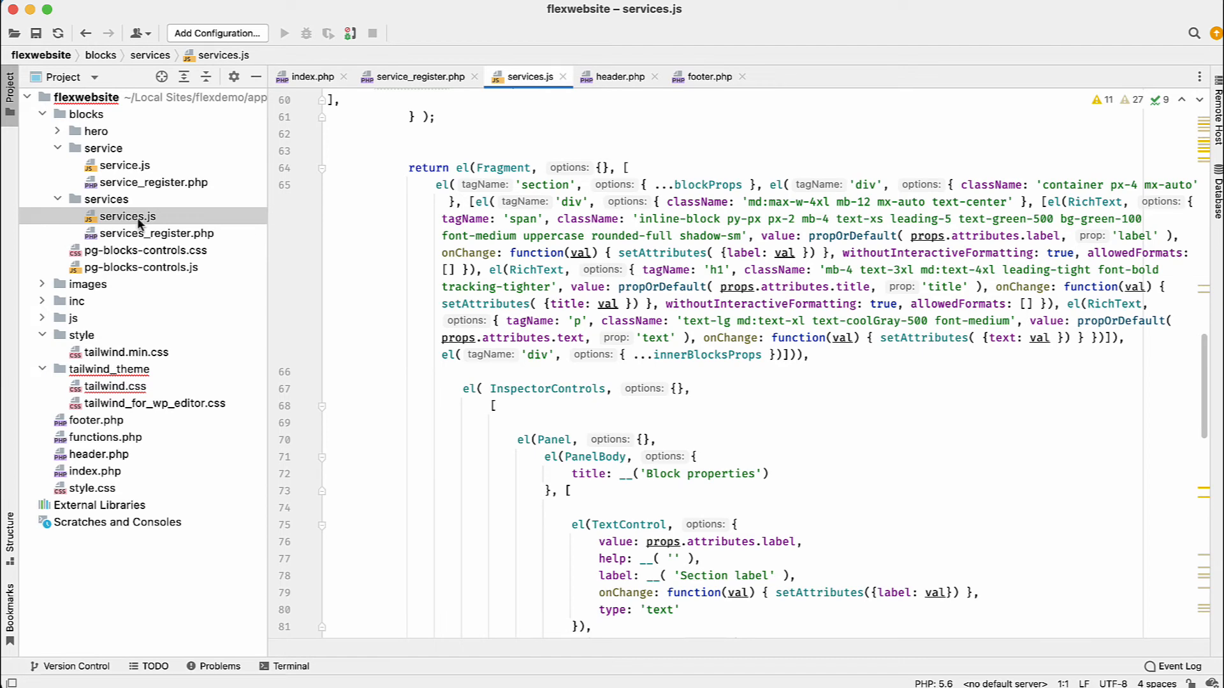
{"action": "mouse_move", "coordinate": [138, 165]}
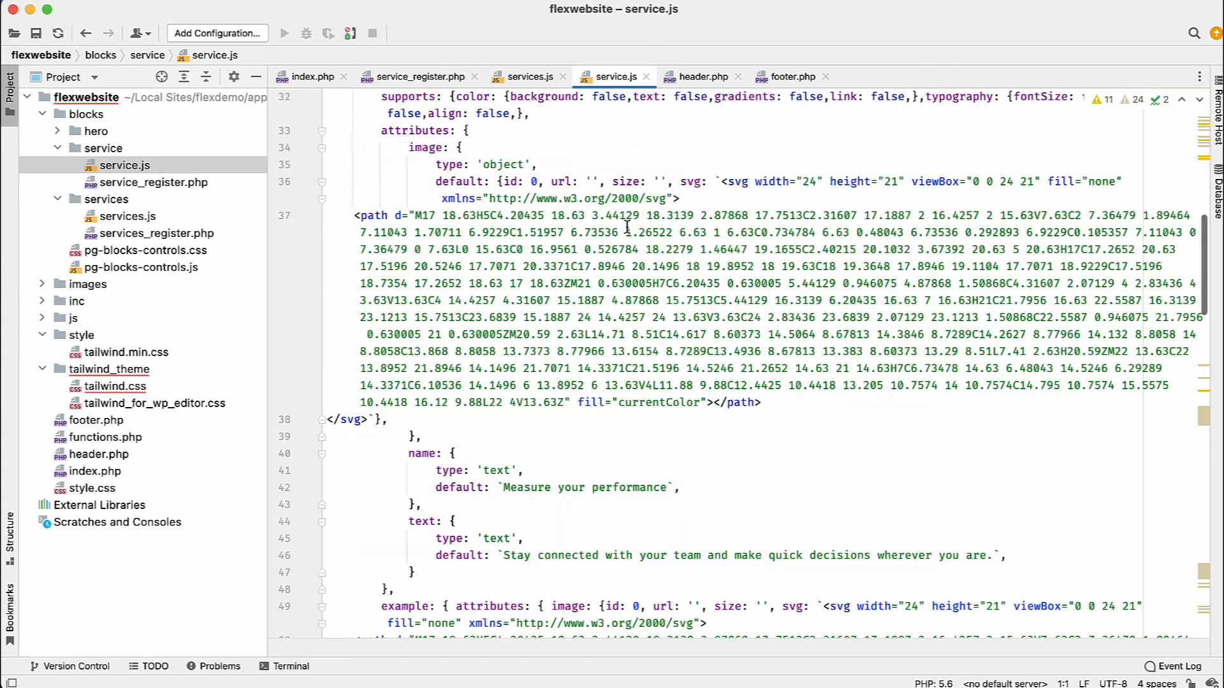
Step: Review service.js image, name and text attributes, then switch back to the browser
{"action": "scroll", "scroll_direction": "down", "scroll_amount": 3}
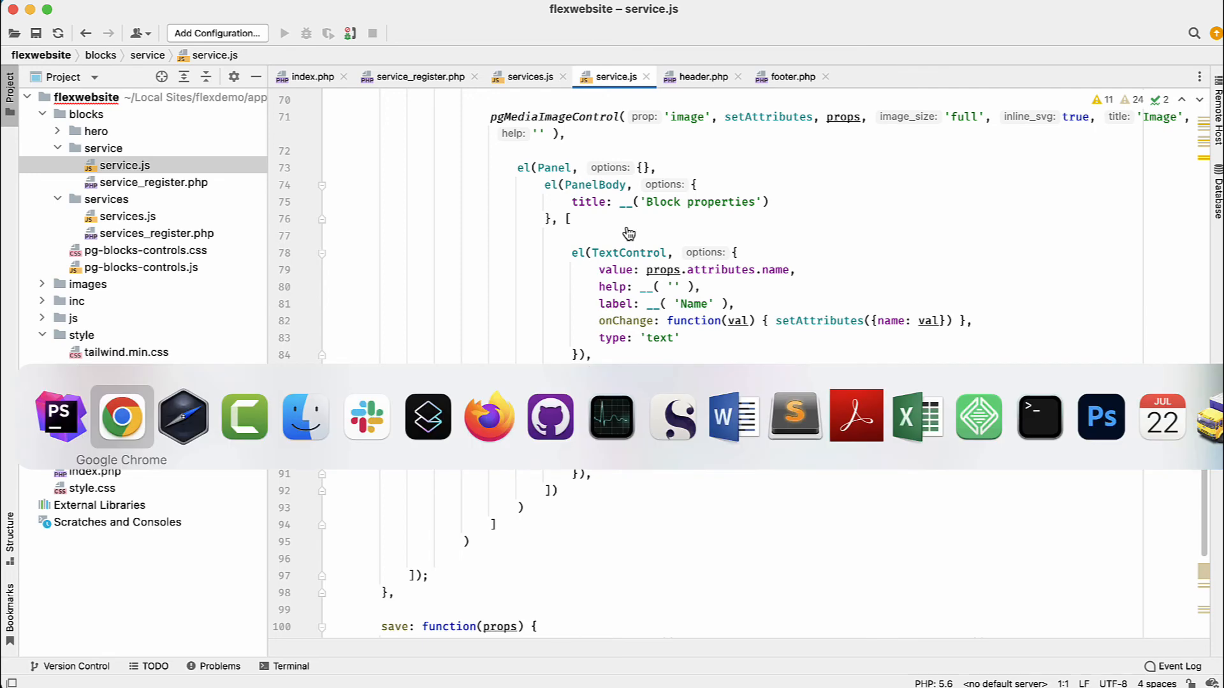
{"action": "left_click", "coordinate": [121, 415]}
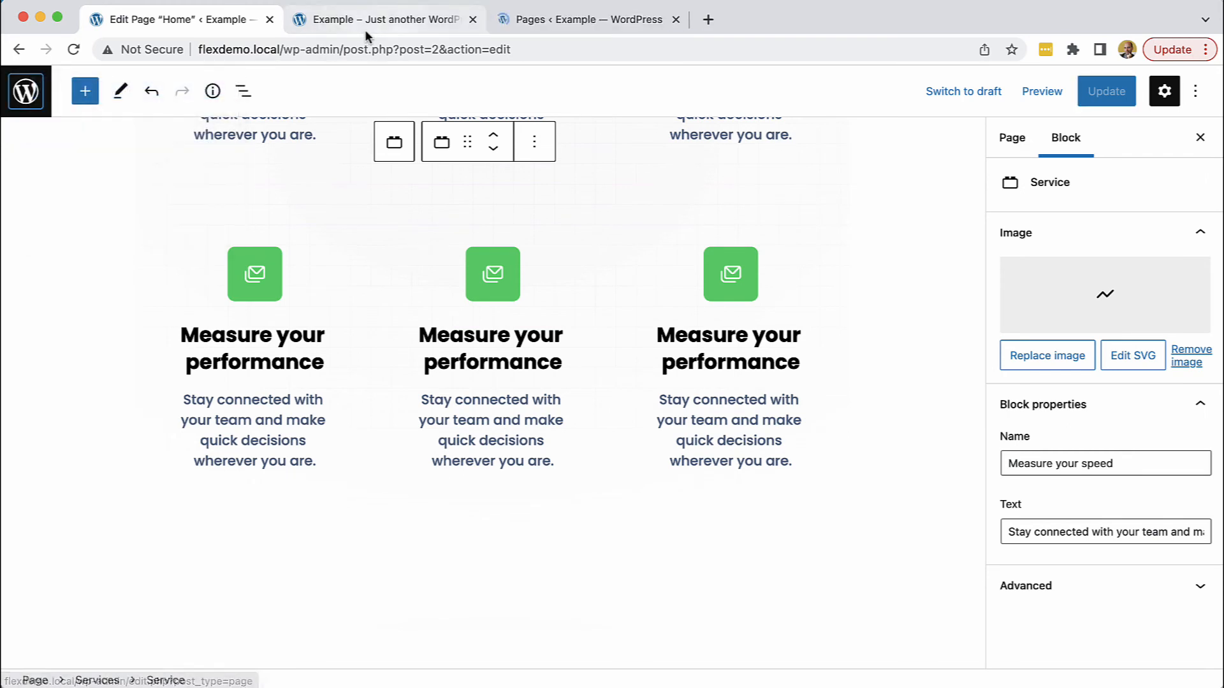
{"action": "left_click", "coordinate": [586, 19]}
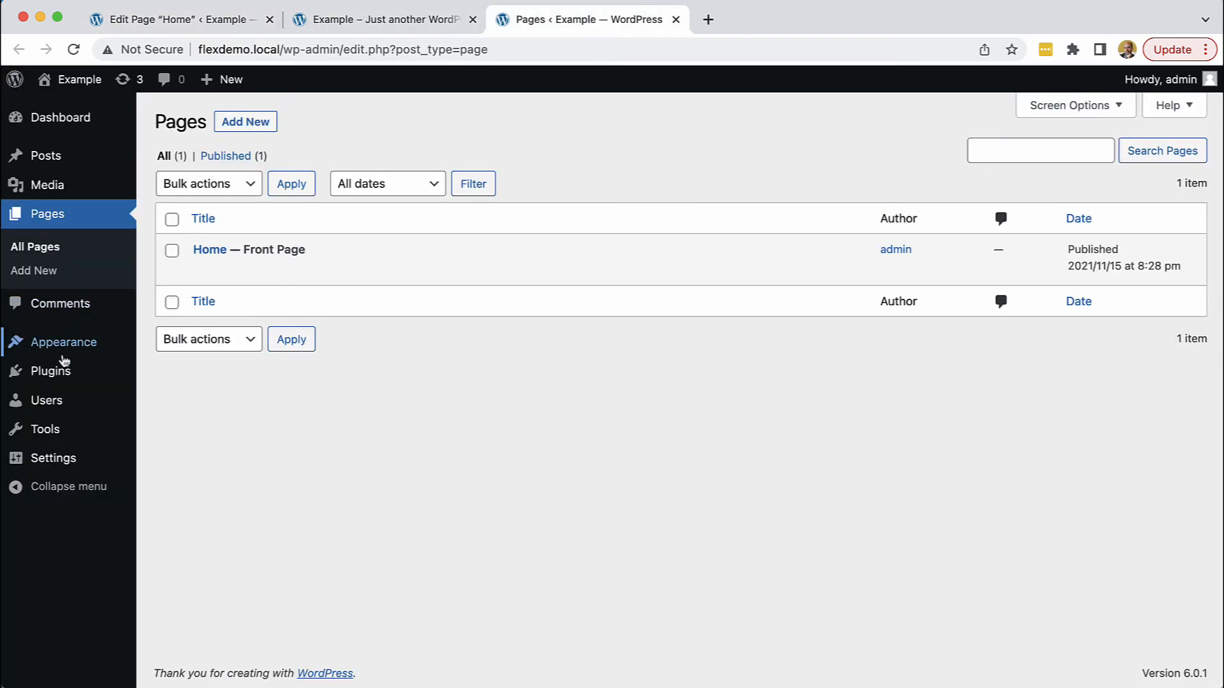
{"action": "mouse_move", "coordinate": [51, 370]}
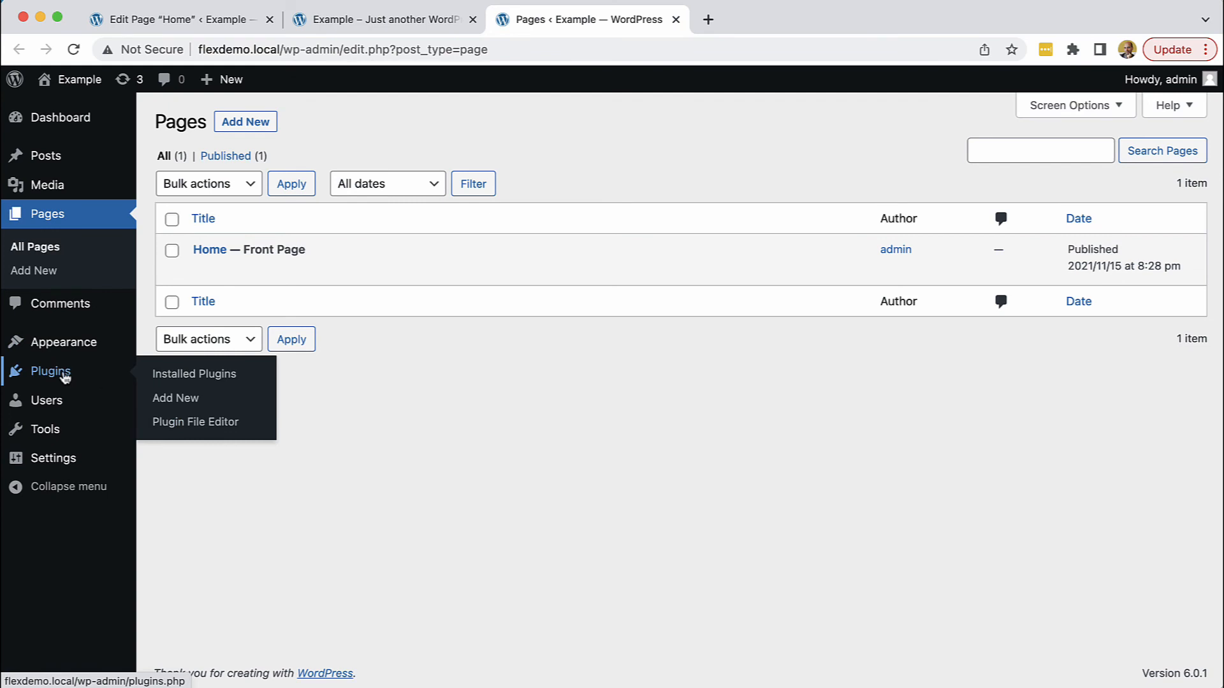
{"action": "left_click", "coordinate": [194, 374]}
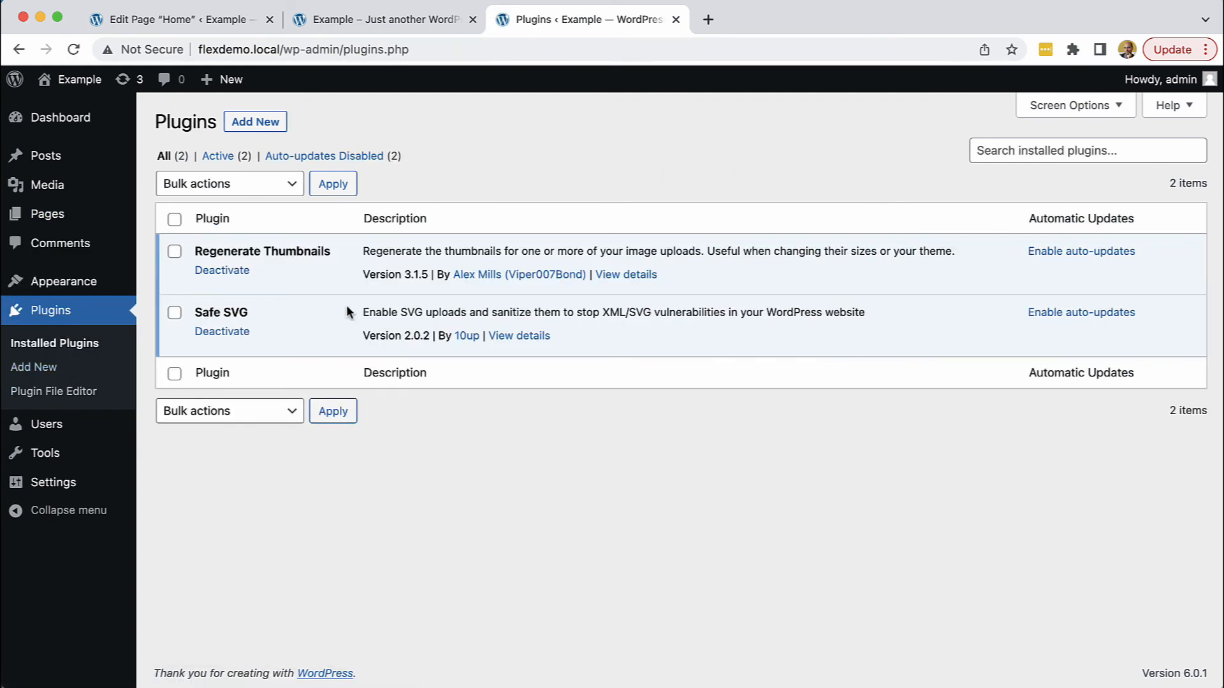
{"action": "mouse_move", "coordinate": [942, 209]}
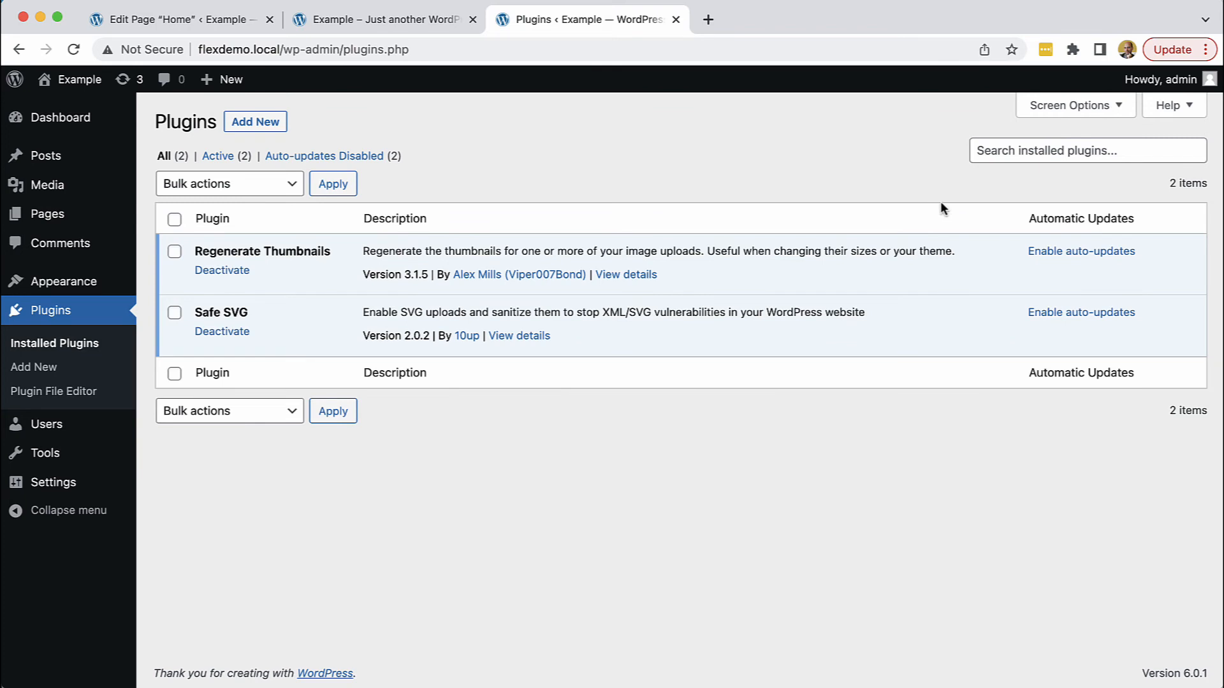
{"action": "mouse_move", "coordinate": [772, 222]}
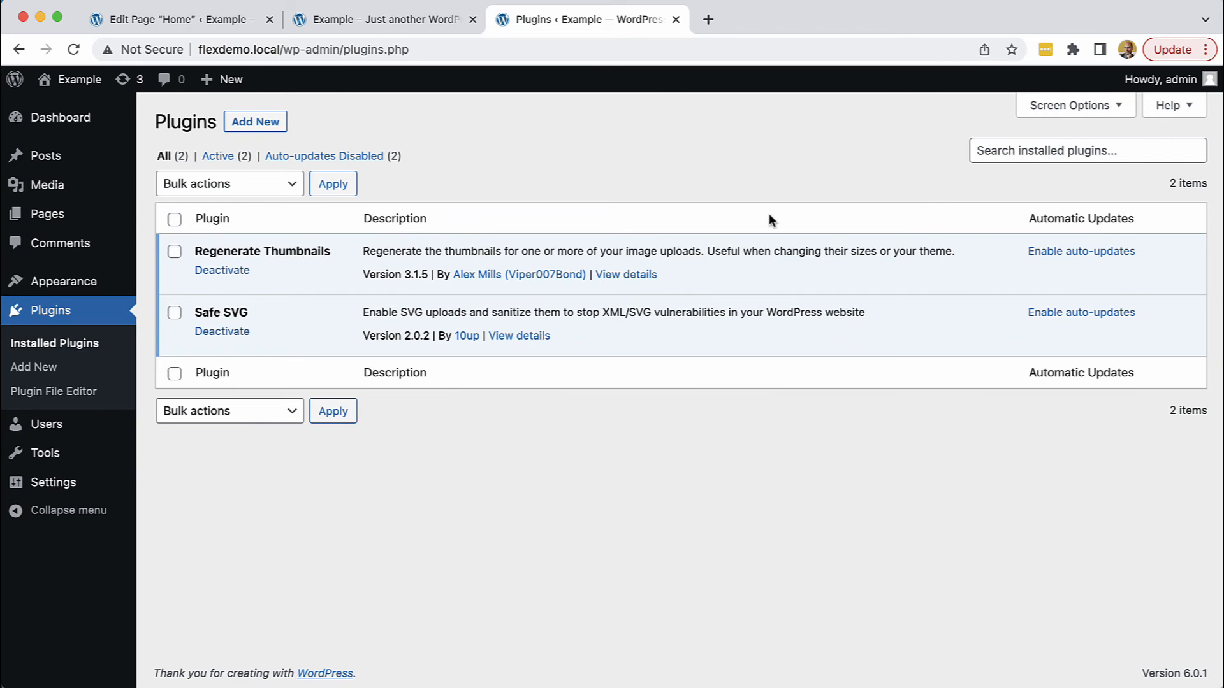
{"action": "mouse_move", "coordinate": [279, 251]}
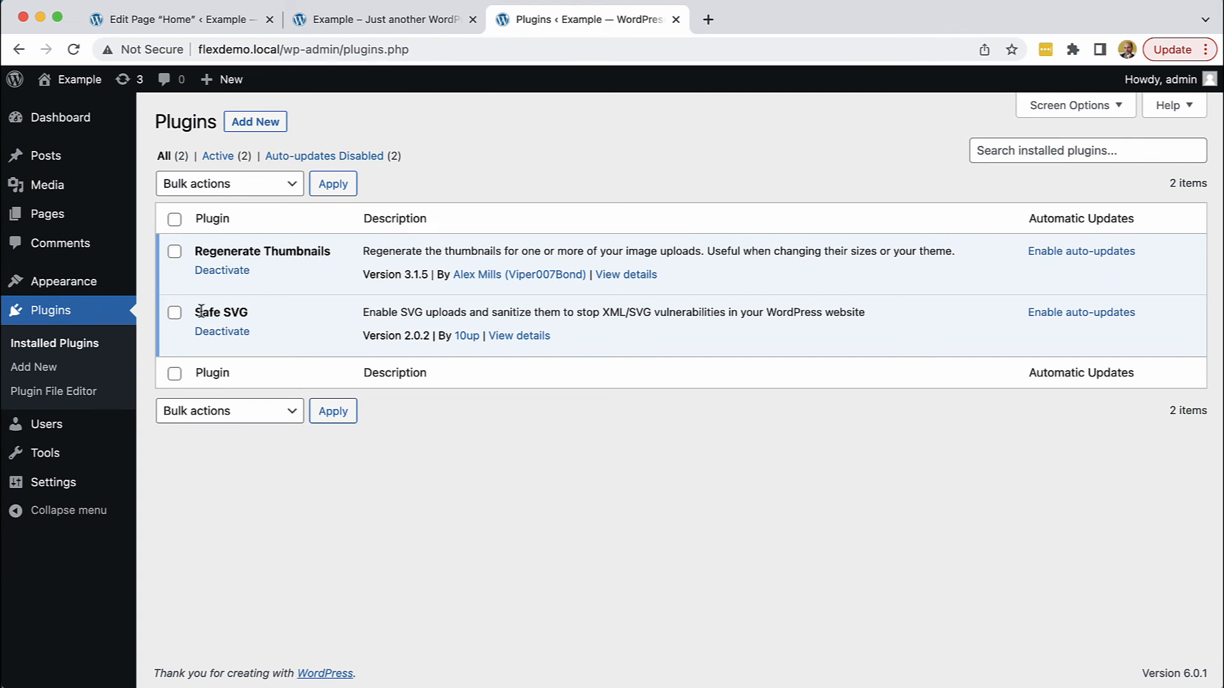
{"action": "mouse_move", "coordinate": [450, 243]}
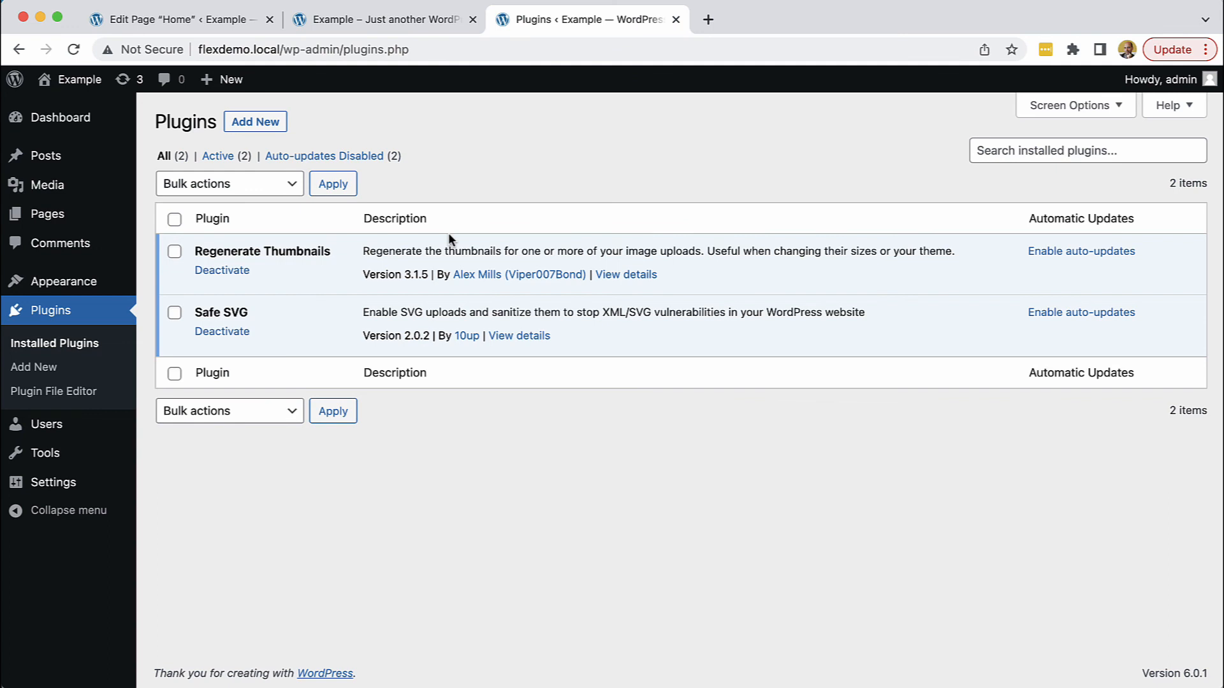
{"action": "mouse_move", "coordinate": [455, 239]}
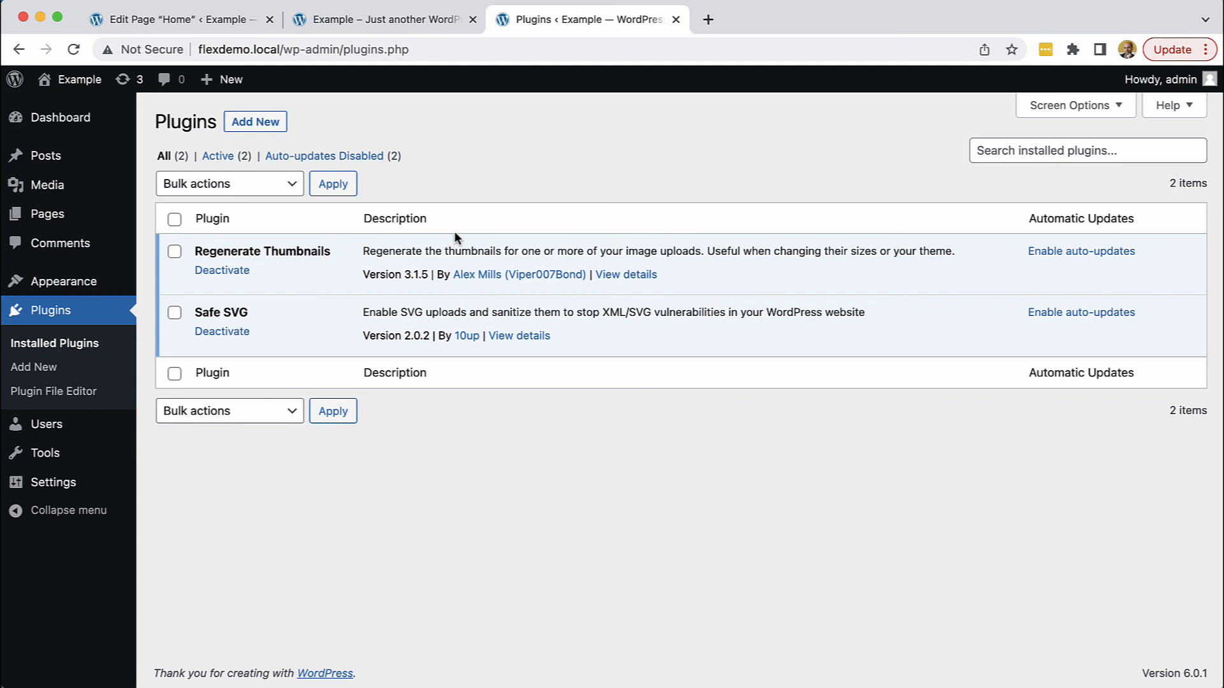
{"action": "left_click", "coordinate": [179, 19]}
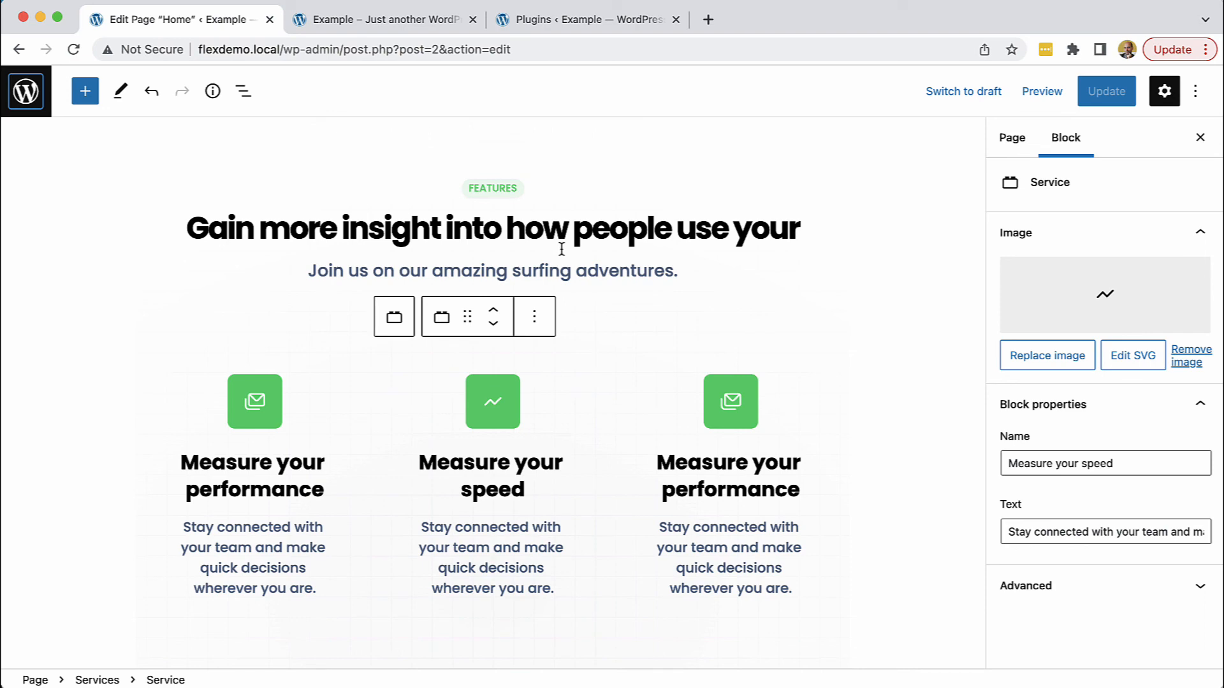
{"action": "scroll", "scroll_direction": "down", "scroll_amount": 3}
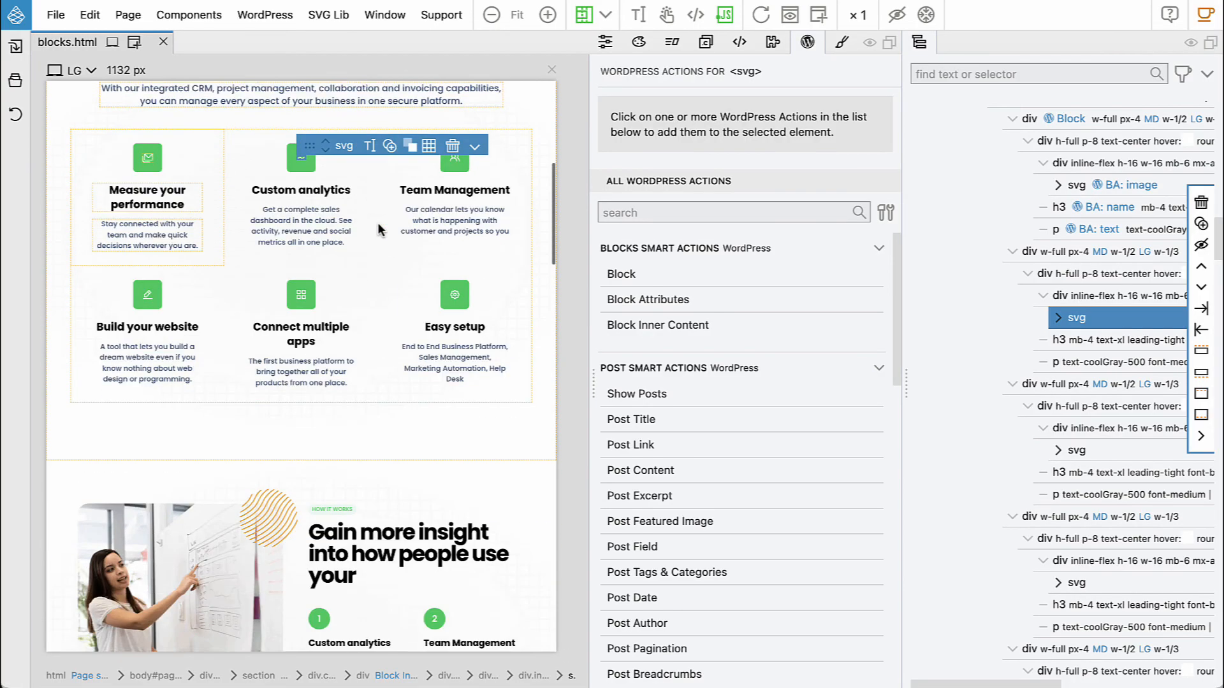
{"action": "scroll", "scroll_direction": "down", "scroll_amount": 3}
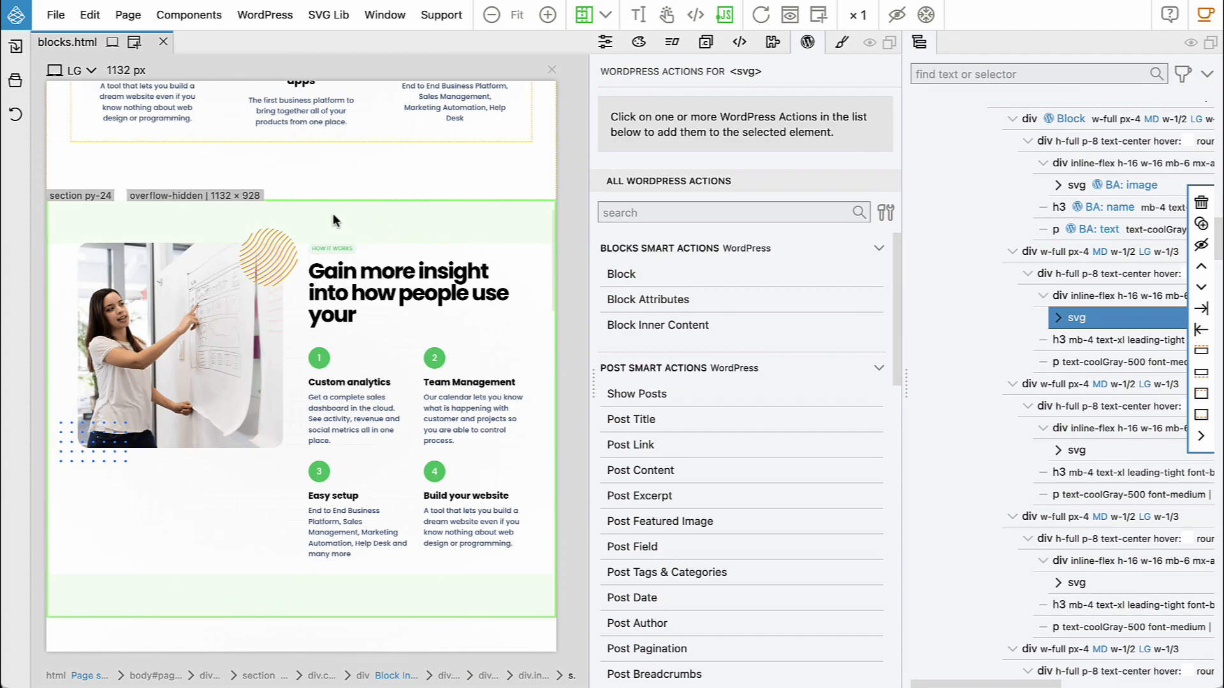